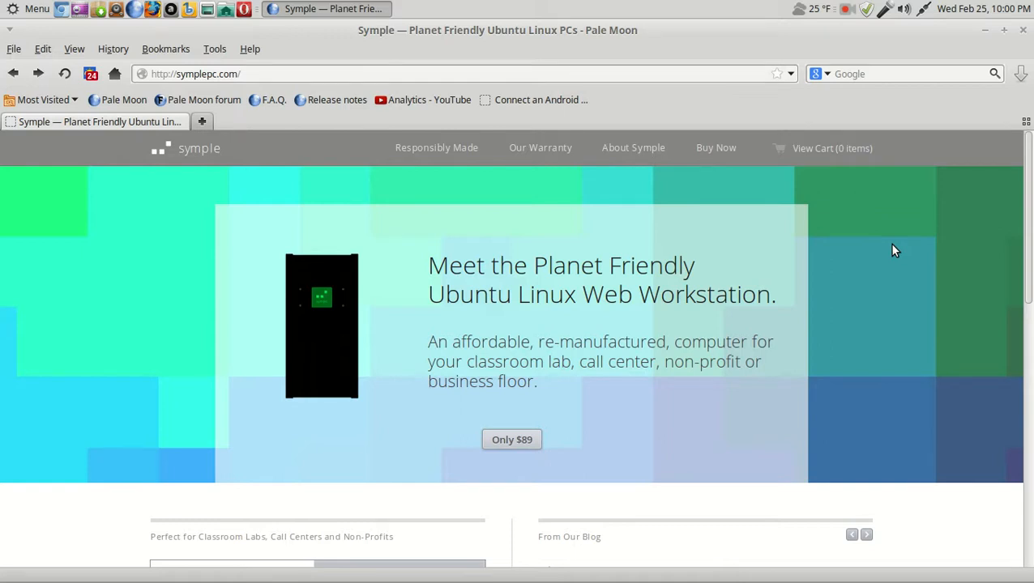
mouse_move(512, 439)
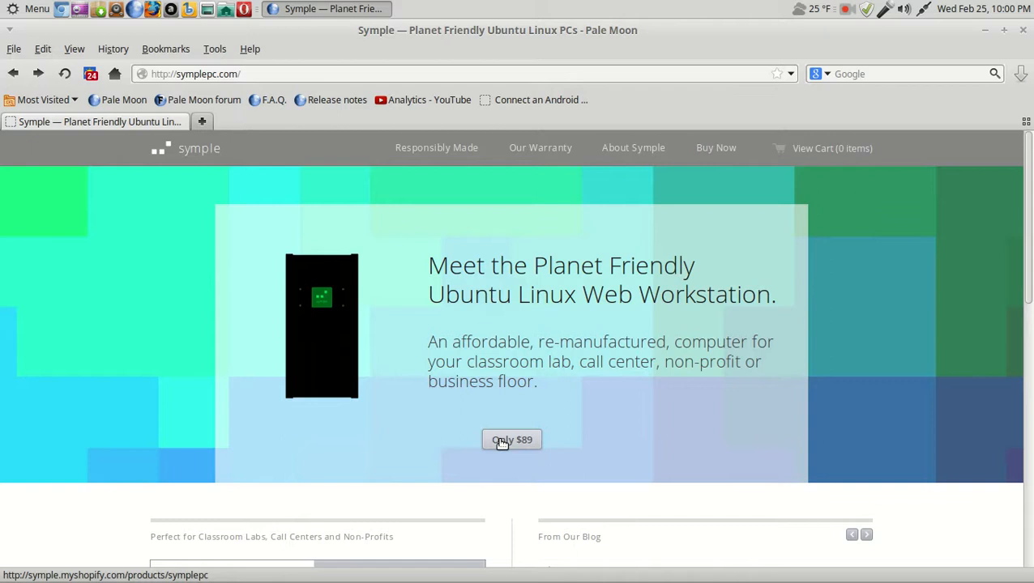
mouse_move(209, 149)
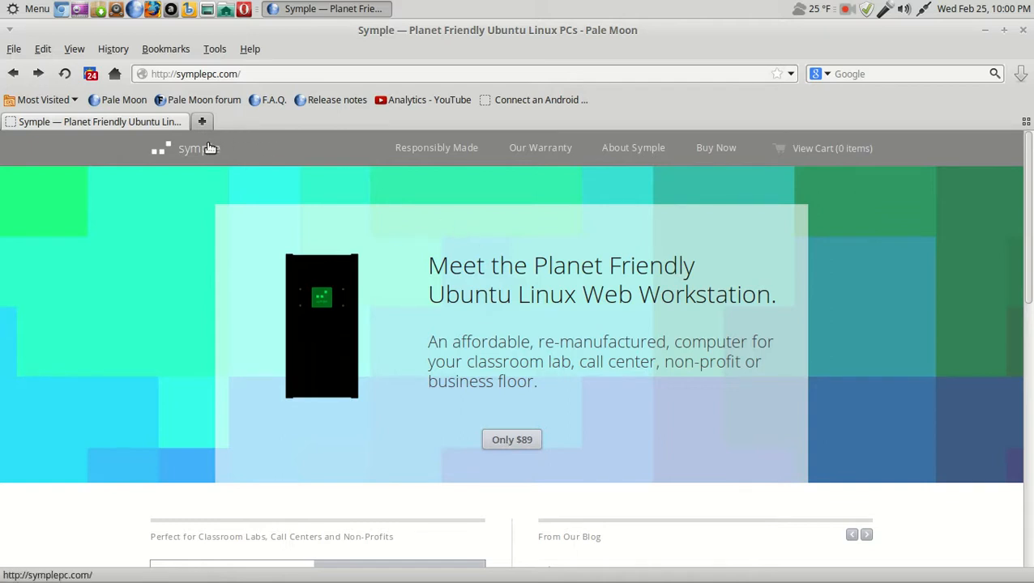
mouse_move(648, 147)
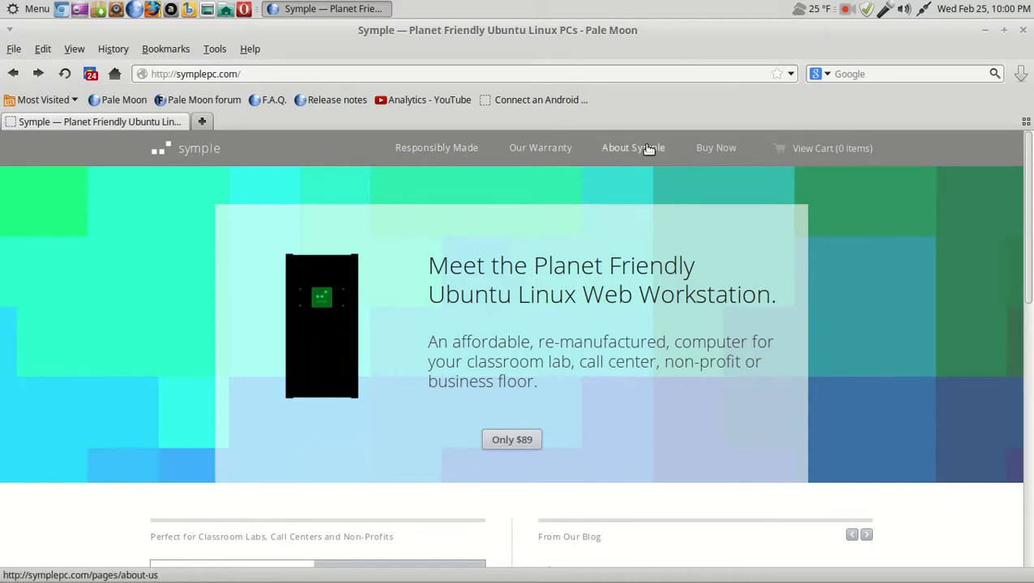
Step: Go to the About Symple page and read down through the refurbished Linux PC story
scroll(down, 3)
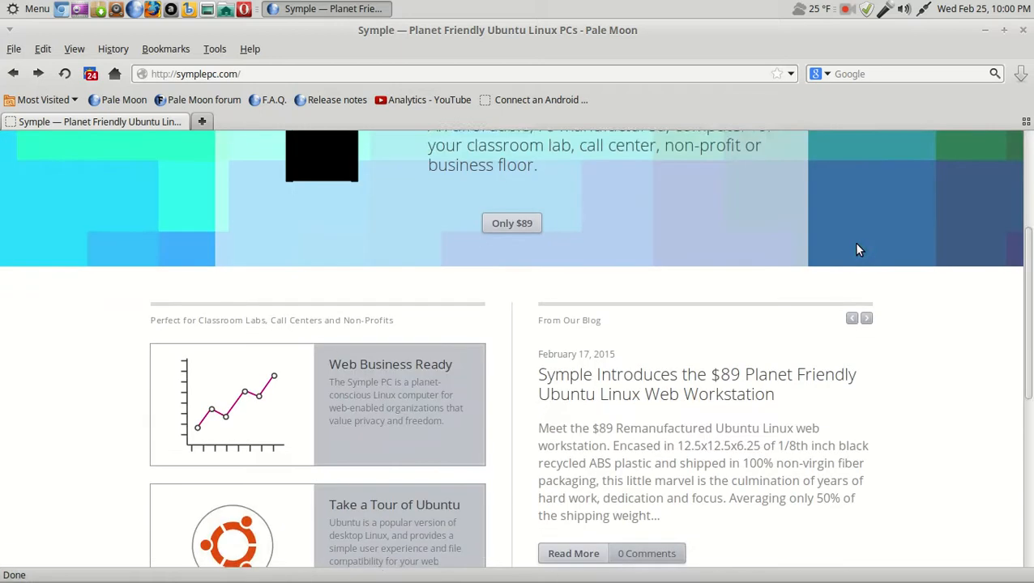
scroll(down, 3)
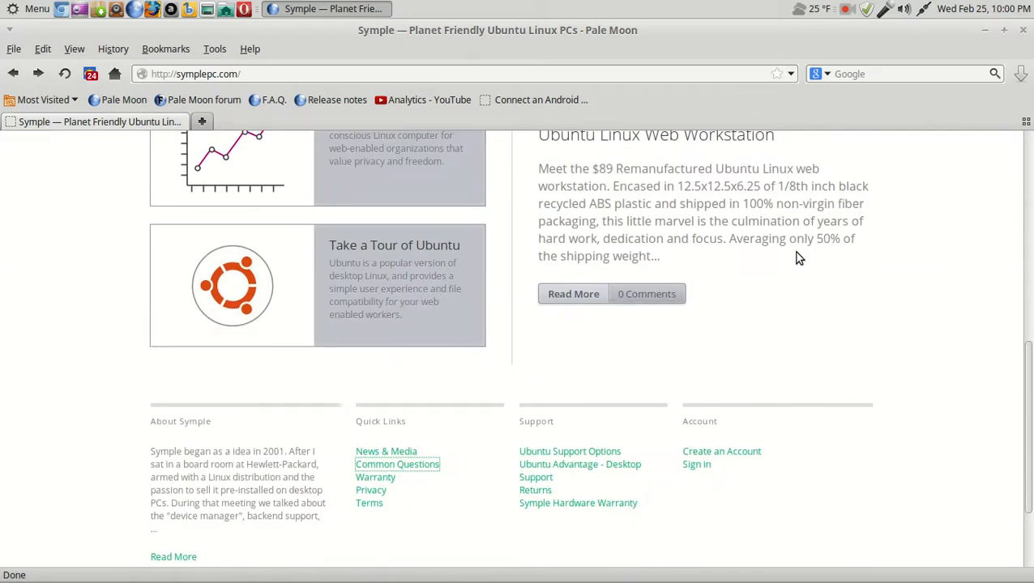
mouse_move(481, 267)
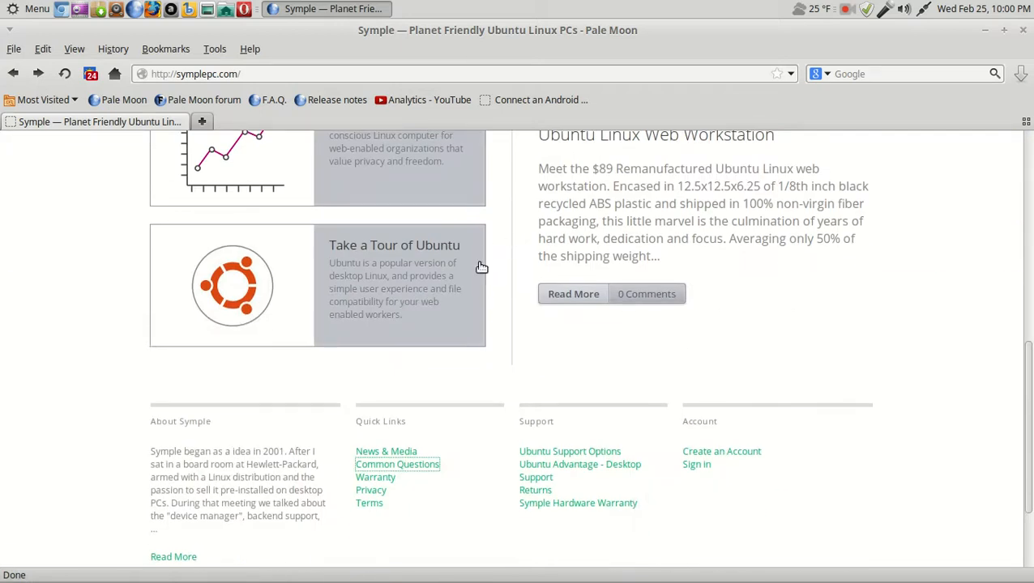
mouse_move(466, 286)
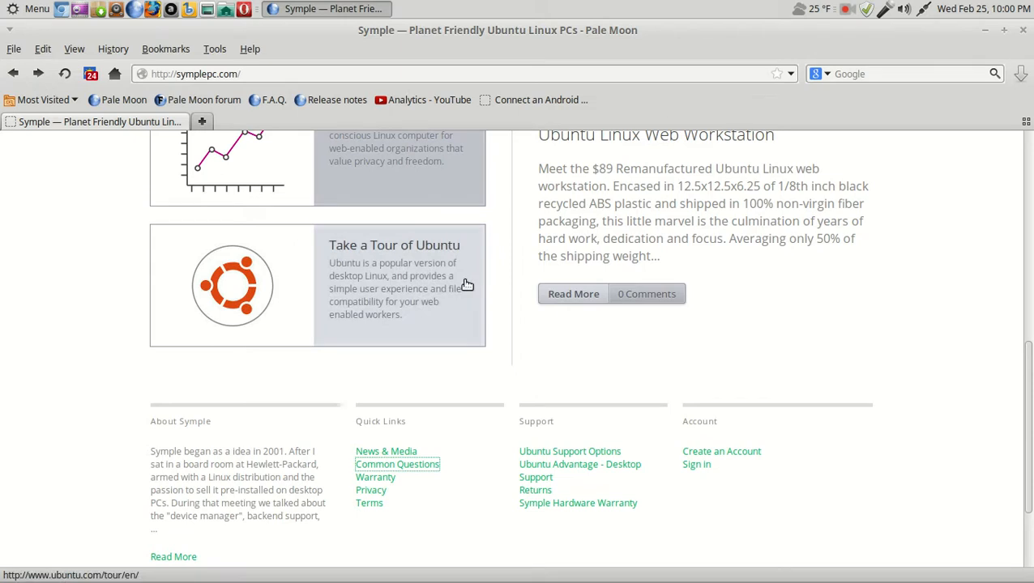
scroll(up, 3)
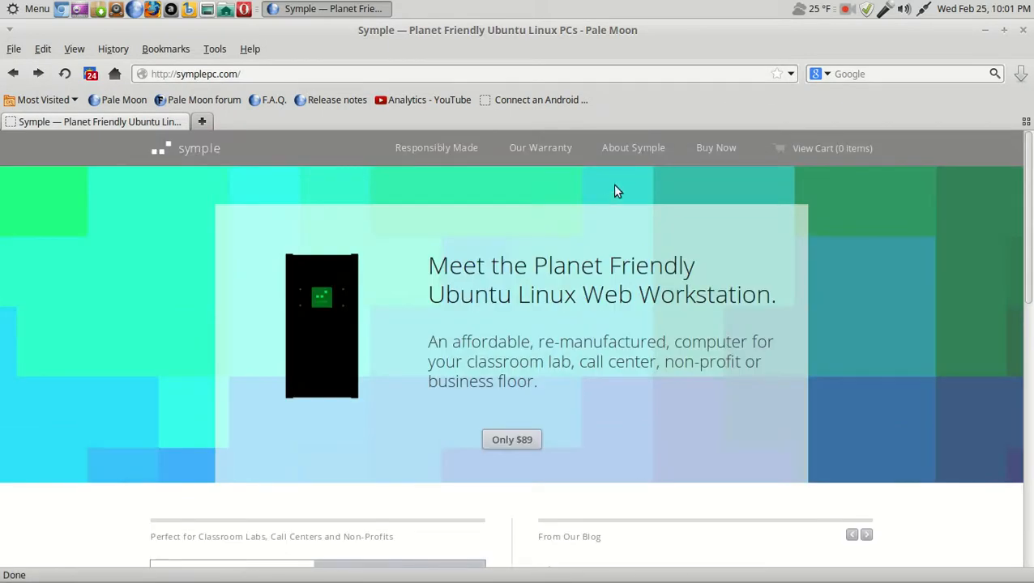
click(632, 147)
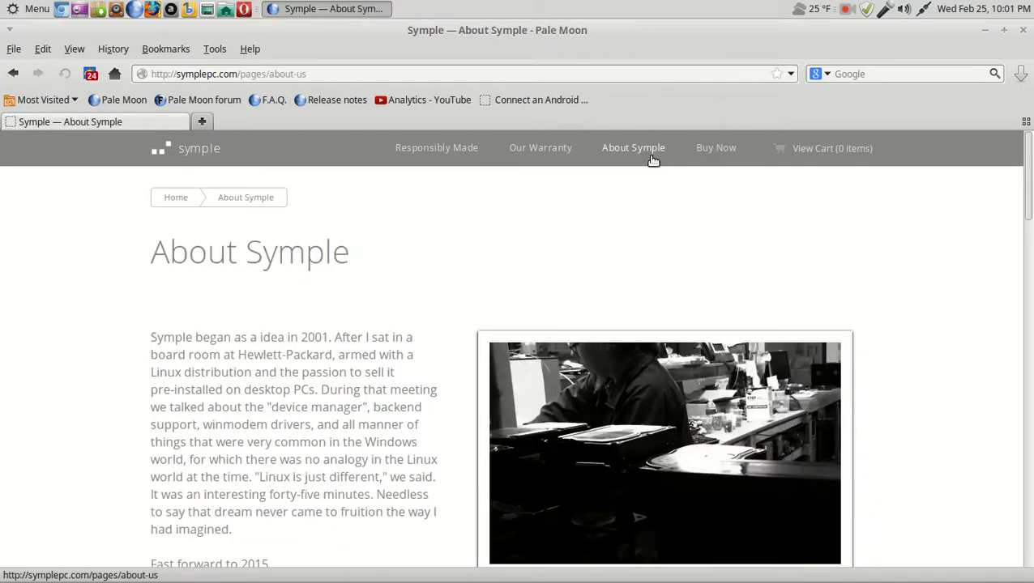
scroll(down, 3)
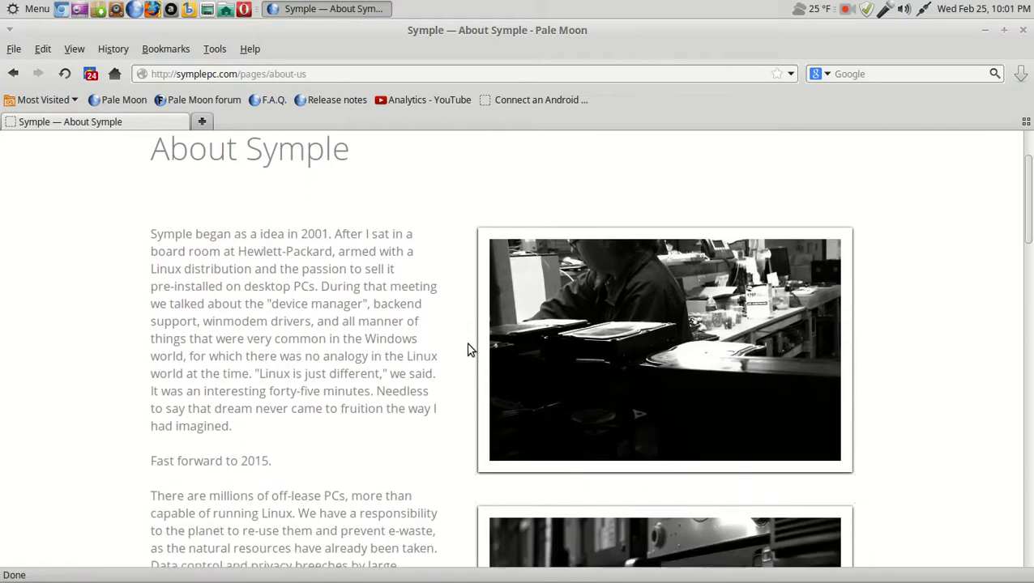
scroll(down, 3)
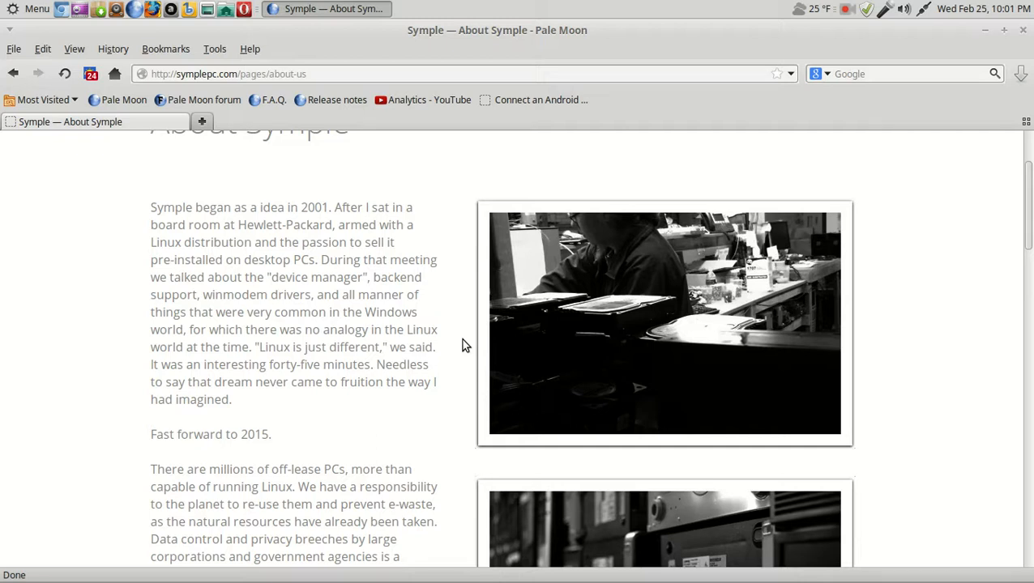
mouse_move(386, 301)
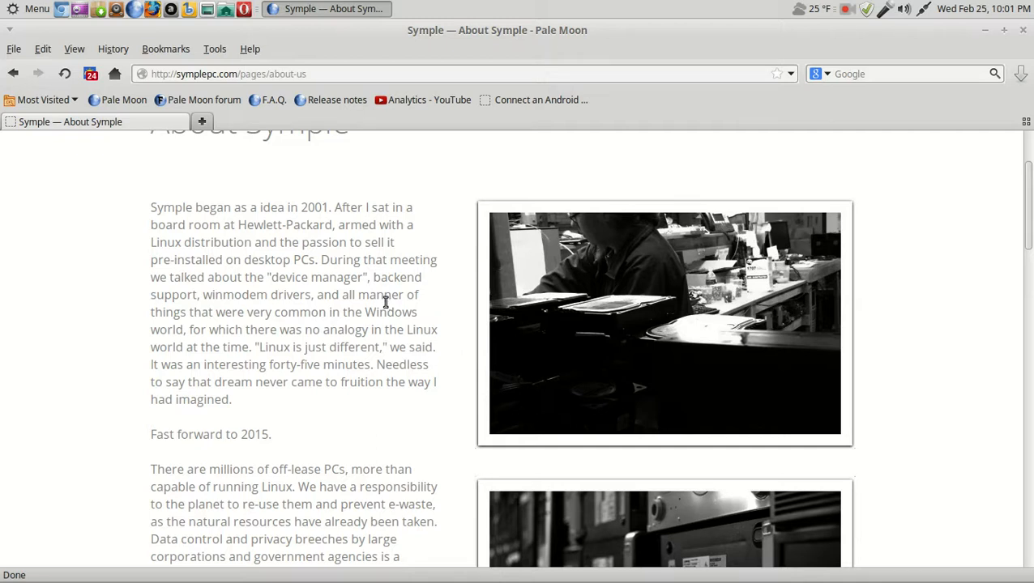
scroll(down, 3)
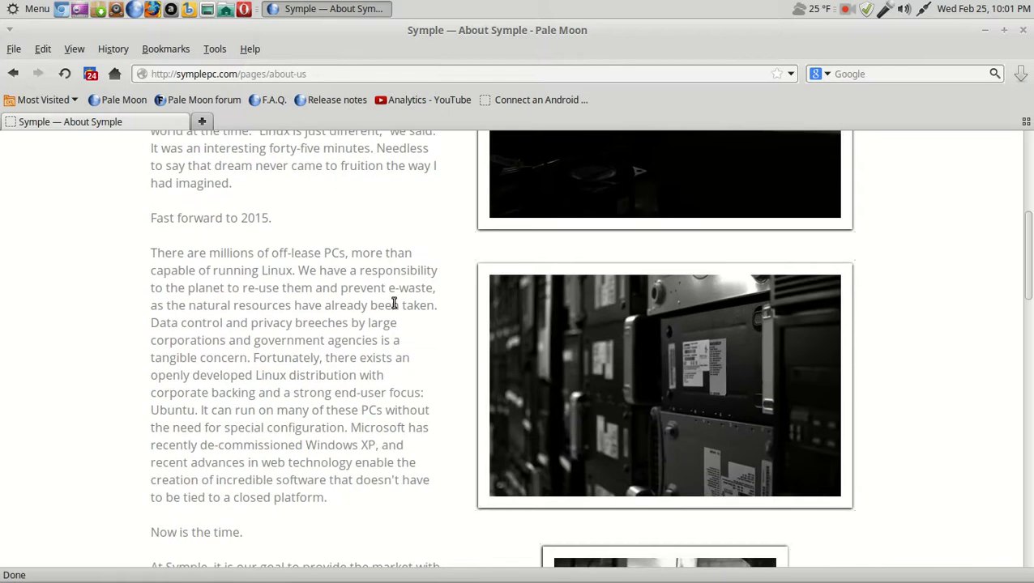
mouse_move(349, 222)
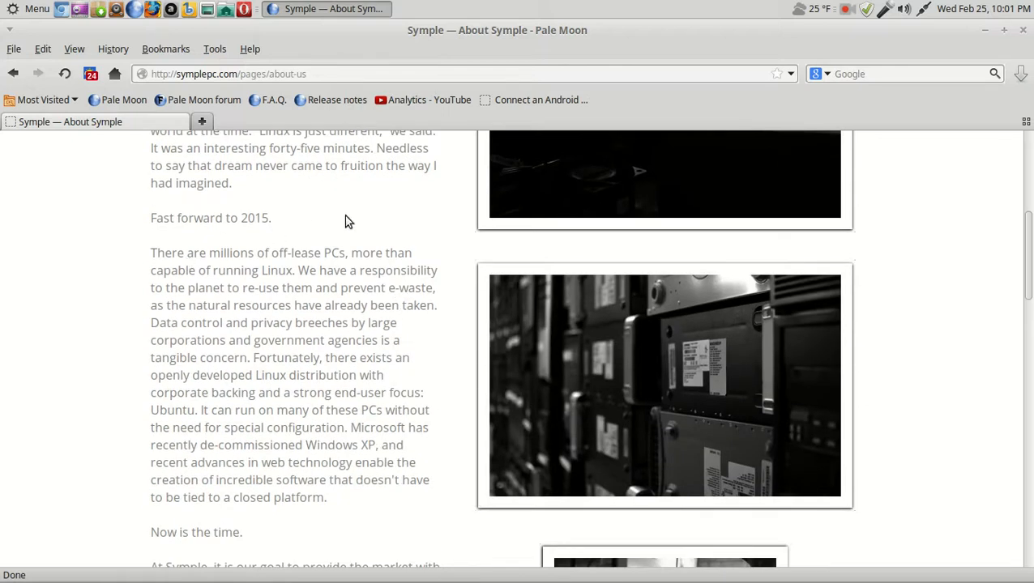
mouse_move(311, 305)
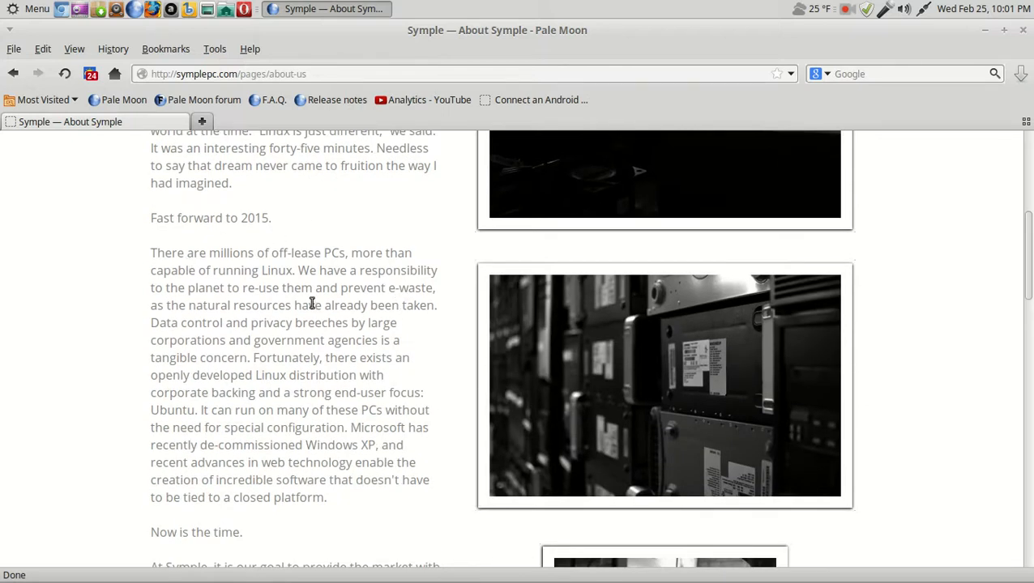
mouse_move(386, 261)
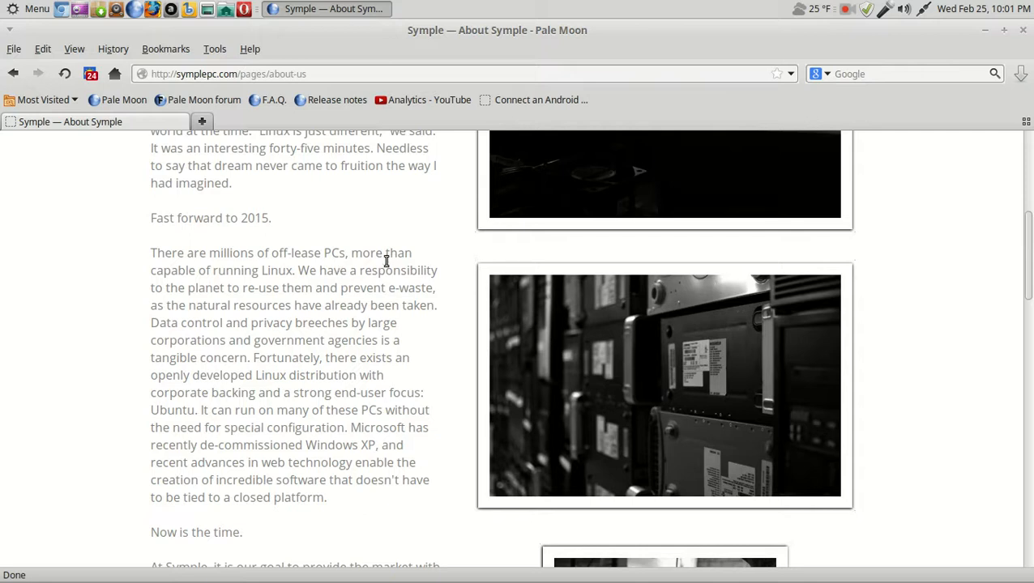
mouse_move(341, 285)
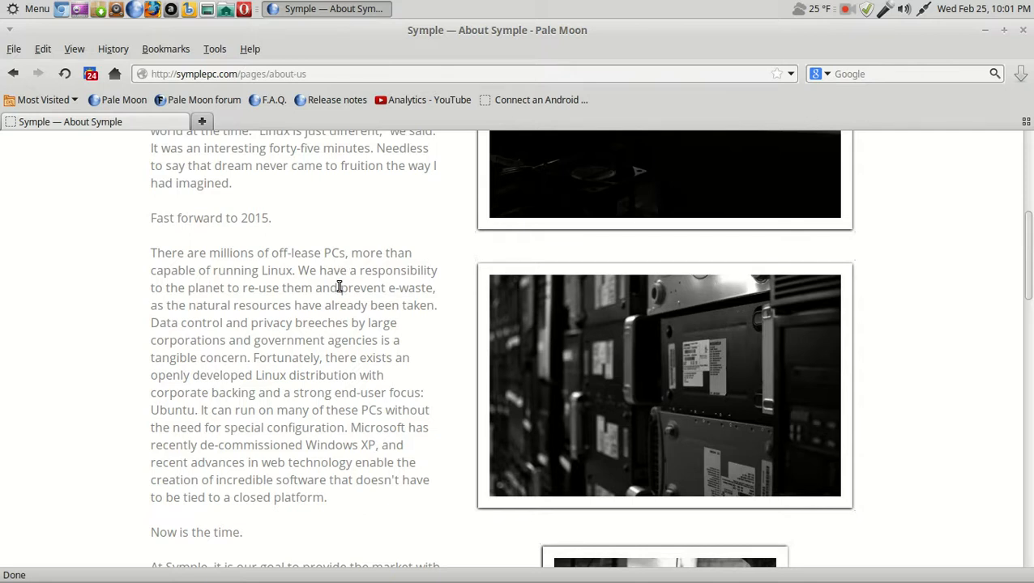
mouse_move(369, 290)
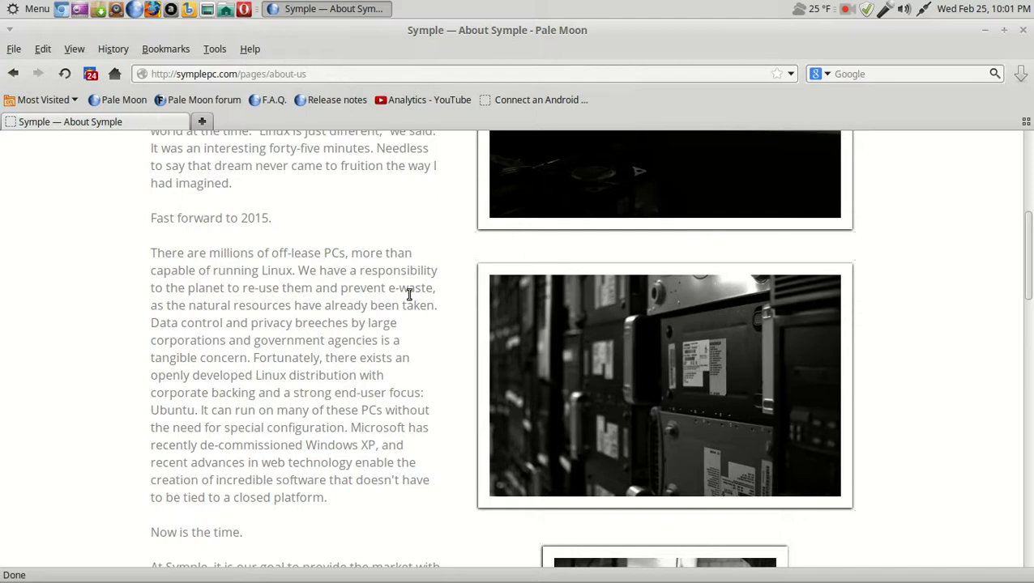
mouse_move(223, 307)
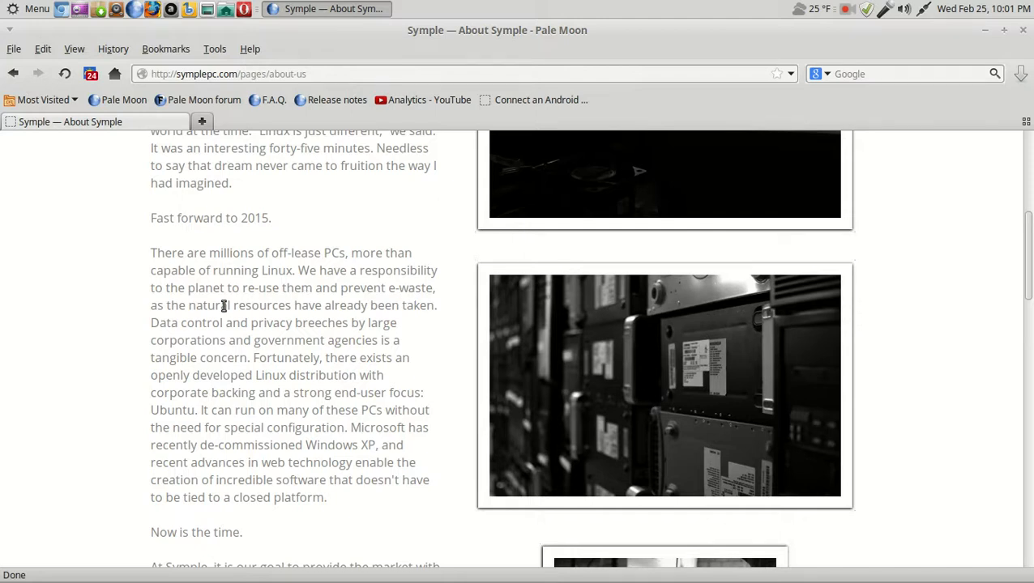
mouse_move(341, 321)
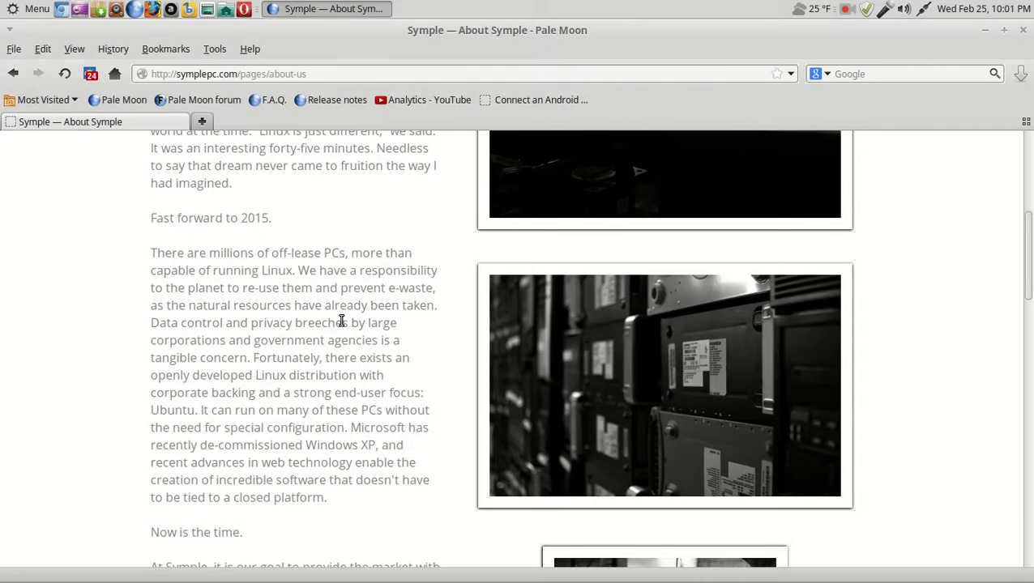
scroll(down, 3)
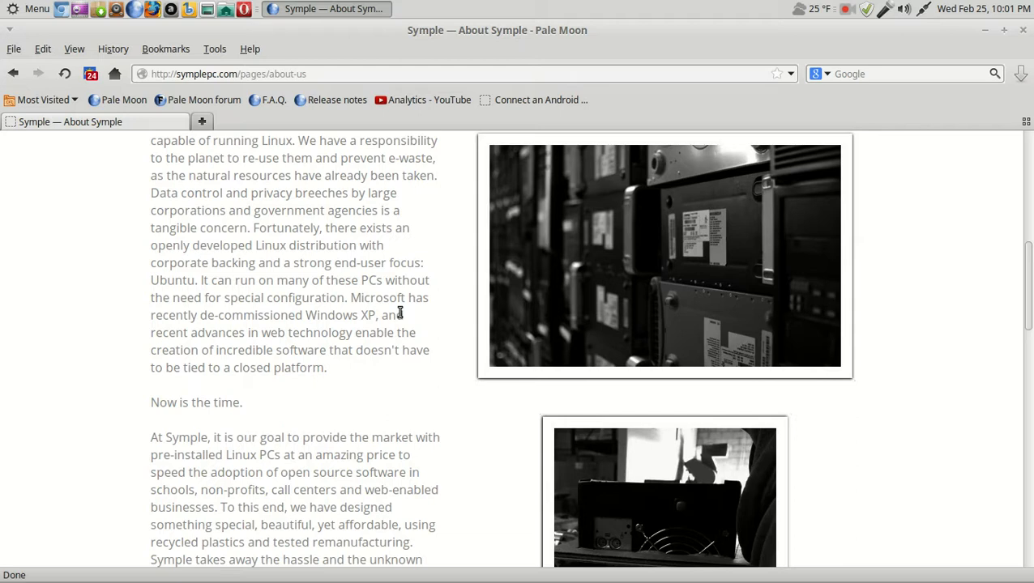
mouse_move(264, 329)
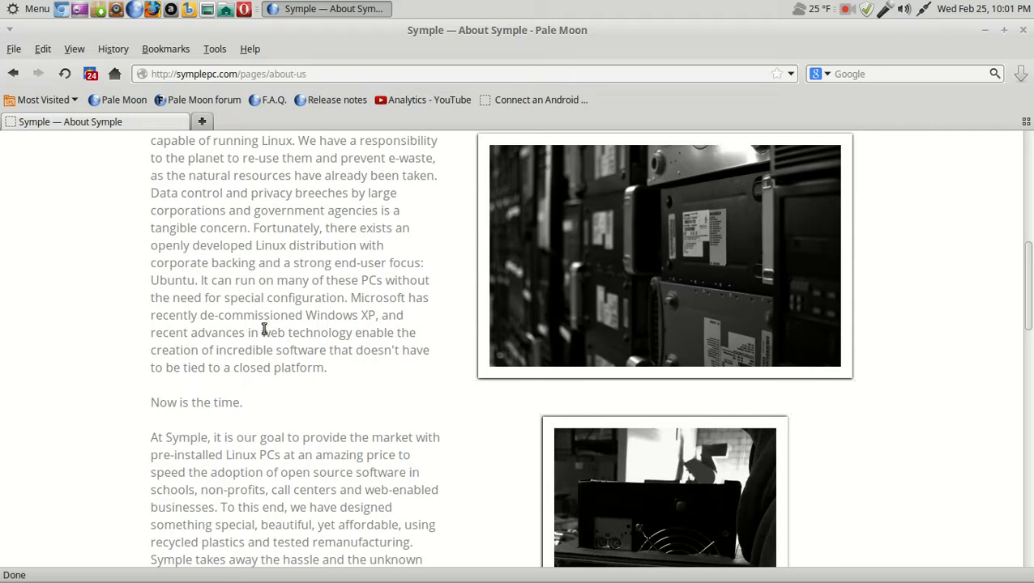
mouse_move(386, 325)
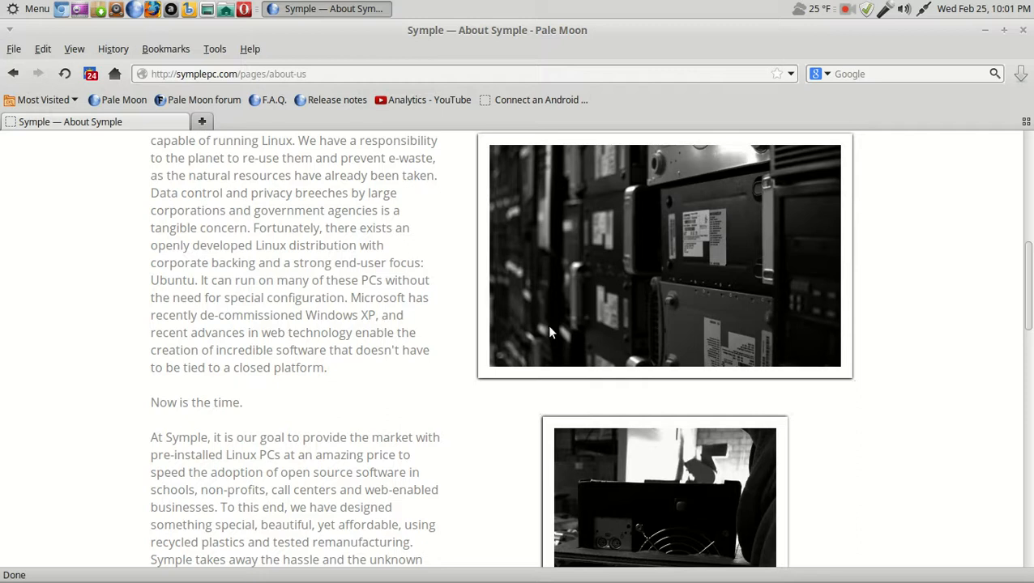
mouse_move(506, 344)
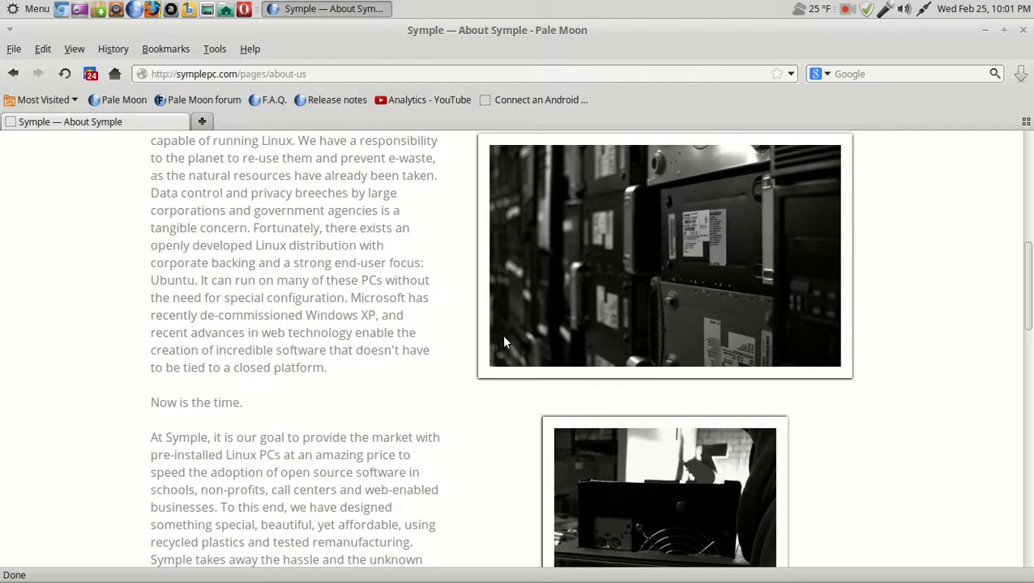
mouse_move(370, 381)
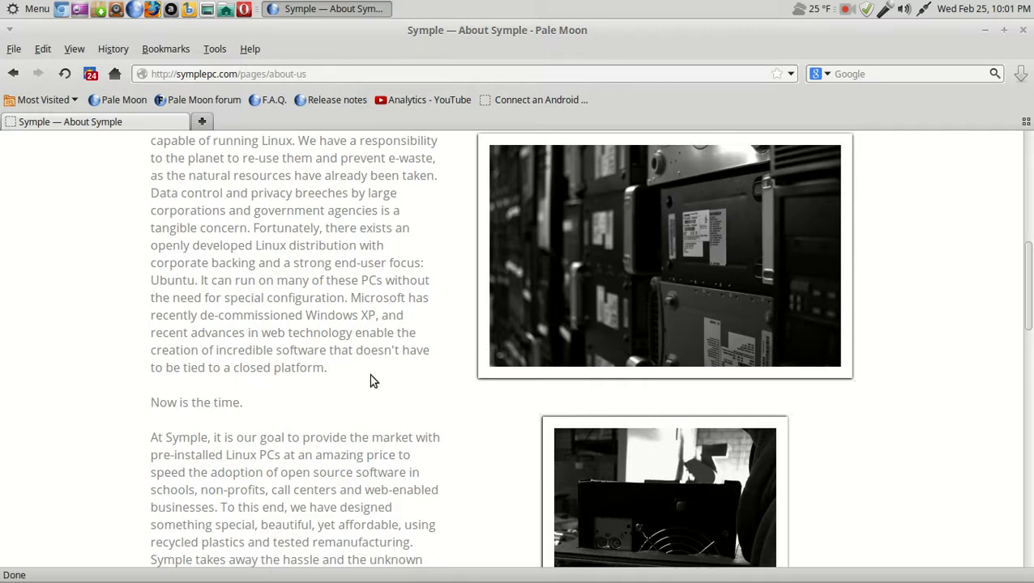
scroll(down, 3)
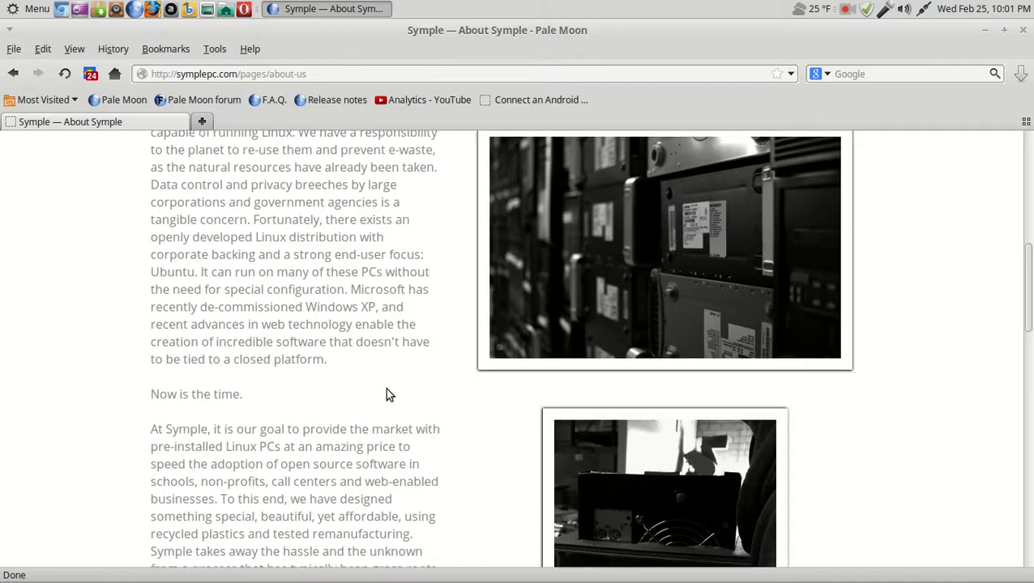
scroll(down, 3)
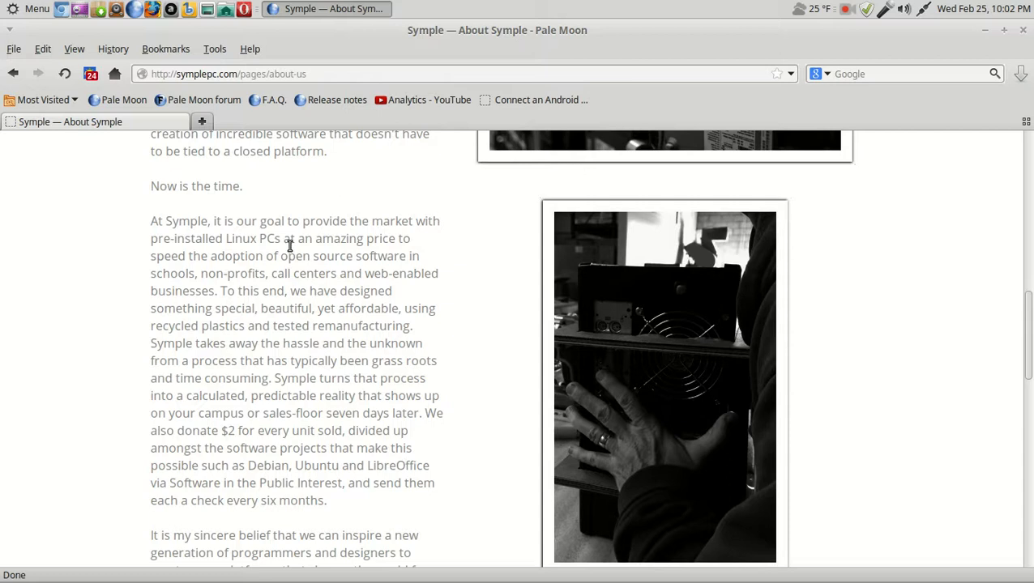
mouse_move(421, 256)
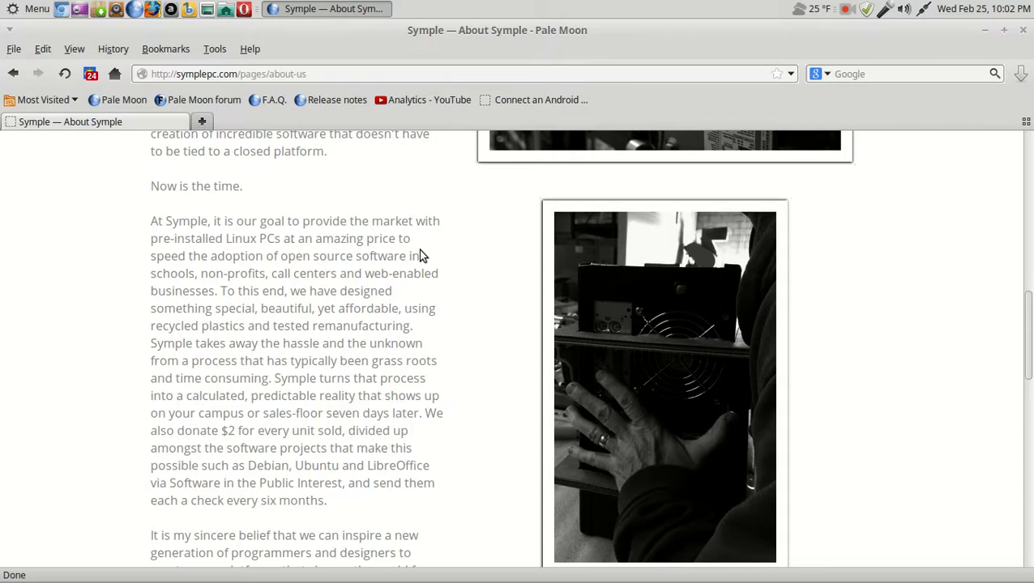
mouse_move(389, 279)
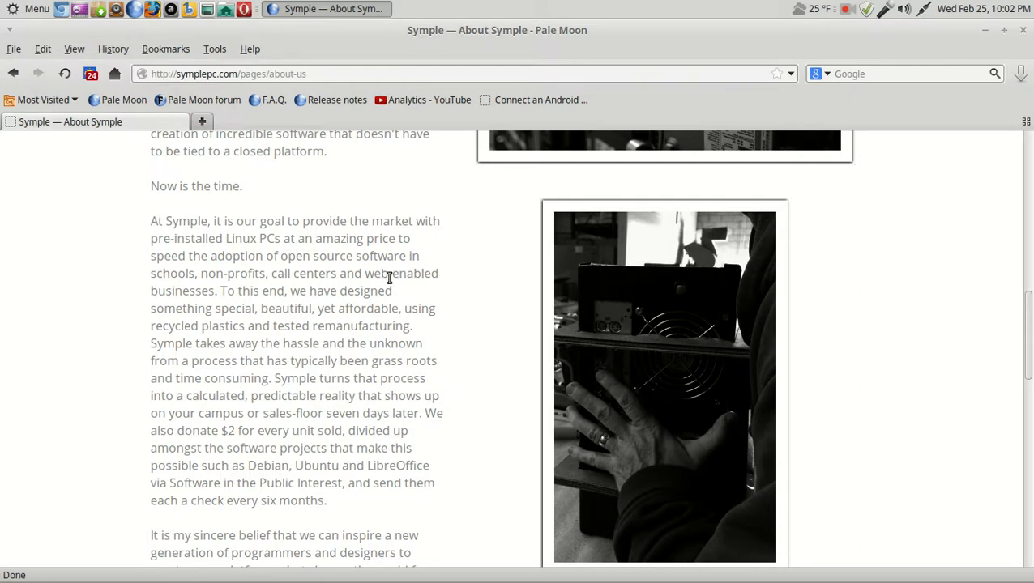
mouse_move(463, 290)
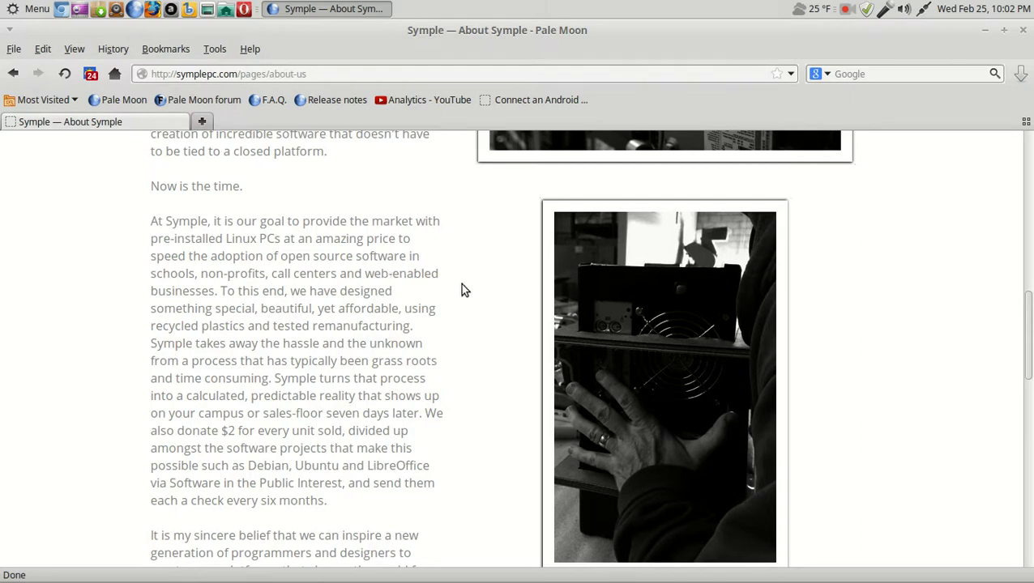
scroll(down, 3)
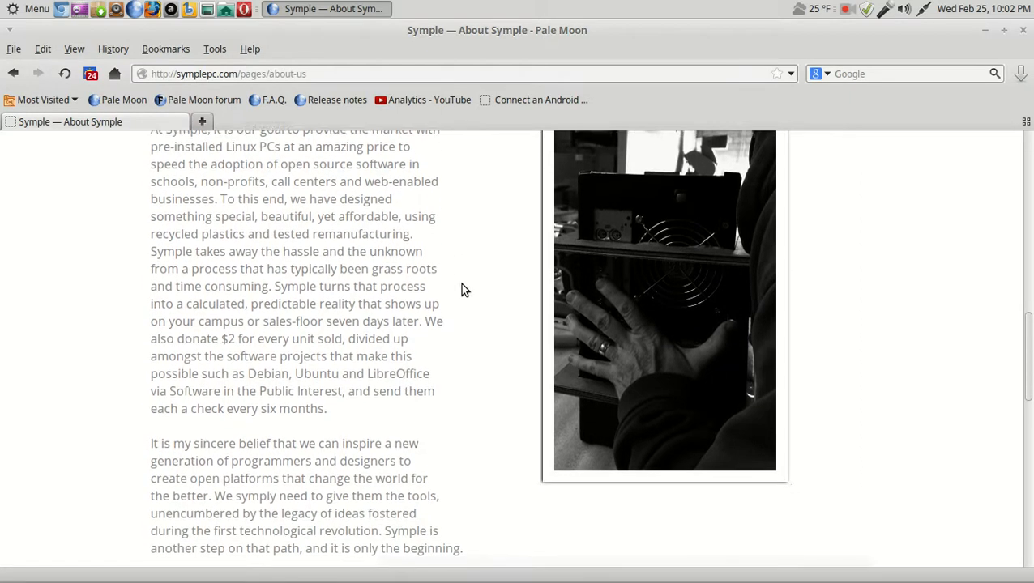
scroll(down, 3)
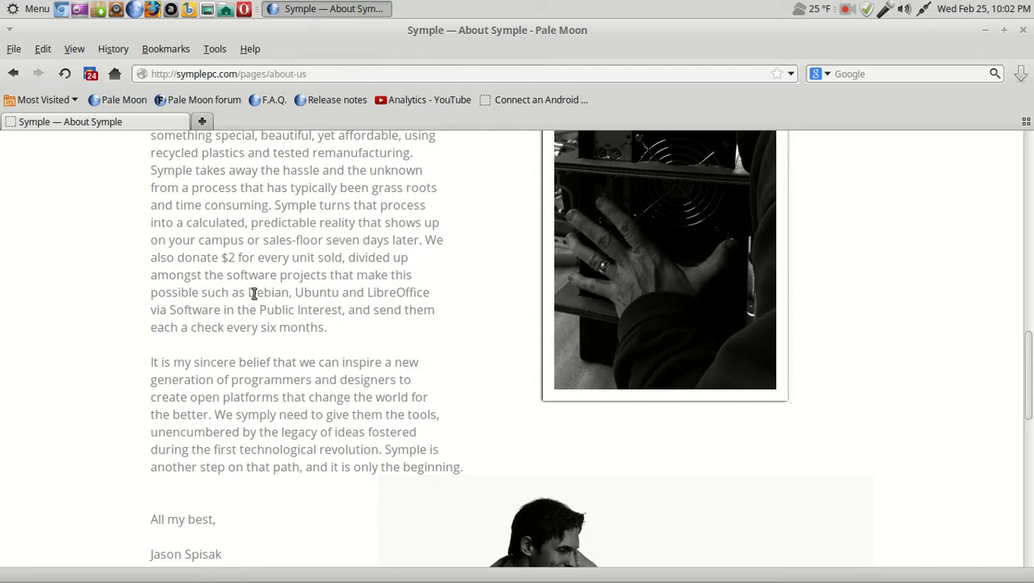
mouse_move(382, 308)
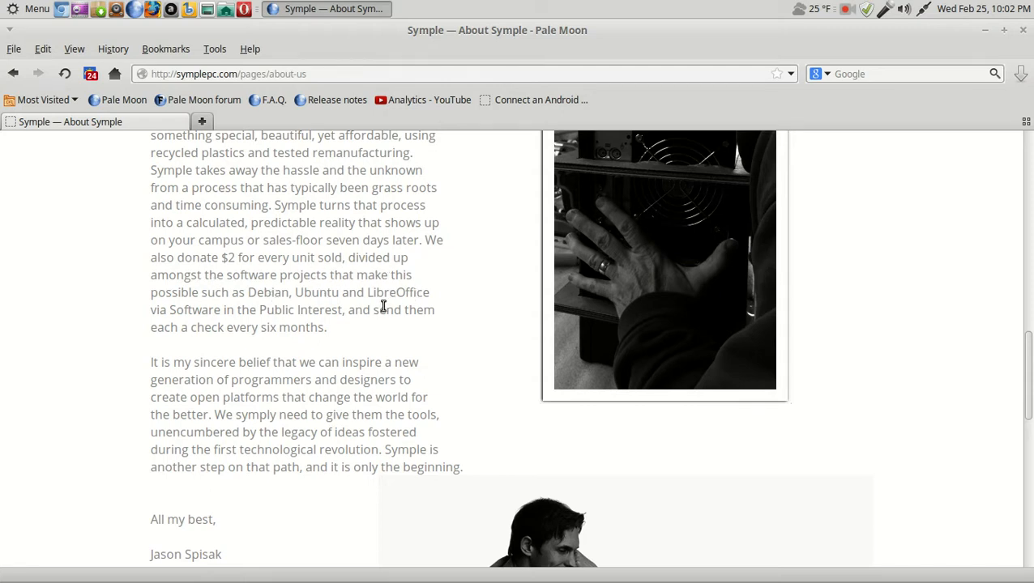
scroll(down, 3)
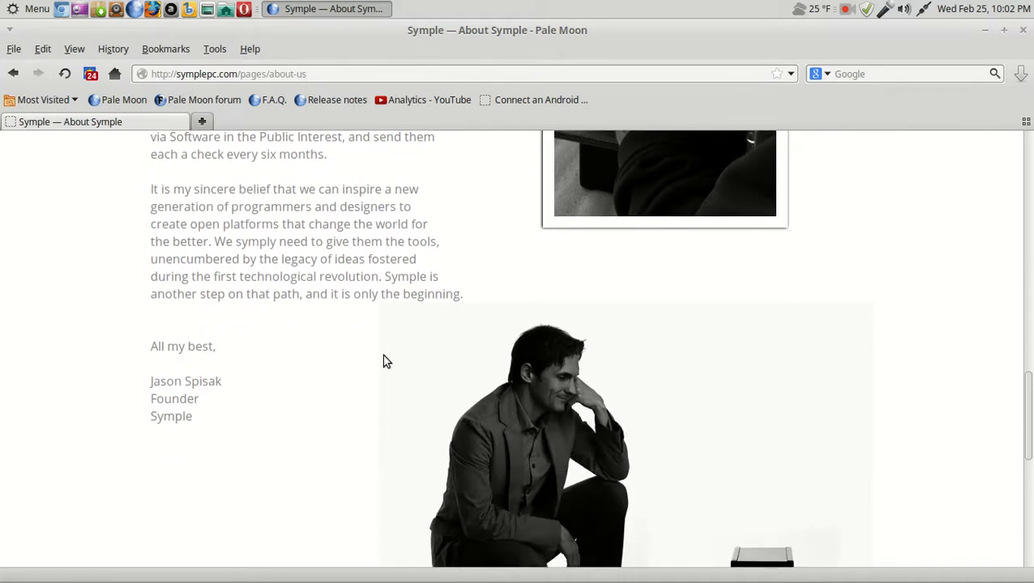
scroll(down, 3)
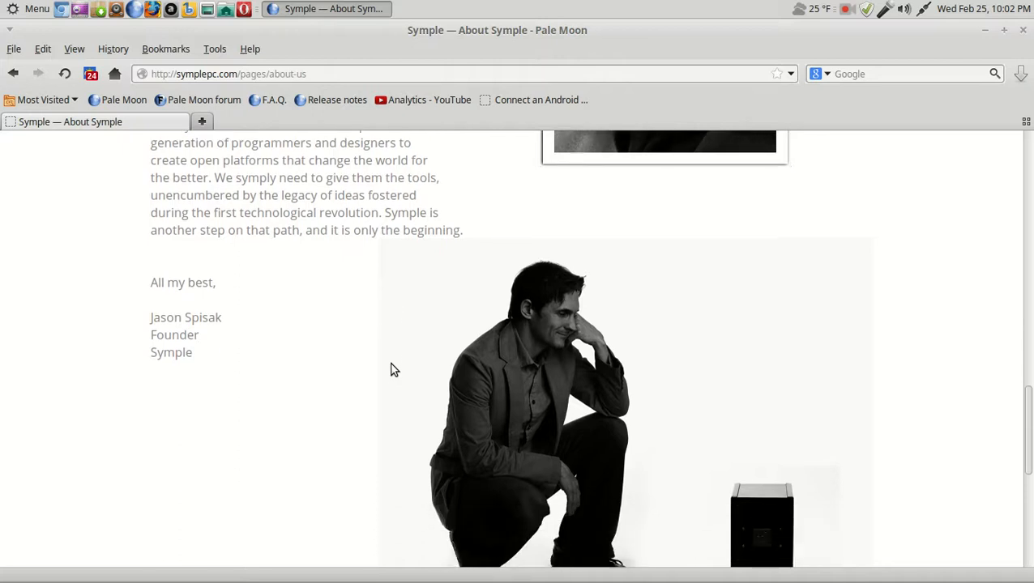
scroll(down, 3)
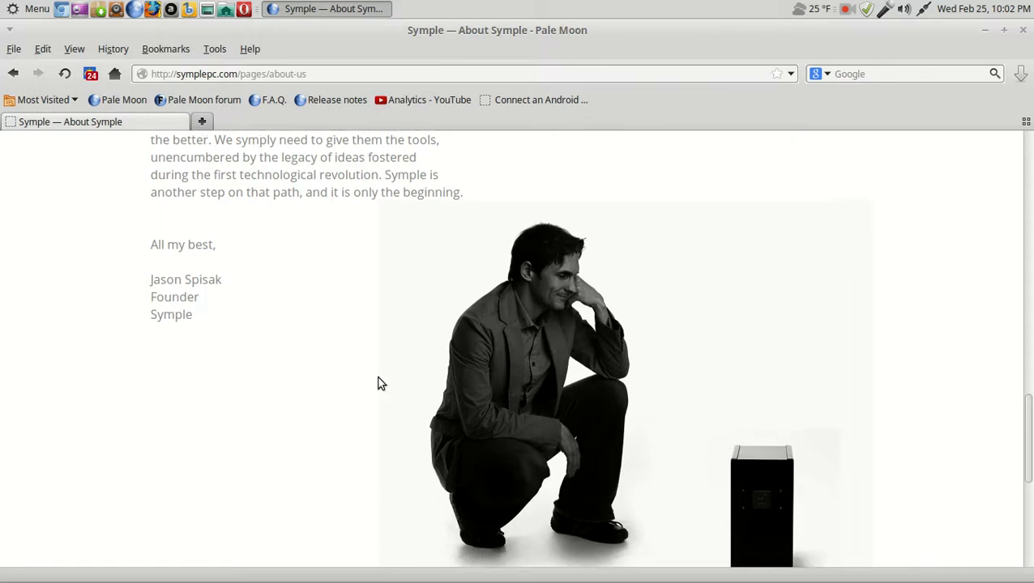
scroll(down, 3)
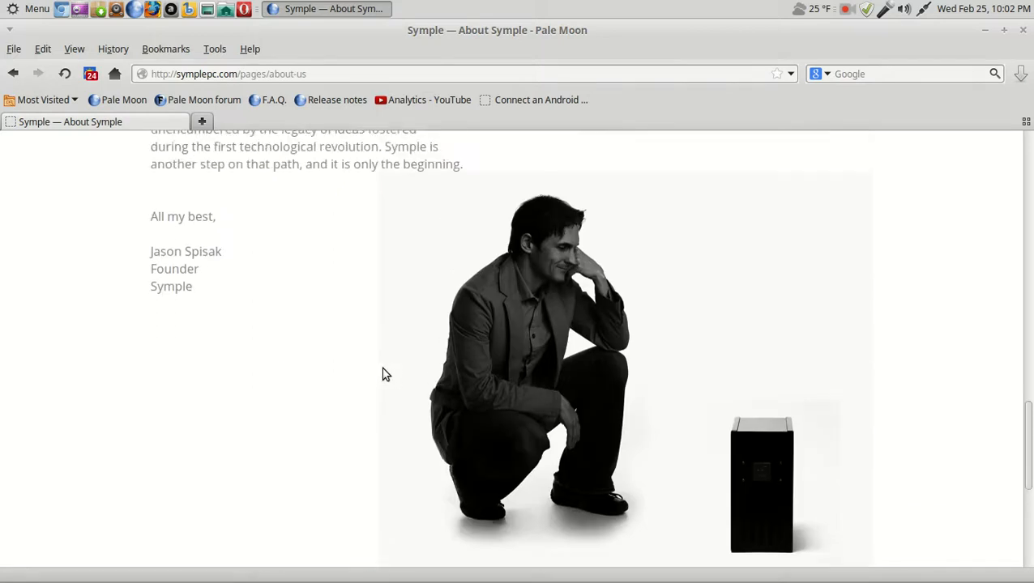
scroll(up, 3)
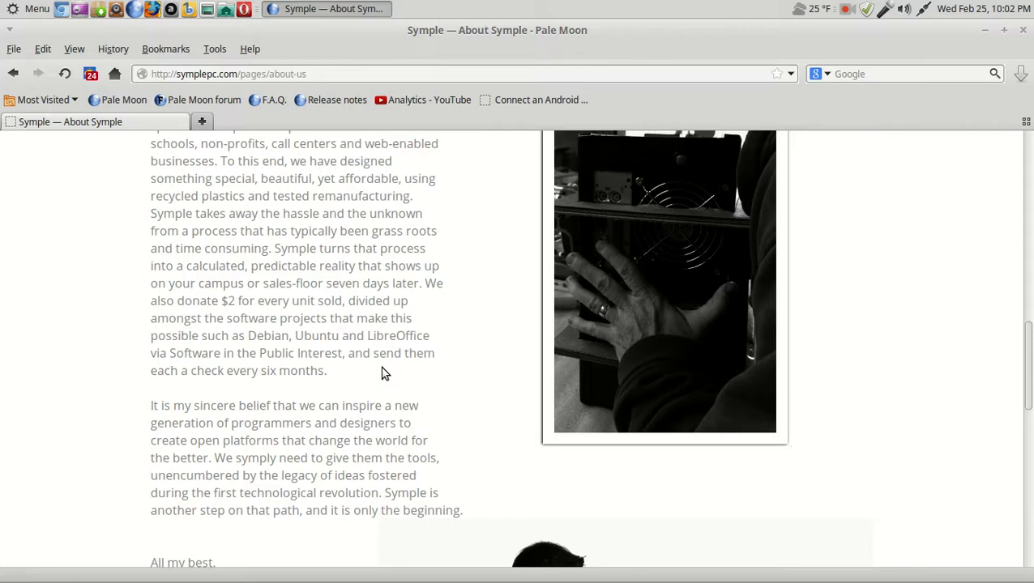
scroll(up, 3)
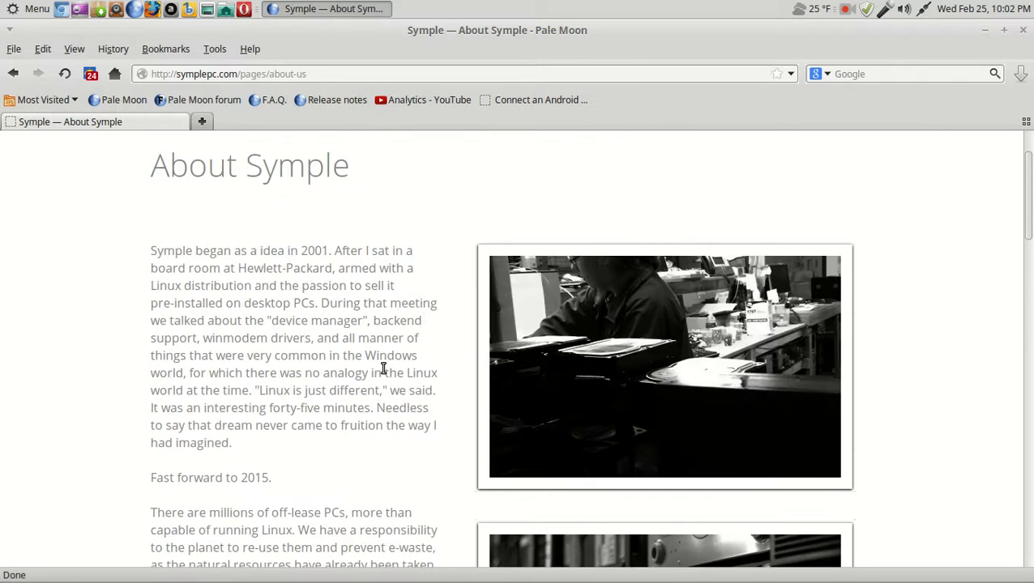
mouse_move(1015, 347)
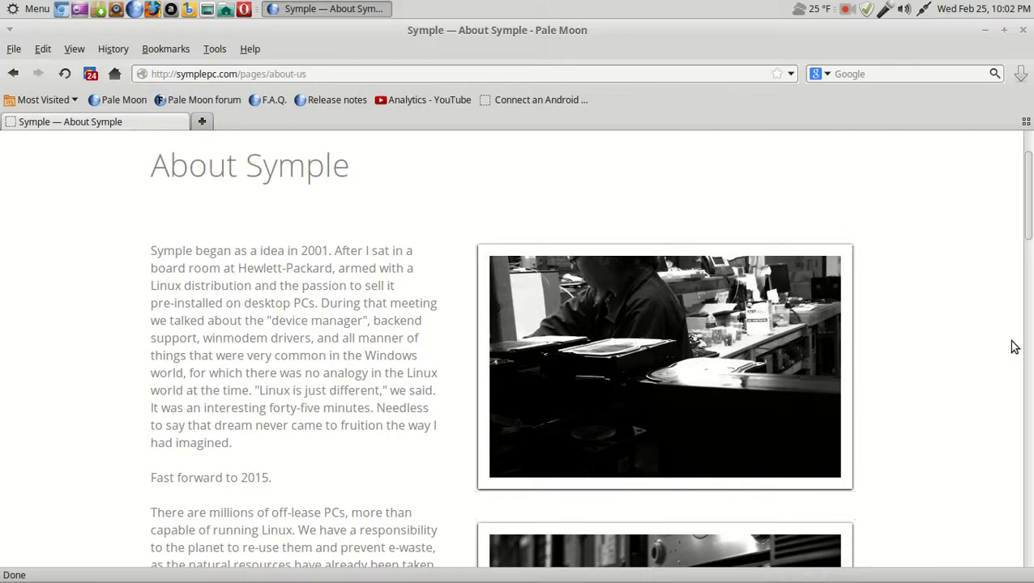
scroll(up, 3)
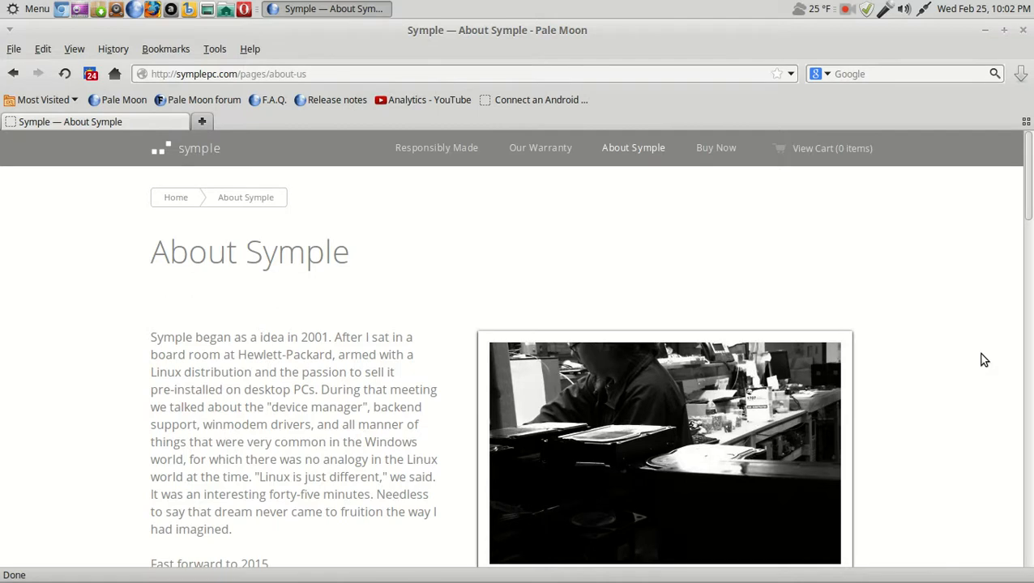
scroll(down, 3)
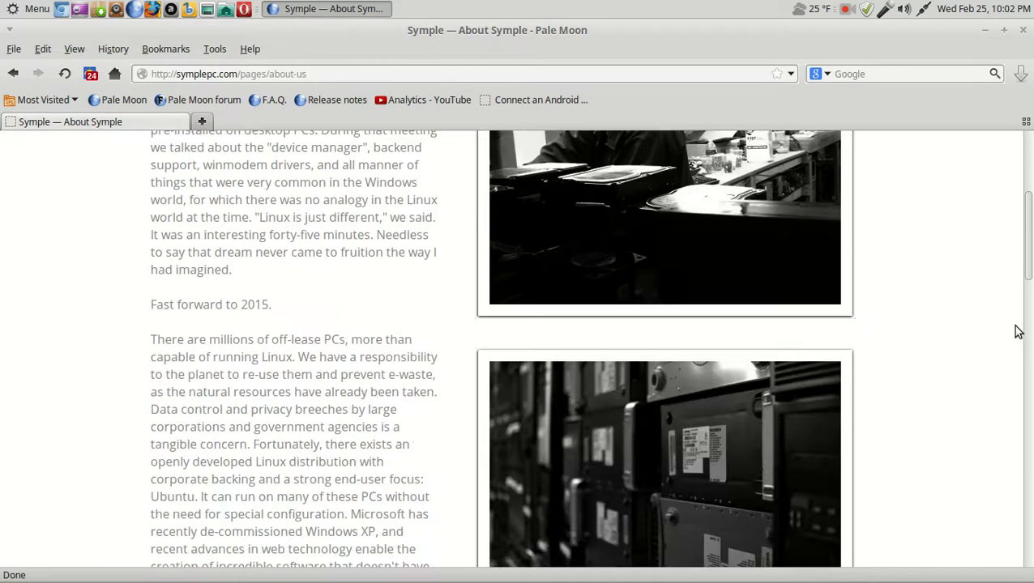
scroll(down, 3)
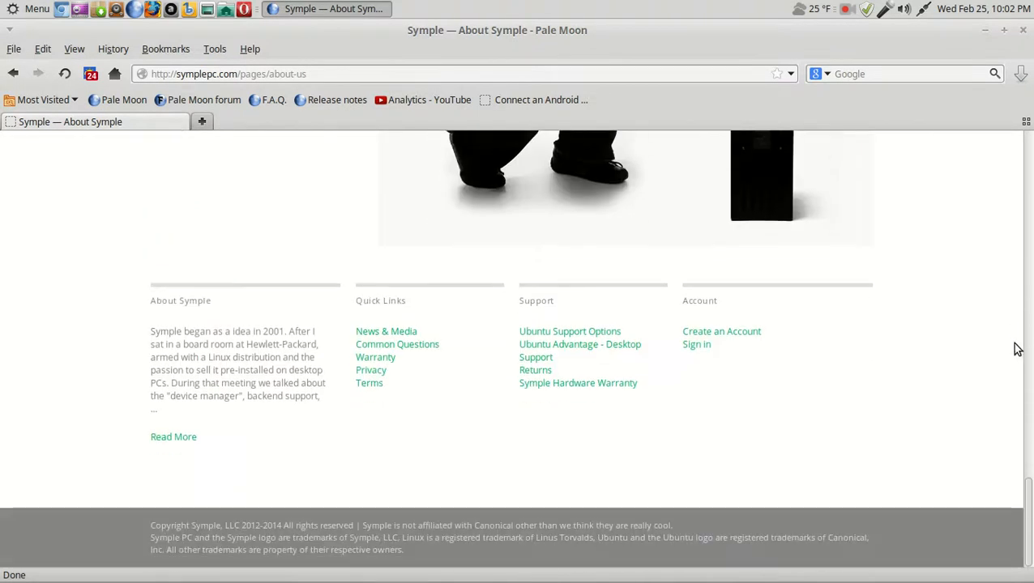
mouse_move(651, 347)
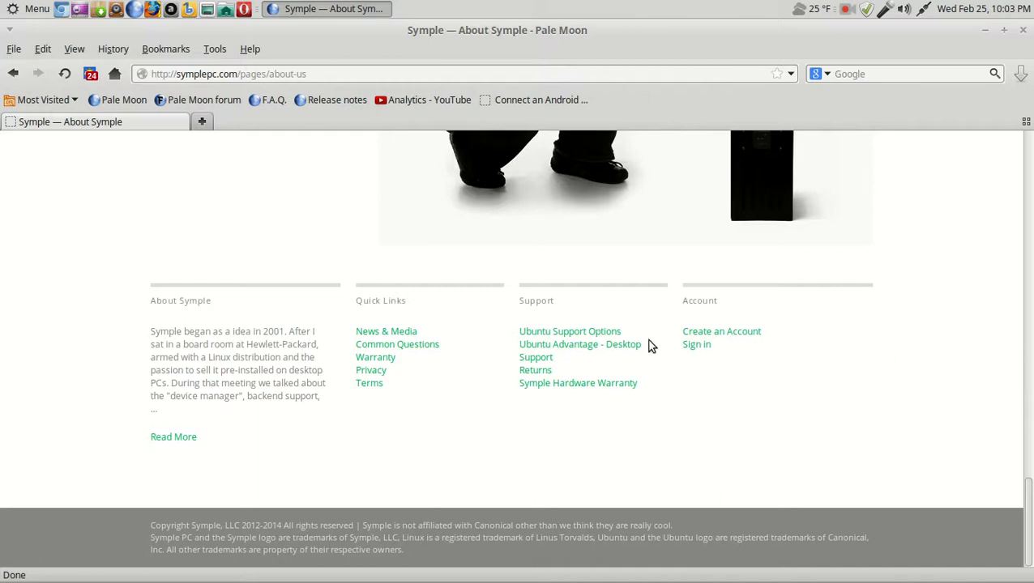
mouse_move(647, 331)
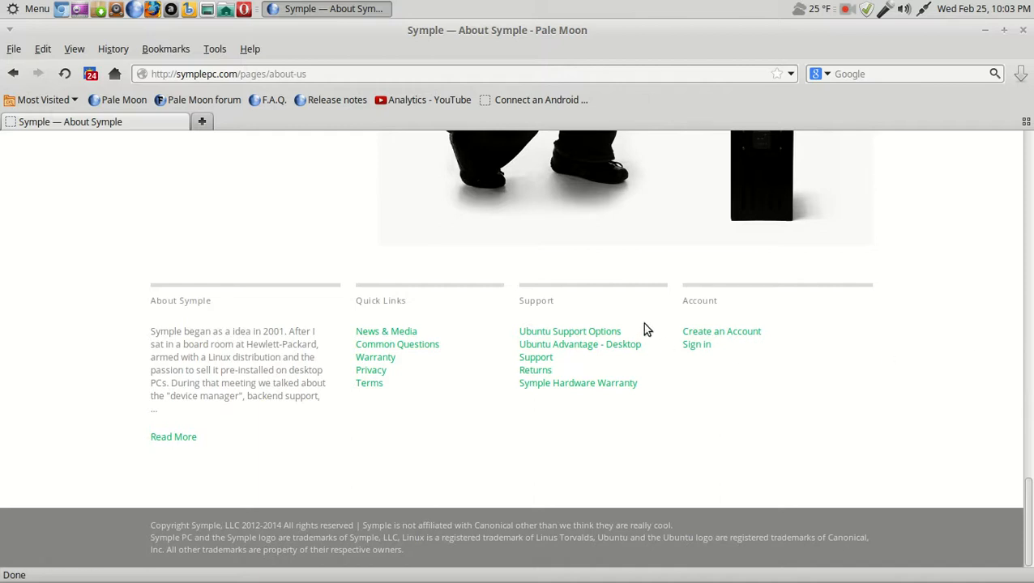
mouse_move(483, 371)
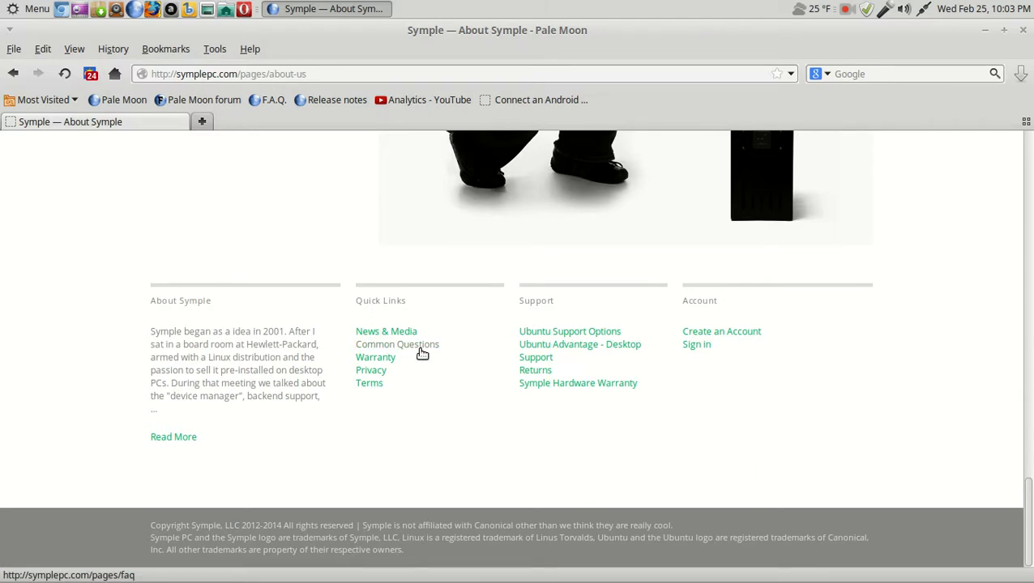
Step: Go to the Common Questions page from the footer and read the planet-friendly answer
click(399, 343)
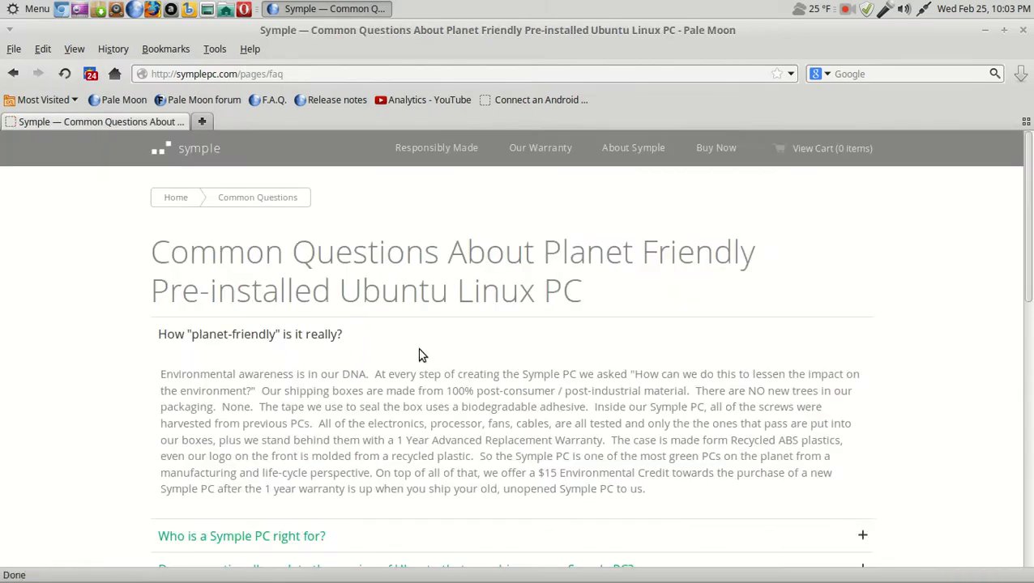
scroll(down, 3)
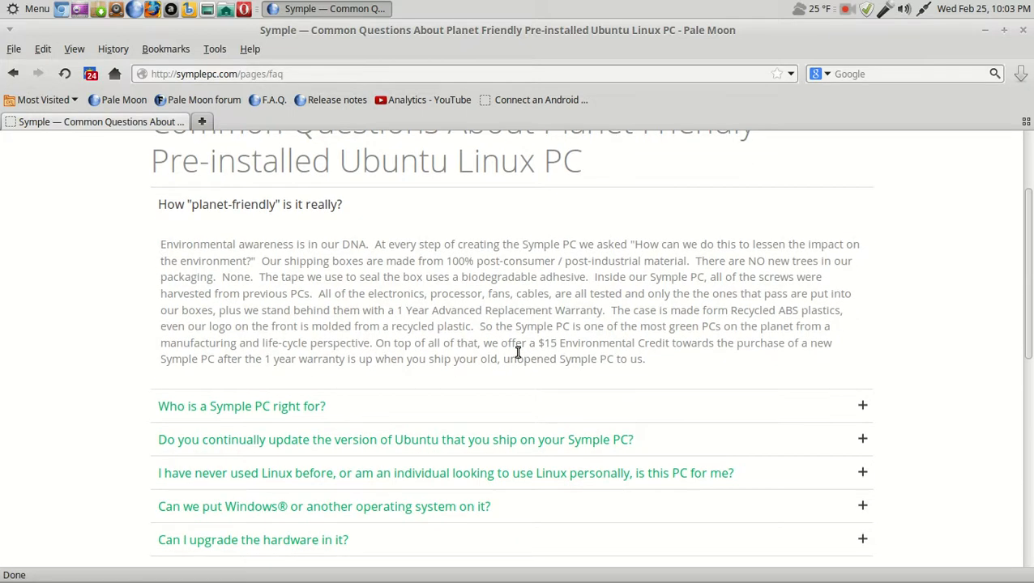
mouse_move(743, 267)
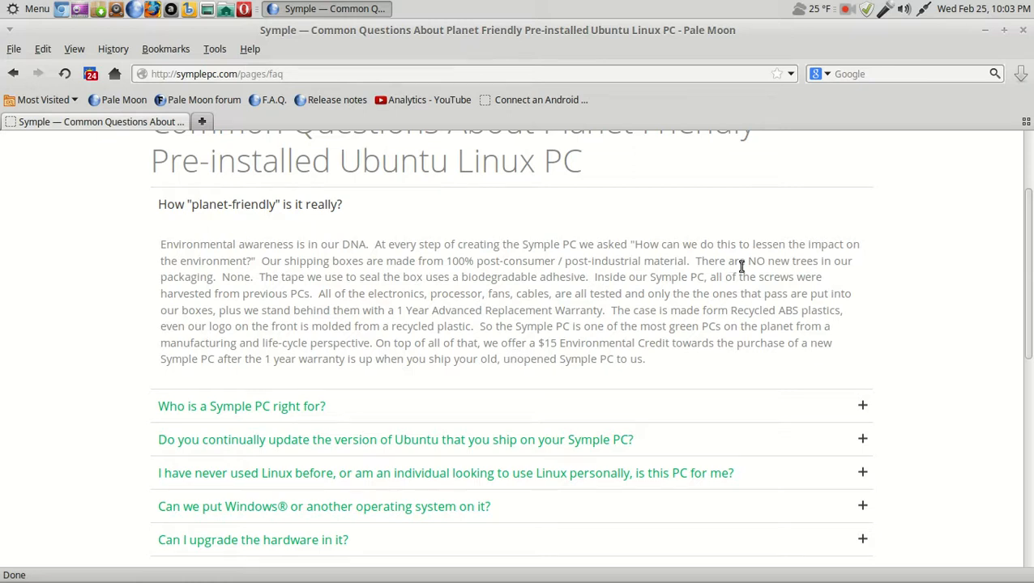
mouse_move(476, 273)
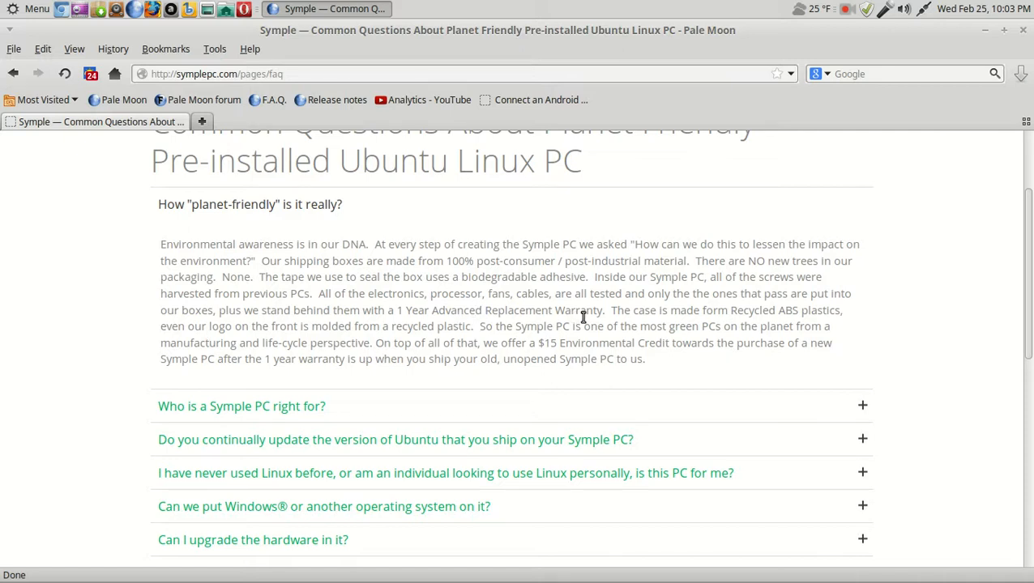
mouse_move(611, 316)
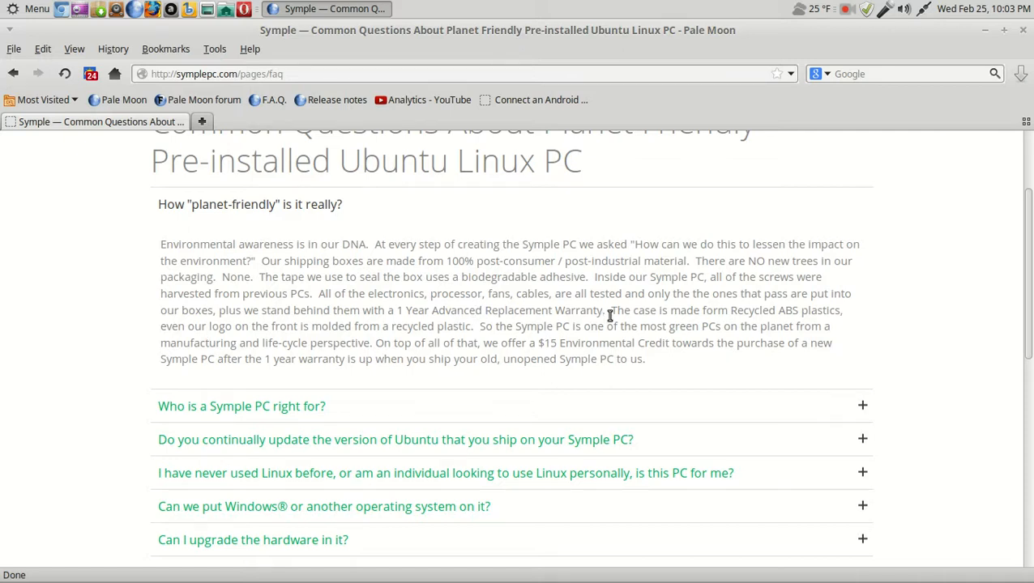
scroll(down, 3)
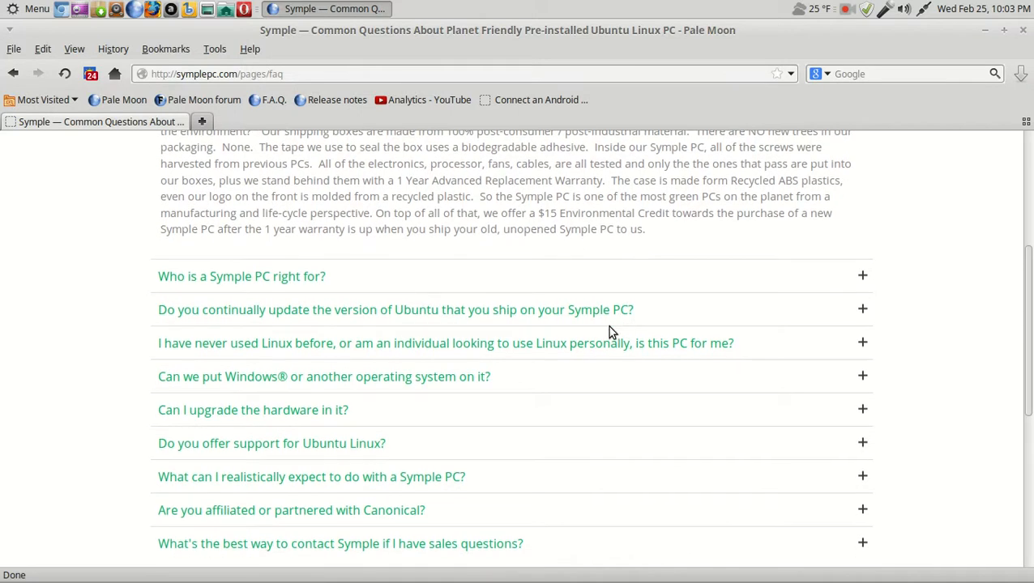
mouse_move(277, 295)
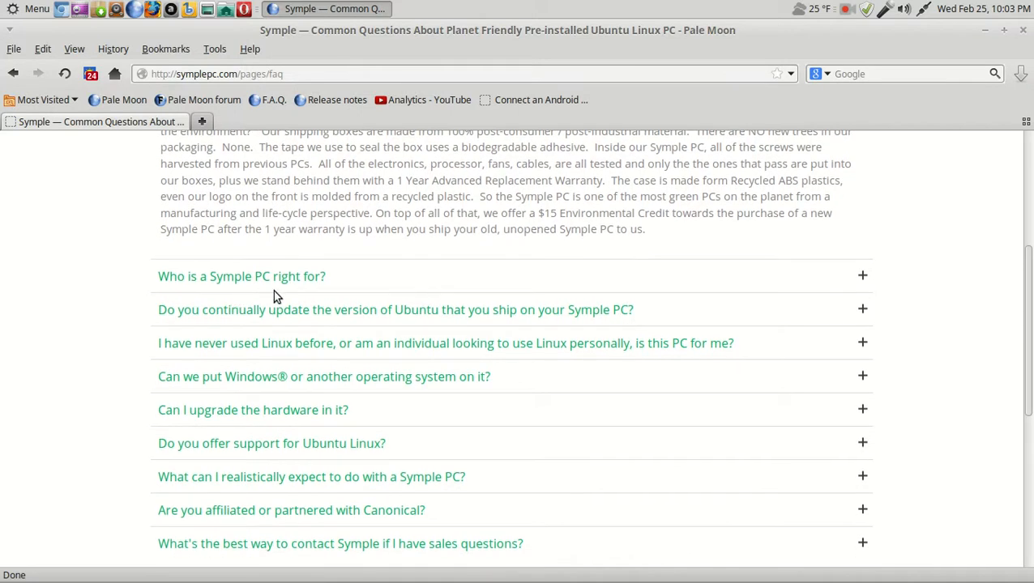
mouse_move(863, 276)
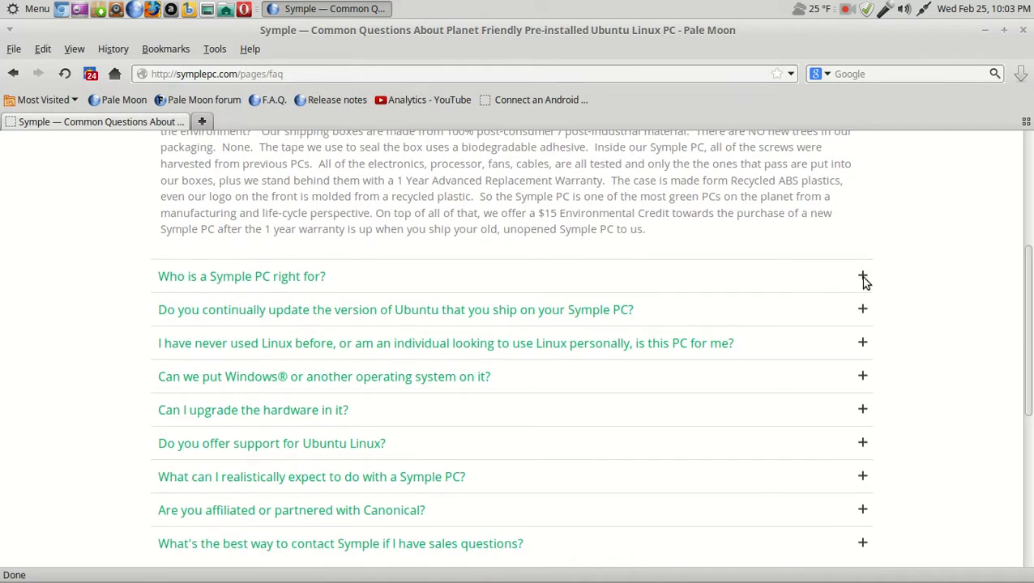
Step: Expand and read the answer to "Who is a Symple PC right for?"
click(862, 276)
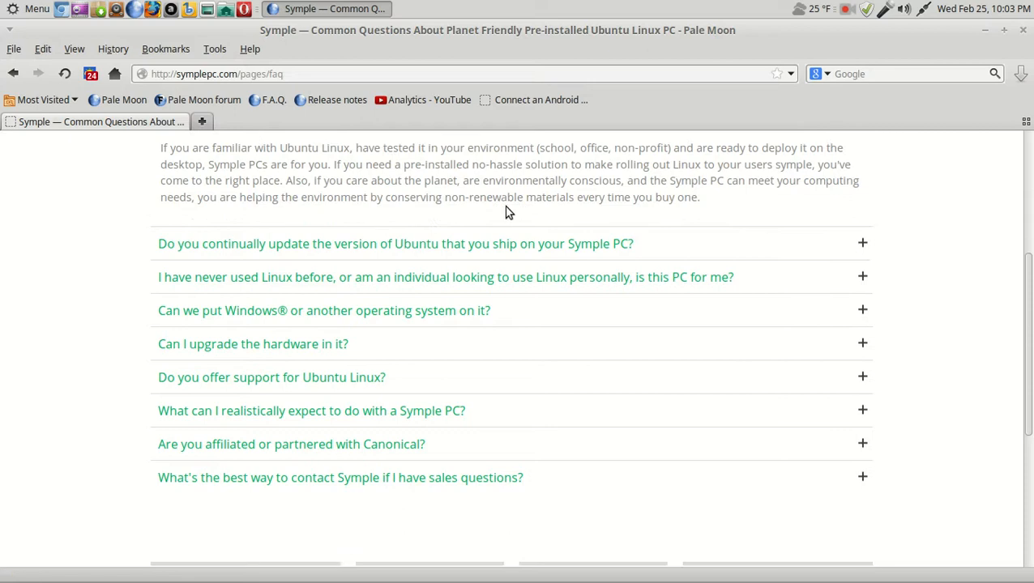
scroll(up, 3)
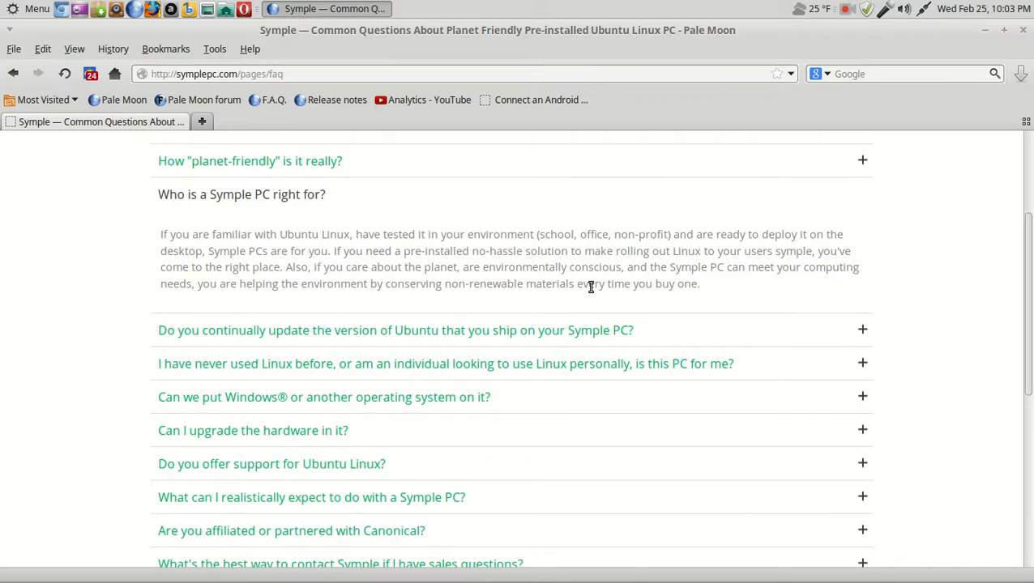
mouse_move(582, 299)
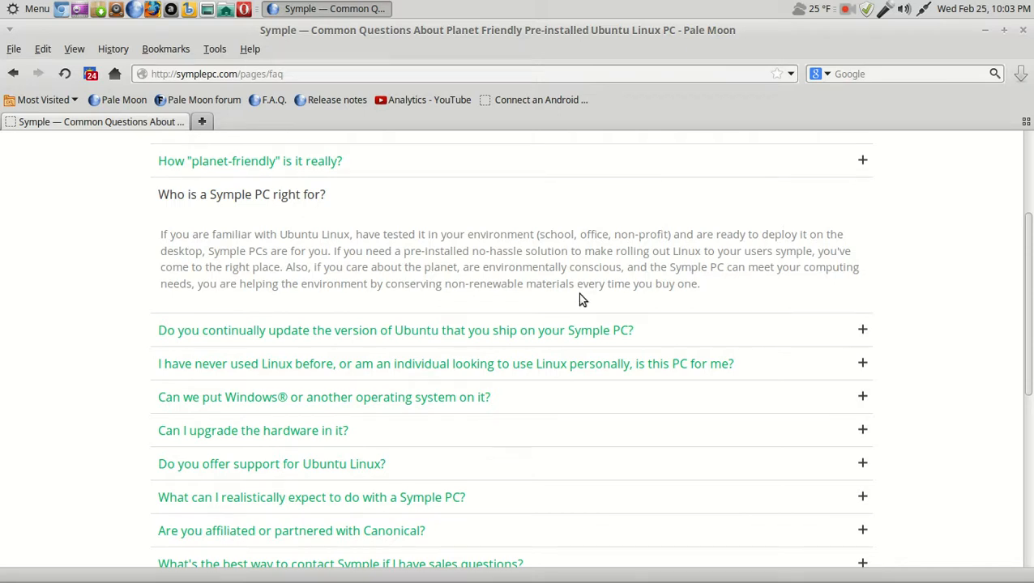
scroll(down, 3)
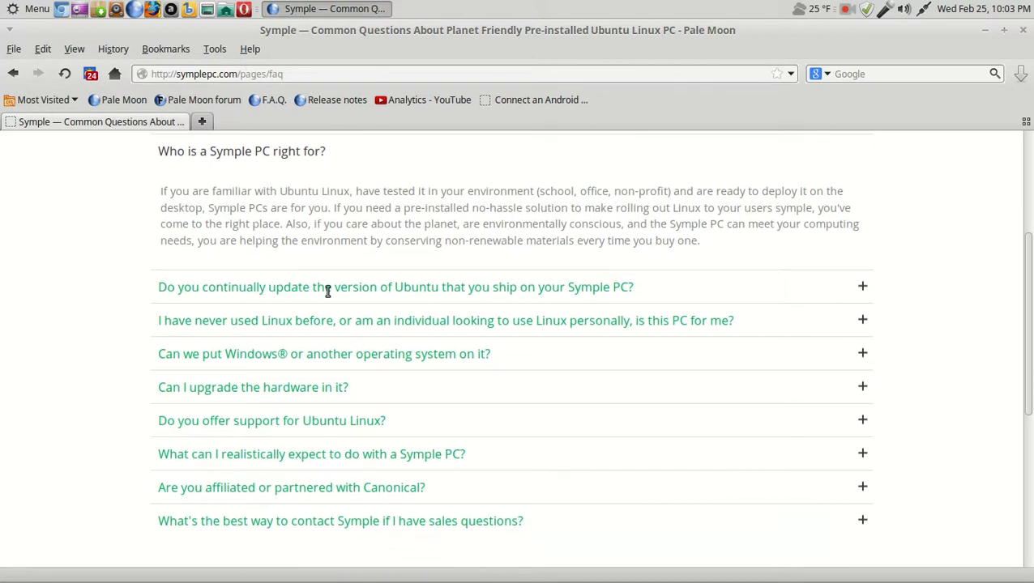
mouse_move(499, 306)
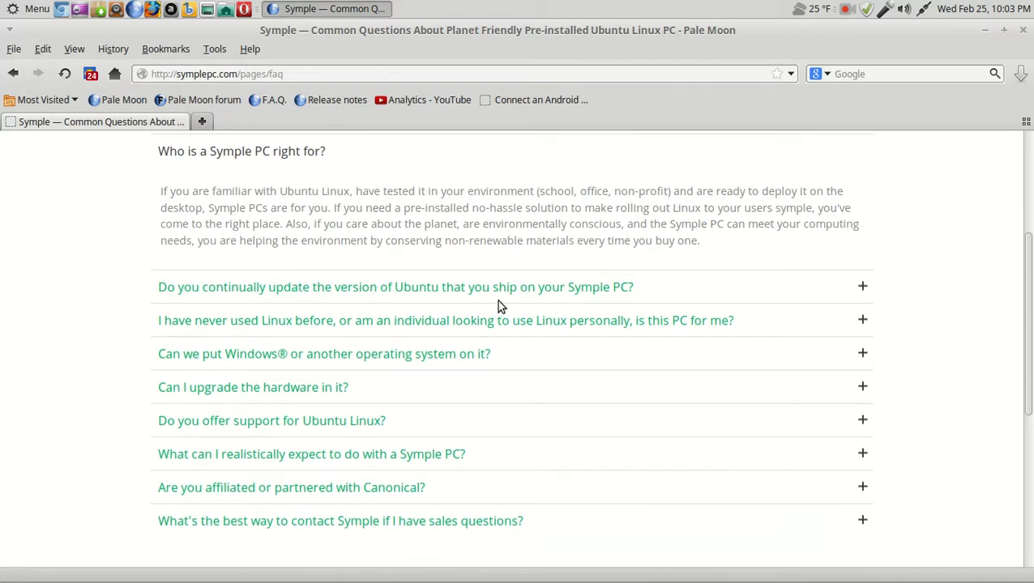
mouse_move(862, 287)
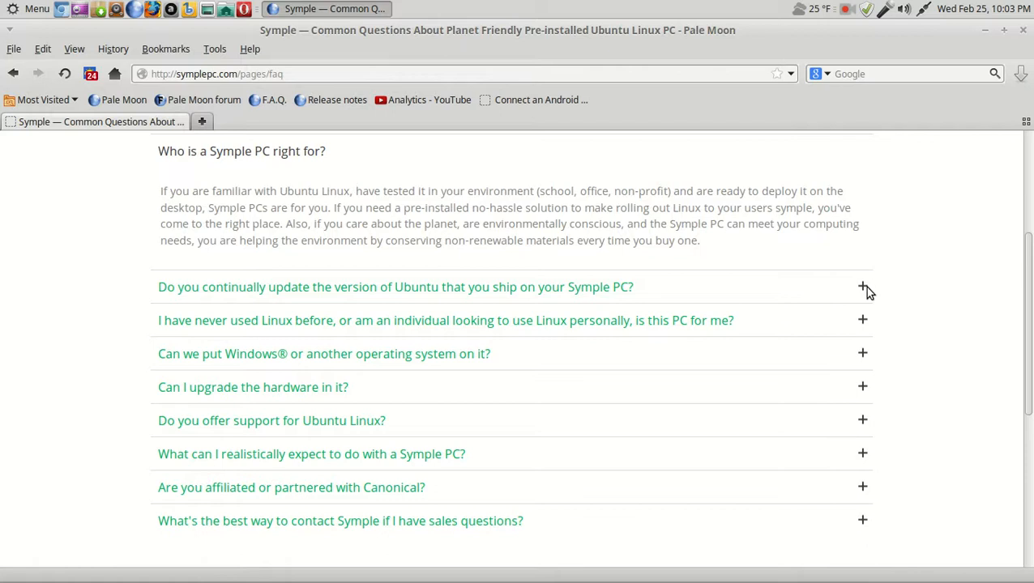
Step: Expand the answer about whether Symple continually updates the Ubuntu version
click(862, 286)
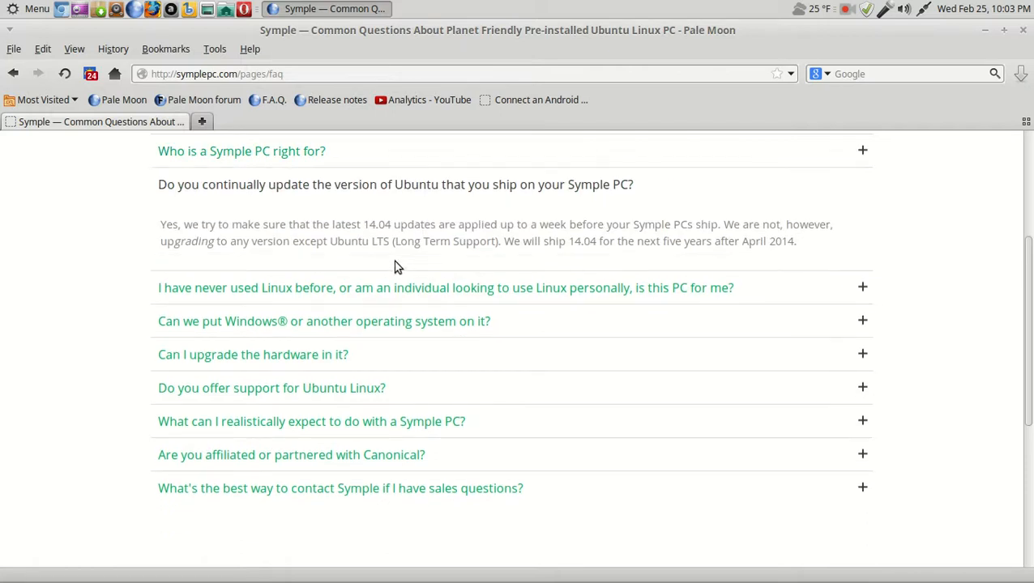
mouse_move(445, 239)
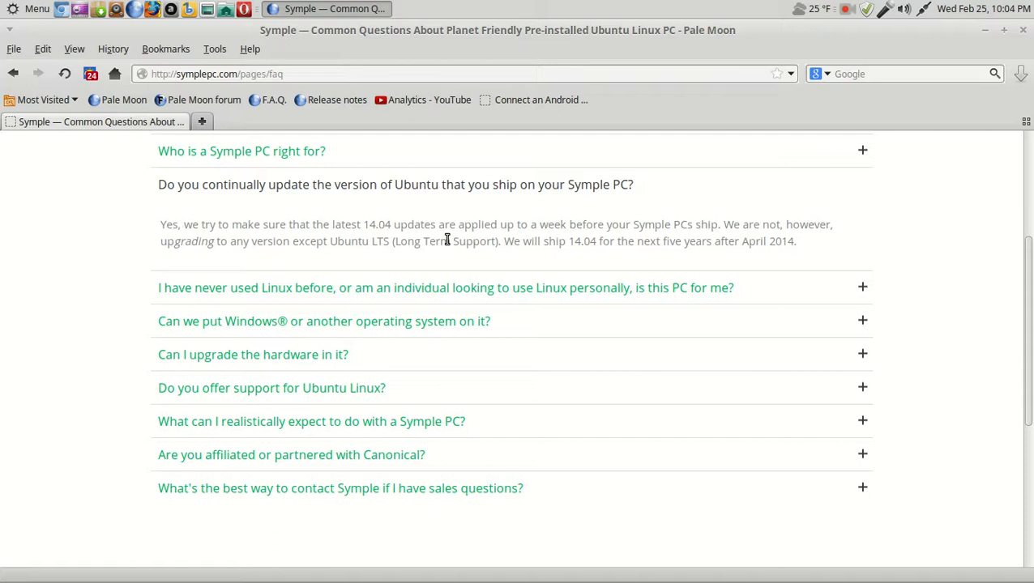
mouse_move(316, 259)
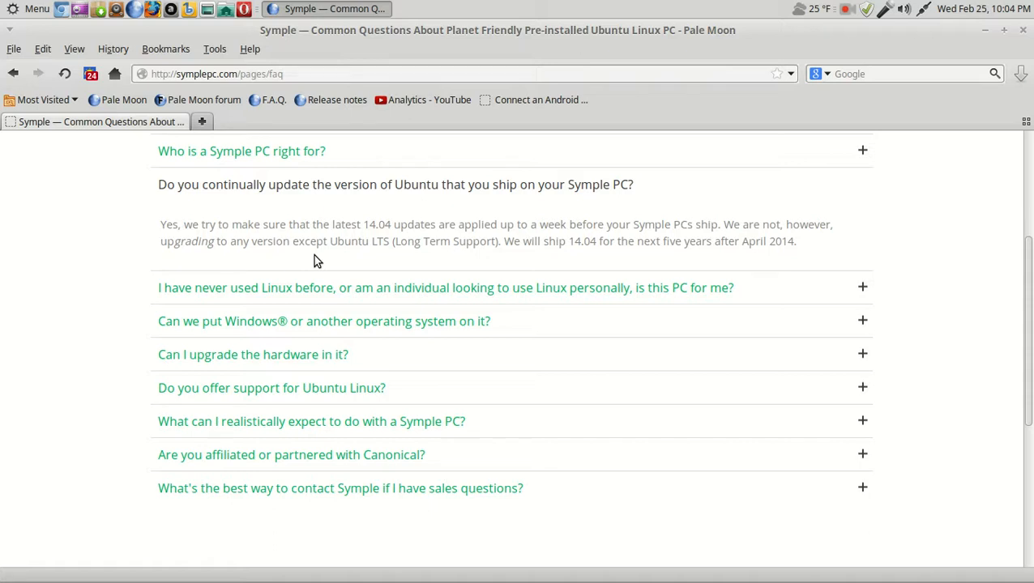
mouse_move(706, 283)
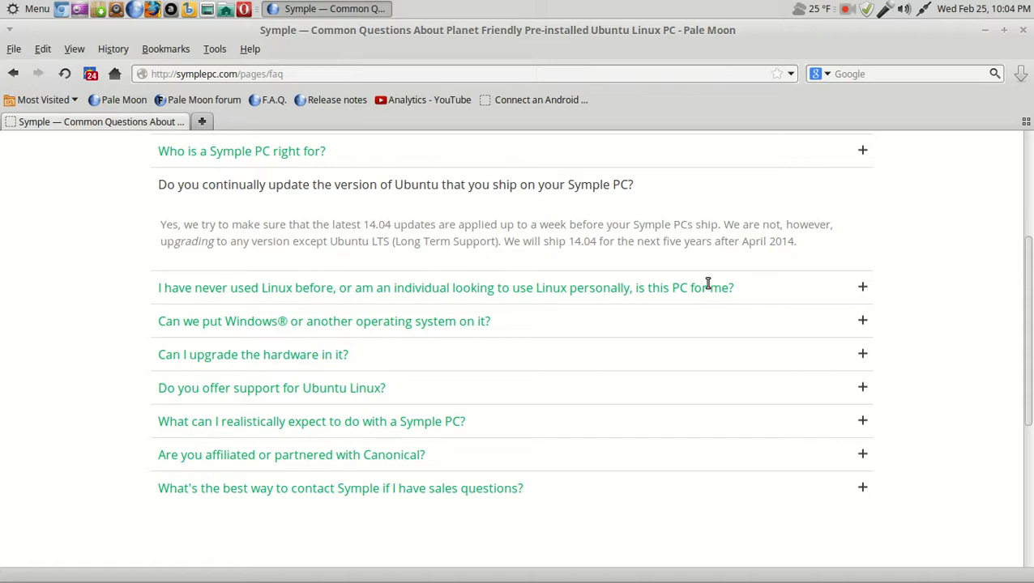
mouse_move(699, 314)
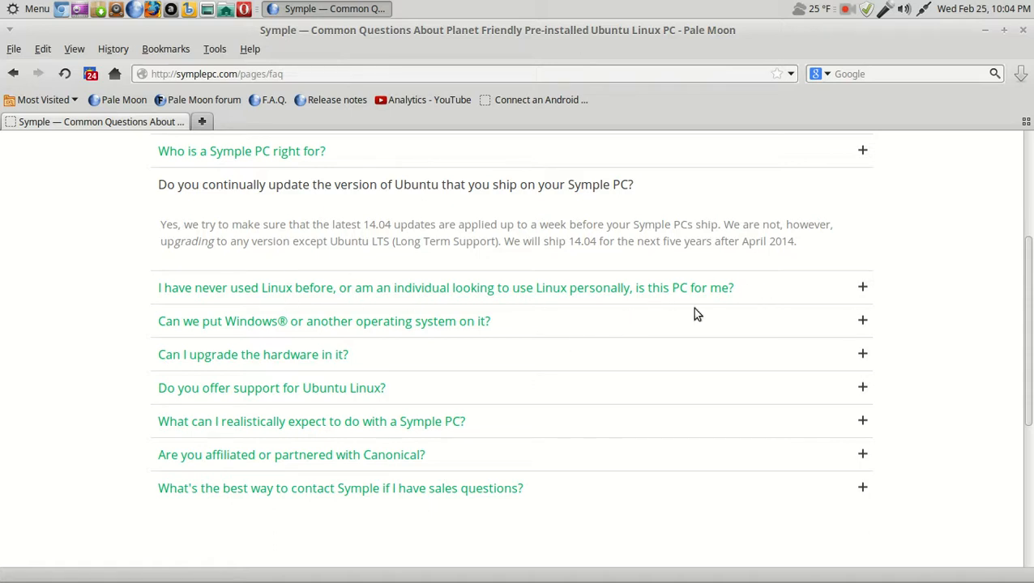
mouse_move(866, 293)
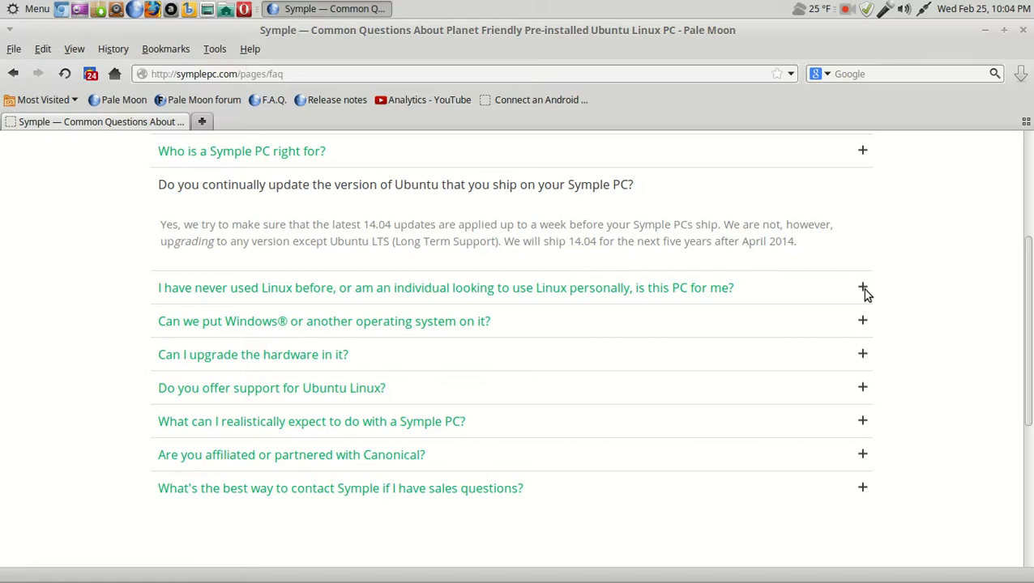
Step: Expand and read the answer for people who have never used Linux before
click(862, 289)
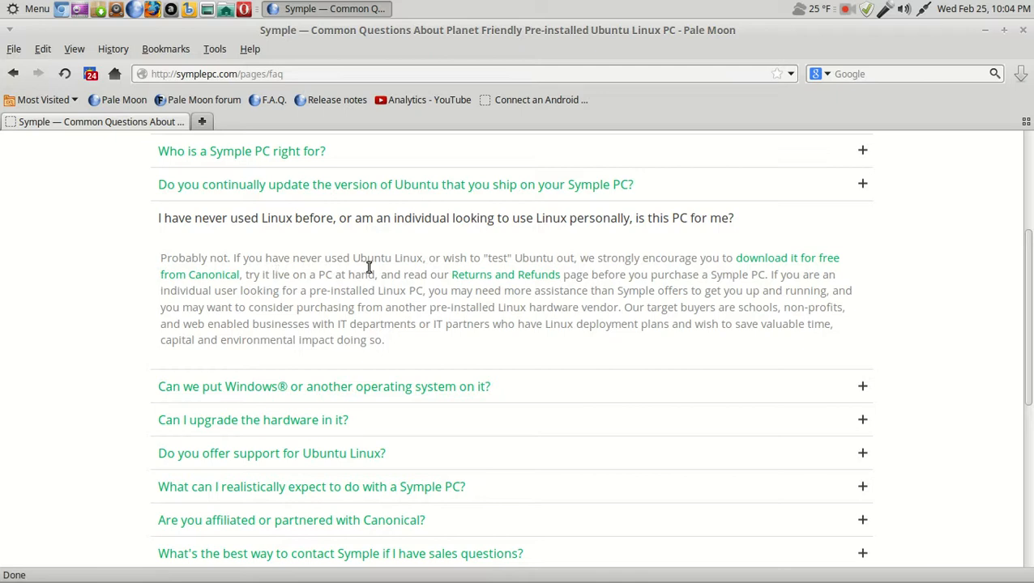
mouse_move(619, 328)
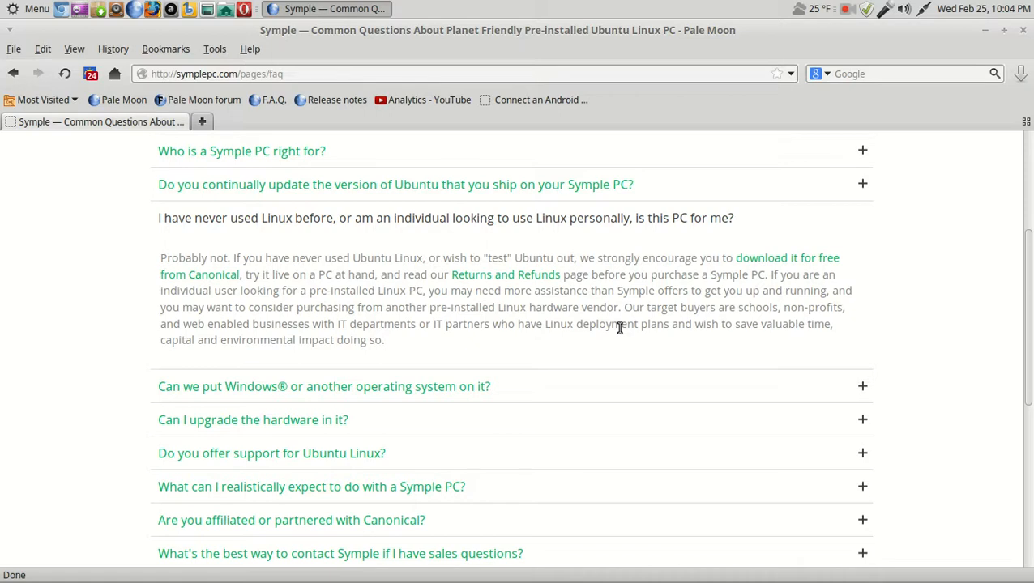
mouse_move(440, 308)
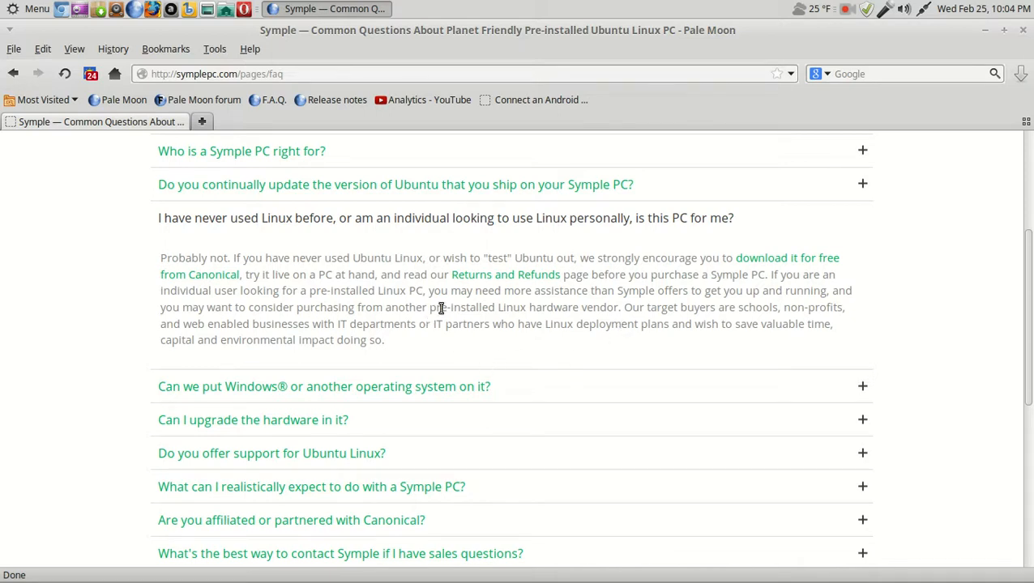
mouse_move(684, 295)
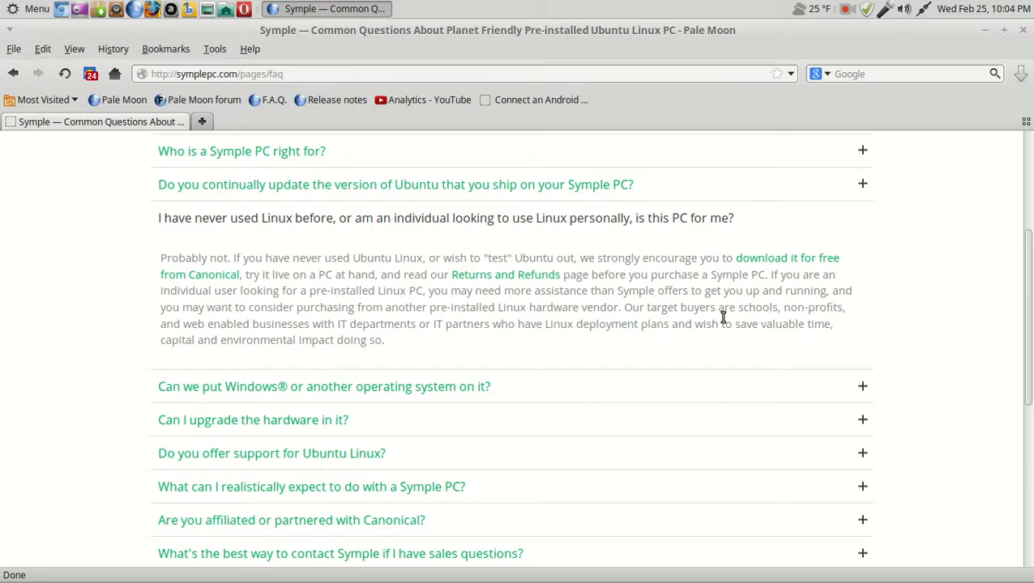
scroll(down, 3)
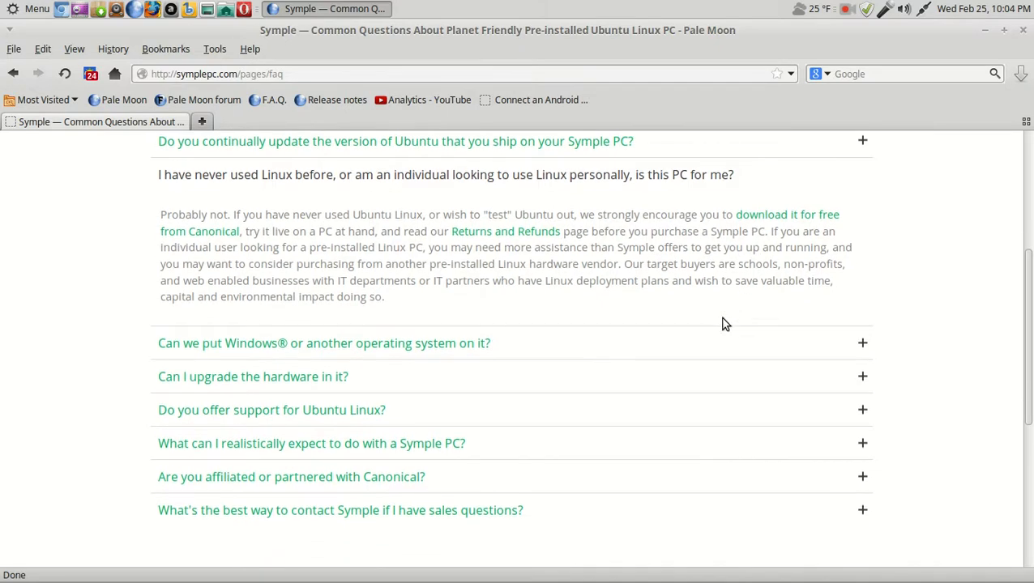
scroll(down, 3)
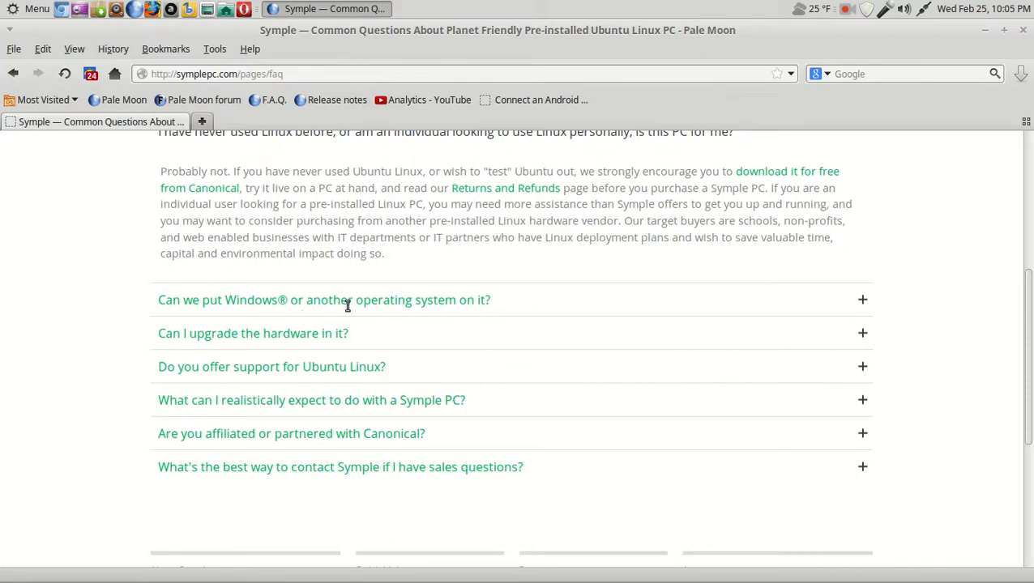
mouse_move(486, 298)
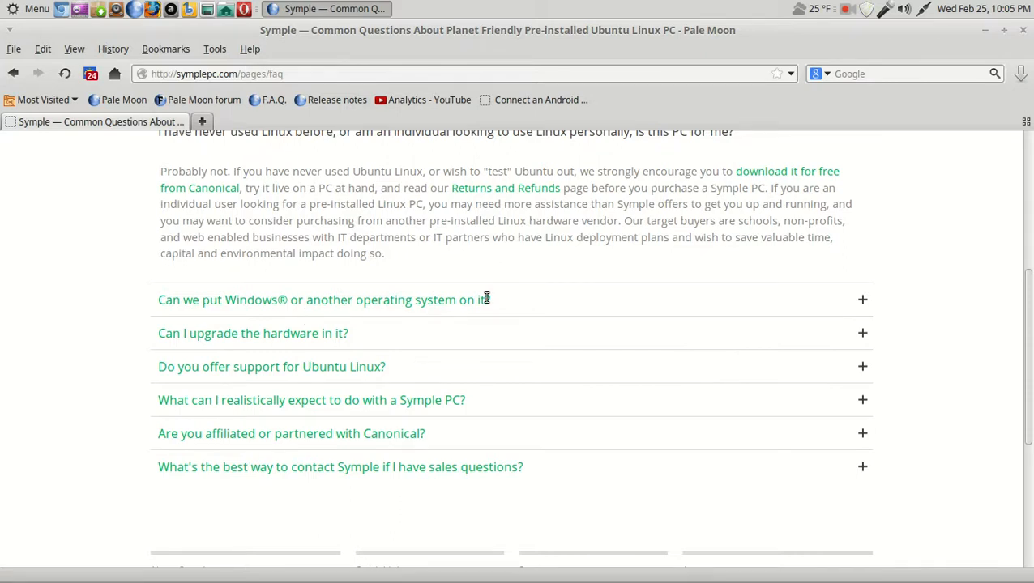
mouse_move(862, 304)
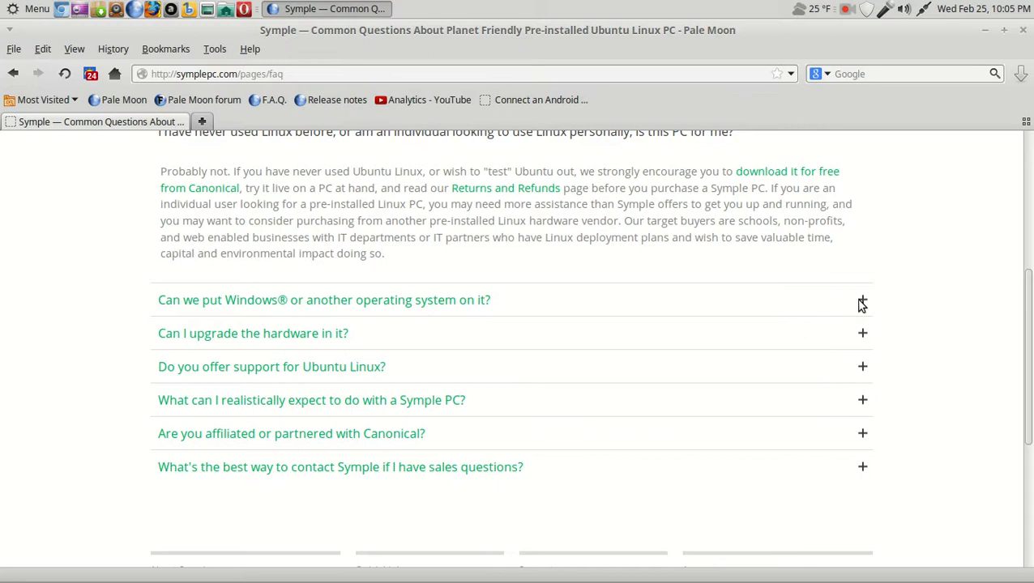
Step: Expand the answer about putting Windows or another operating system on the PC
click(862, 300)
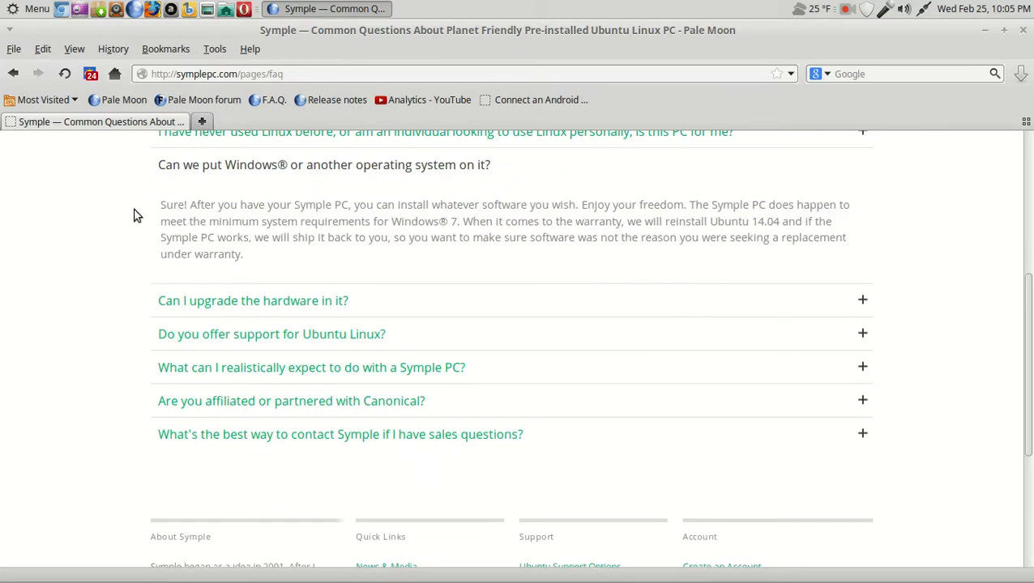
mouse_move(191, 207)
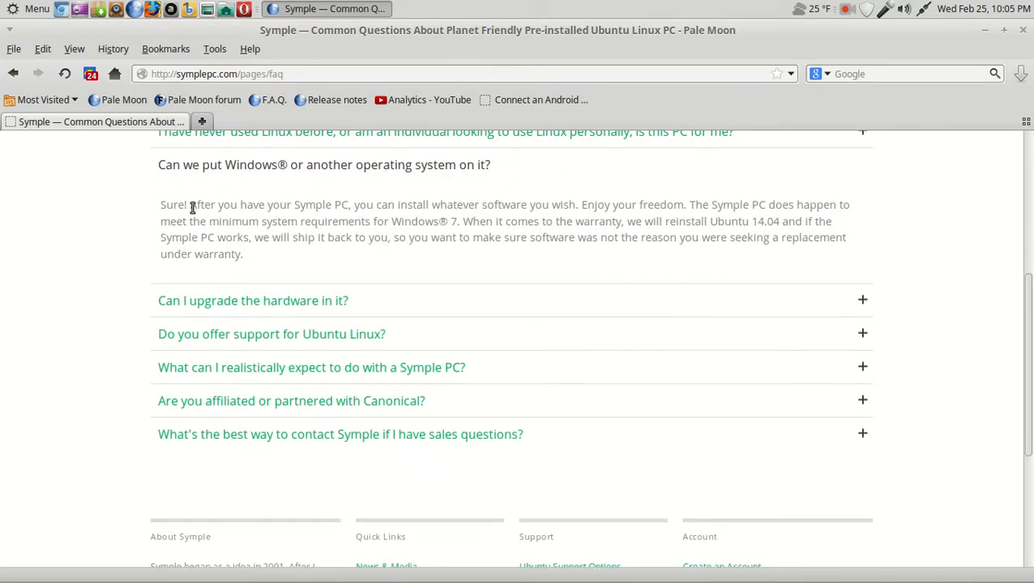
scroll(up, 3)
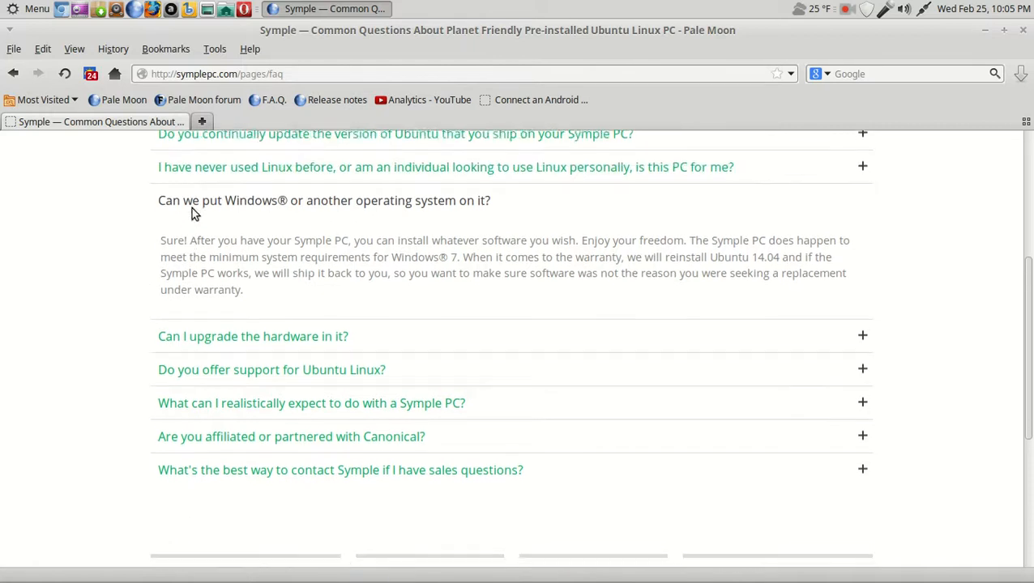
scroll(down, 3)
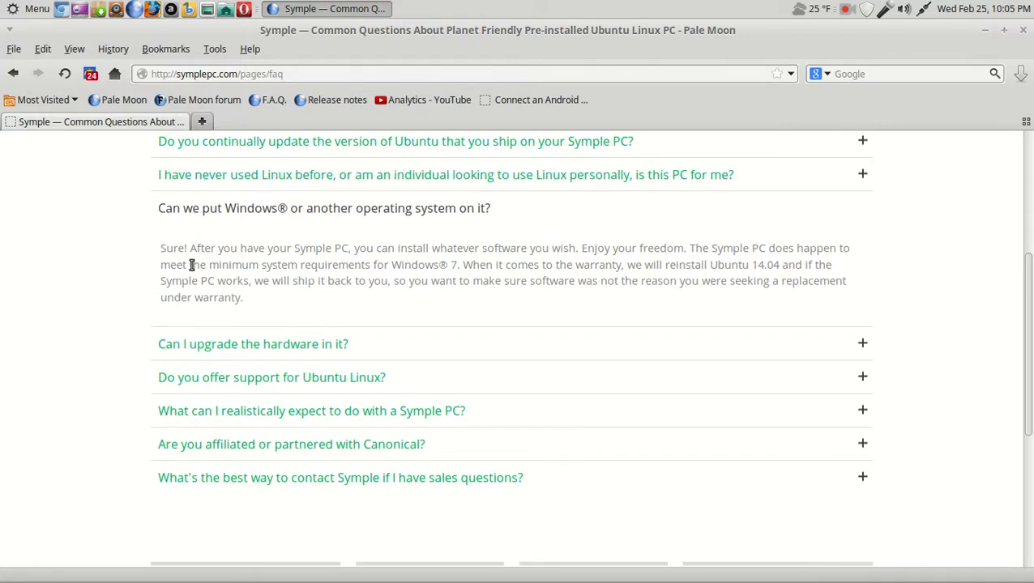
mouse_move(204, 266)
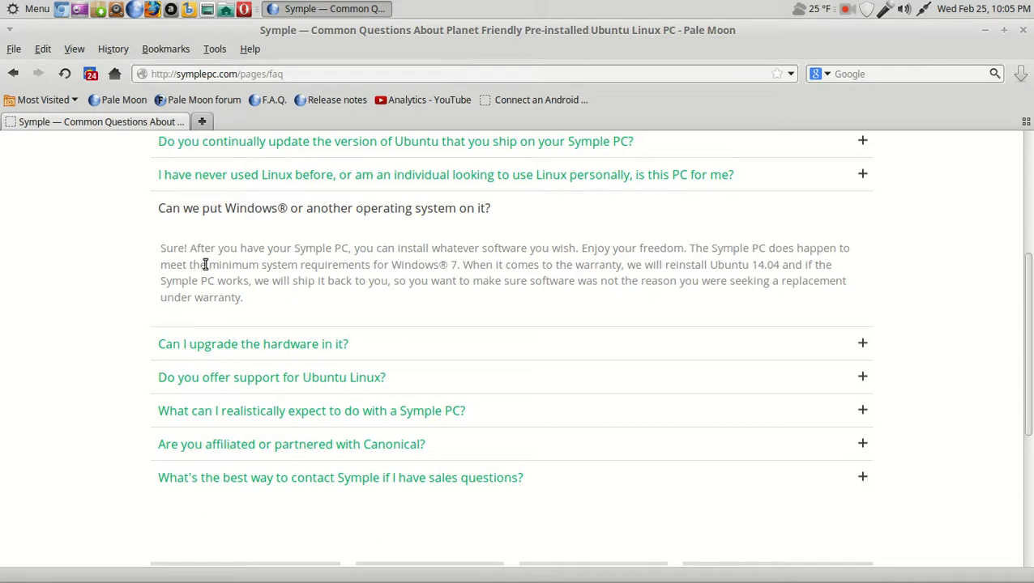
mouse_move(389, 256)
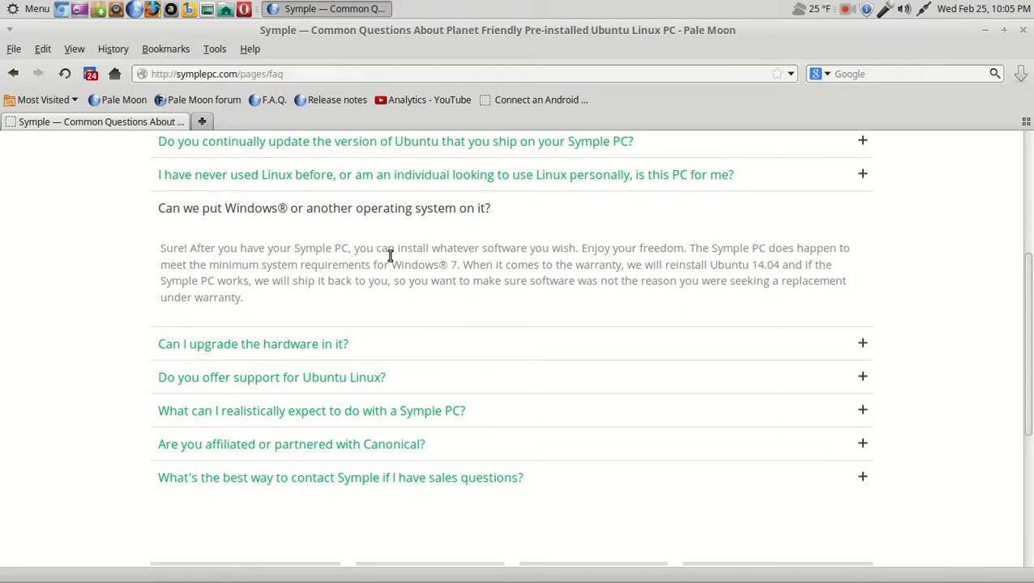
mouse_move(681, 276)
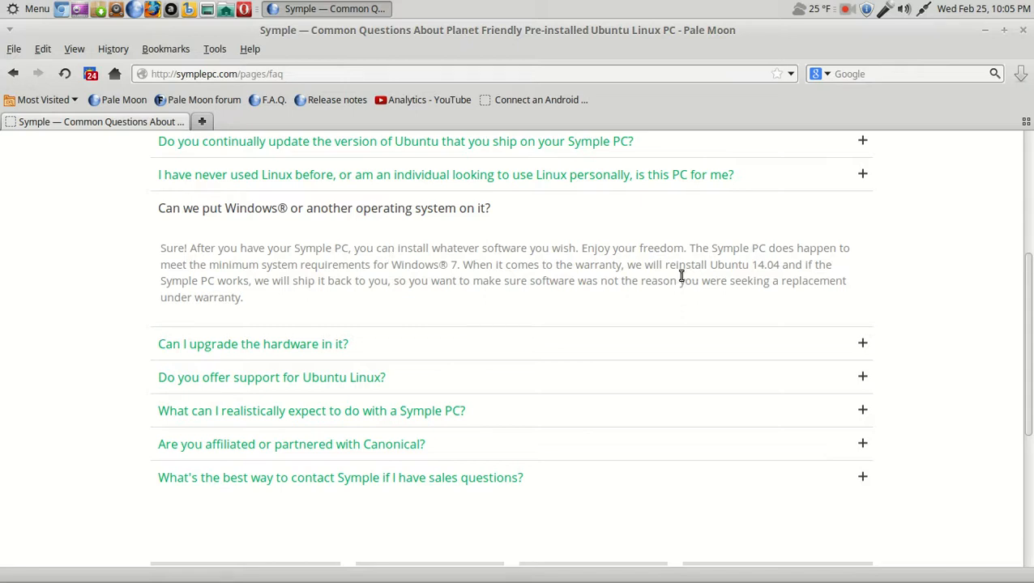
mouse_move(769, 258)
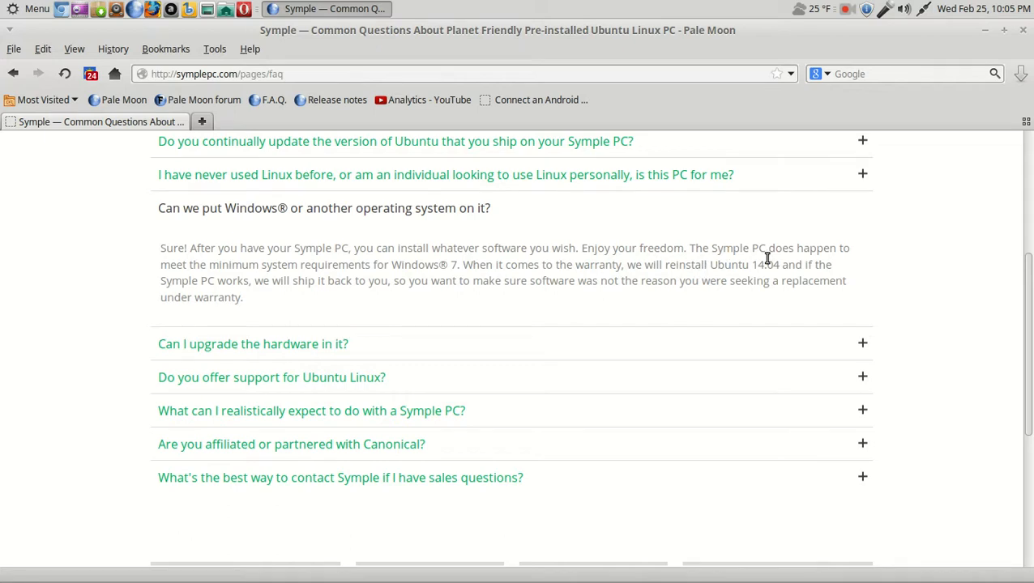
mouse_move(509, 261)
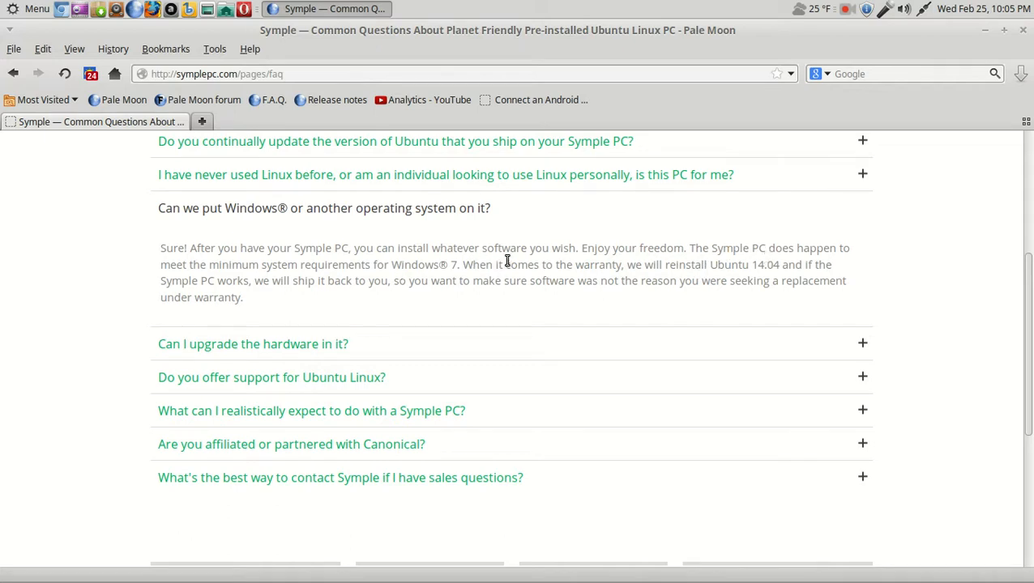
mouse_move(428, 269)
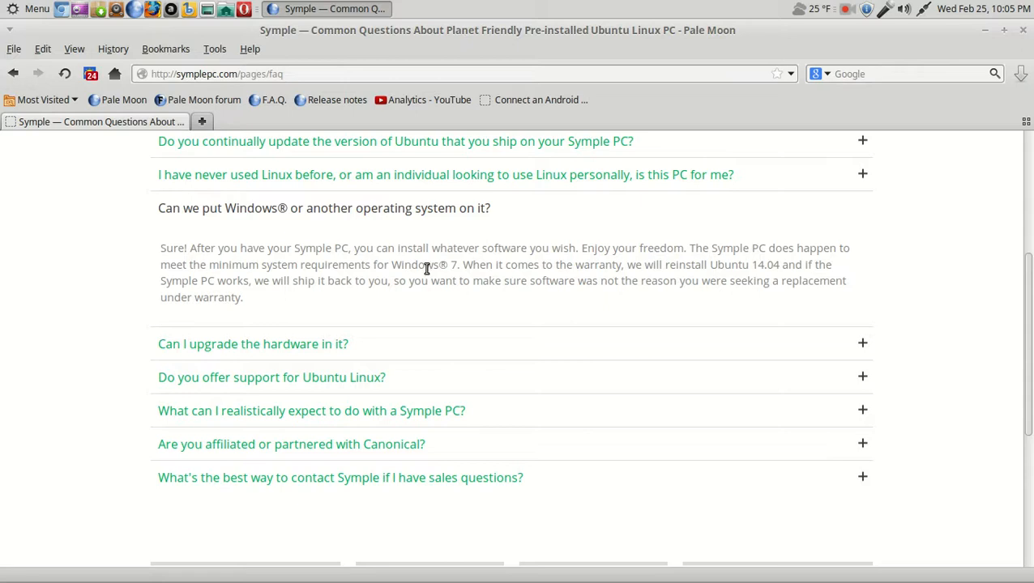
mouse_move(552, 281)
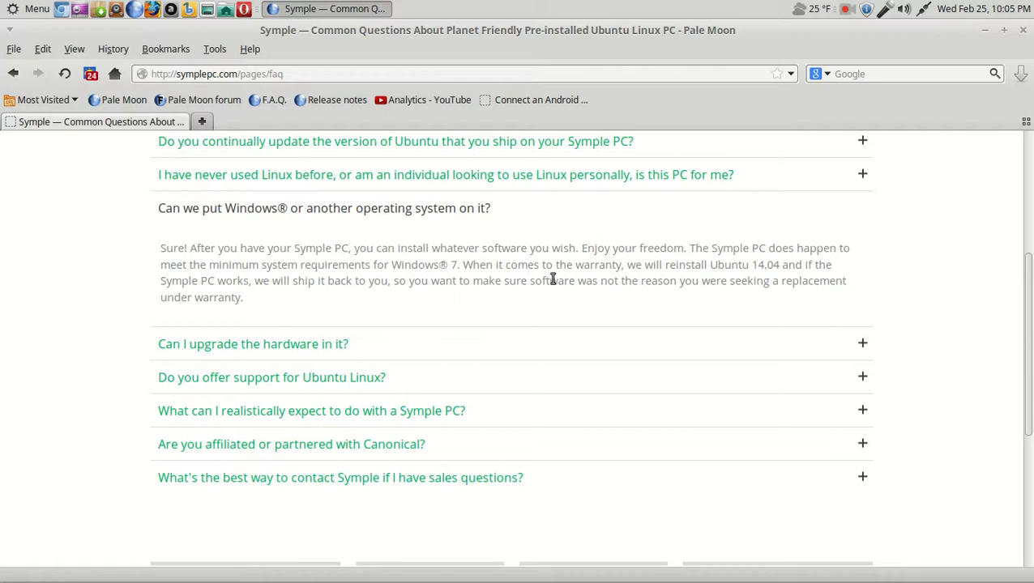
mouse_move(677, 272)
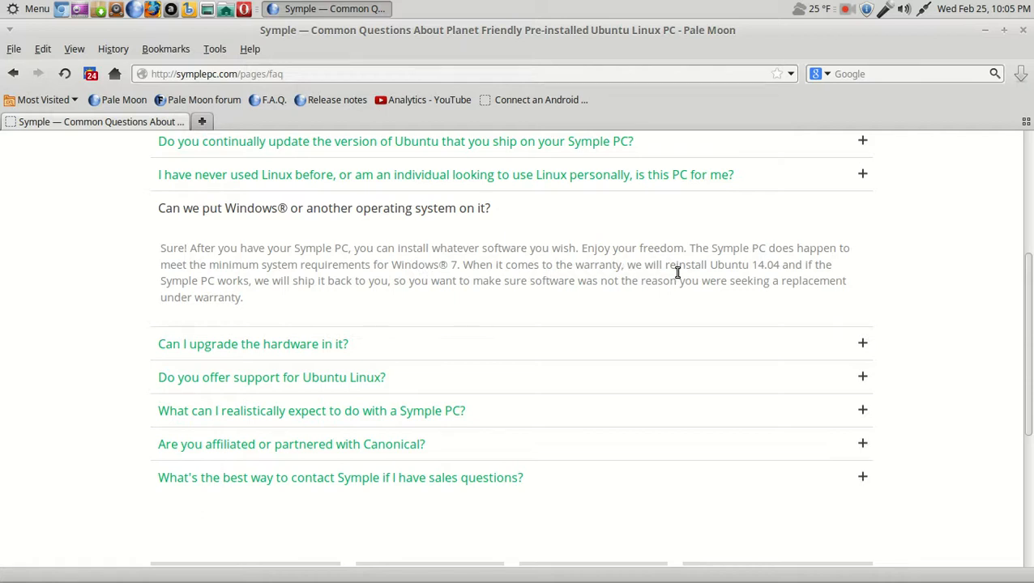
mouse_move(728, 273)
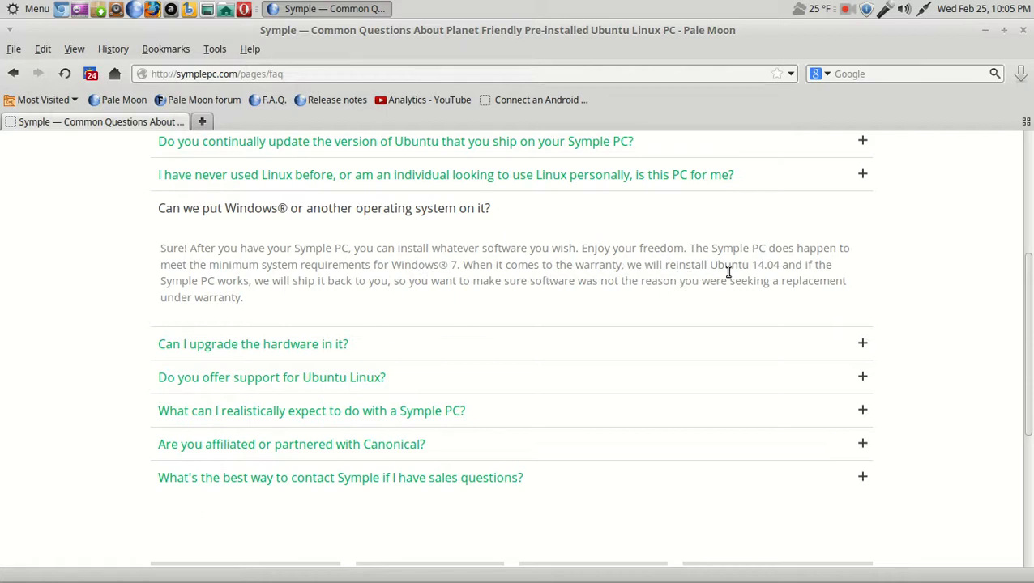
mouse_move(892, 295)
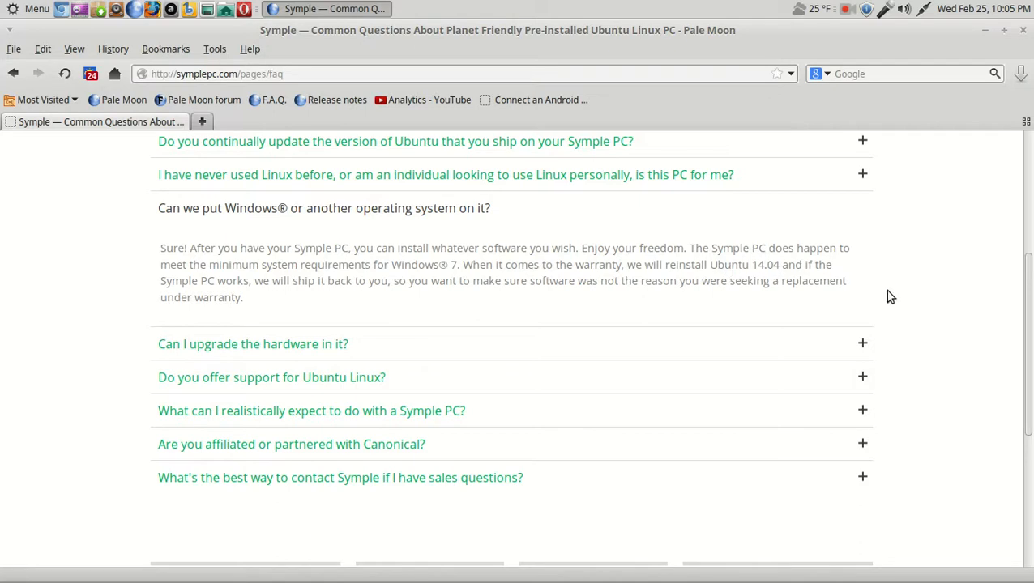
mouse_move(352, 311)
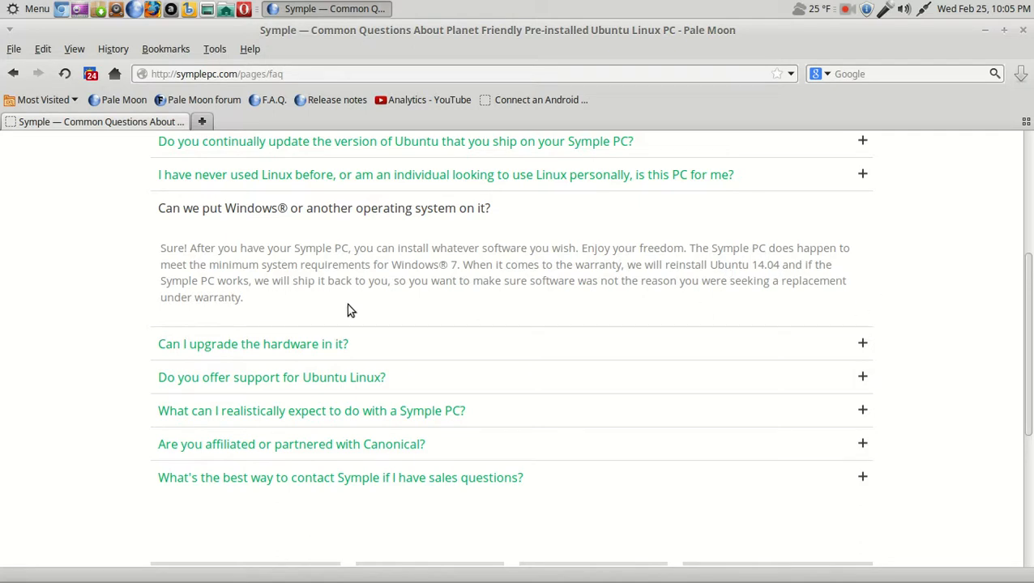
mouse_move(375, 307)
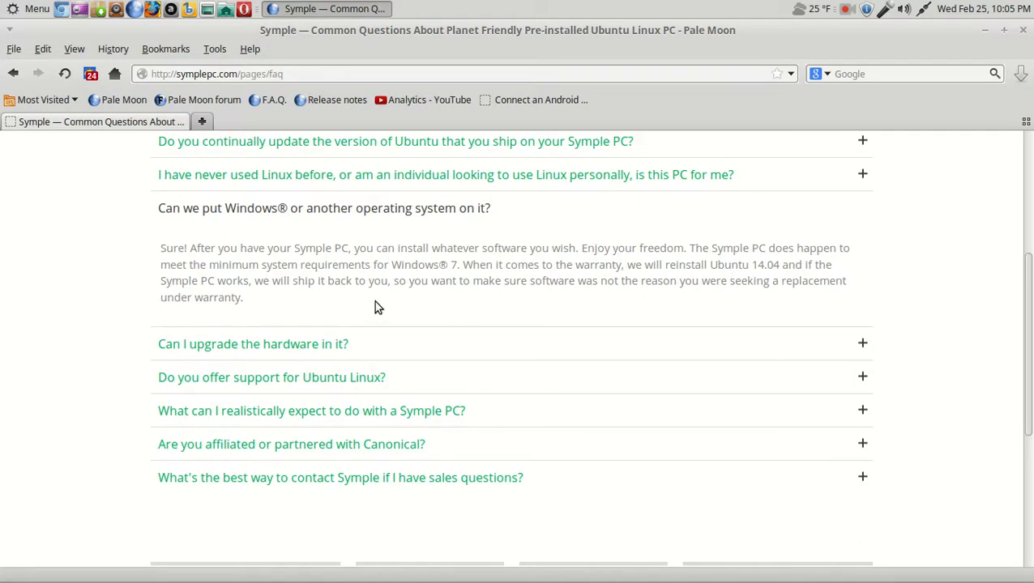
mouse_move(499, 295)
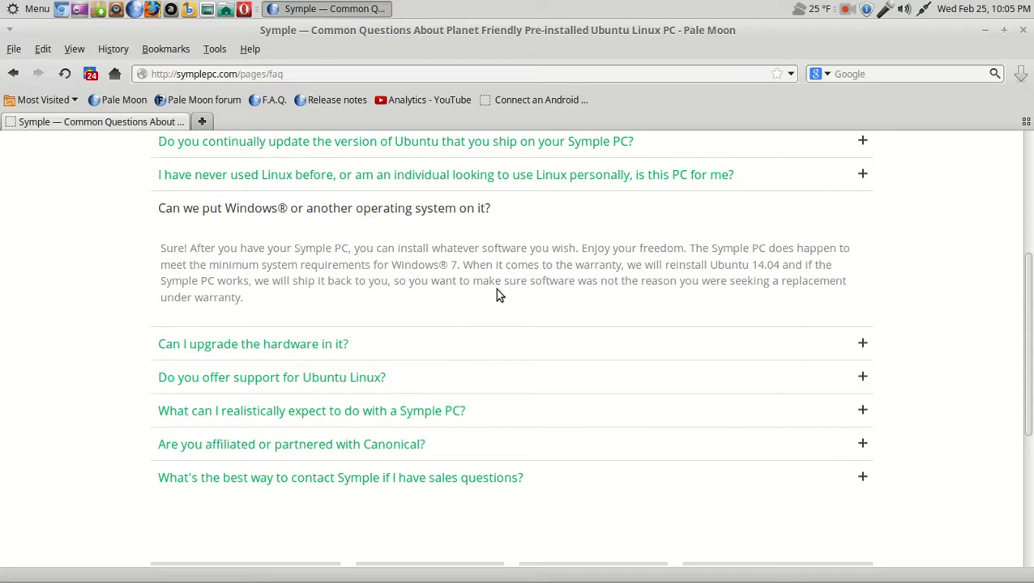
mouse_move(729, 288)
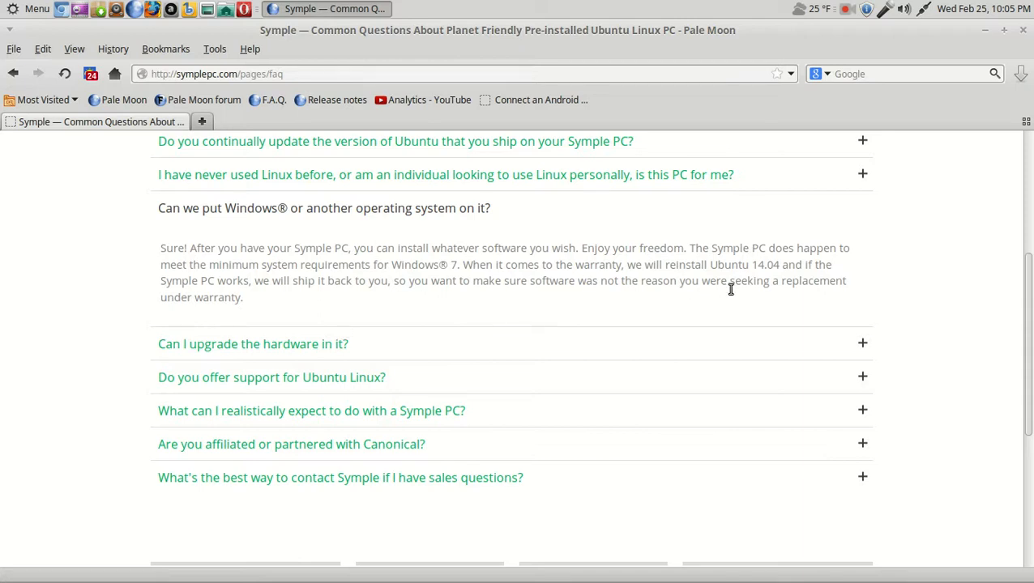
mouse_move(859, 342)
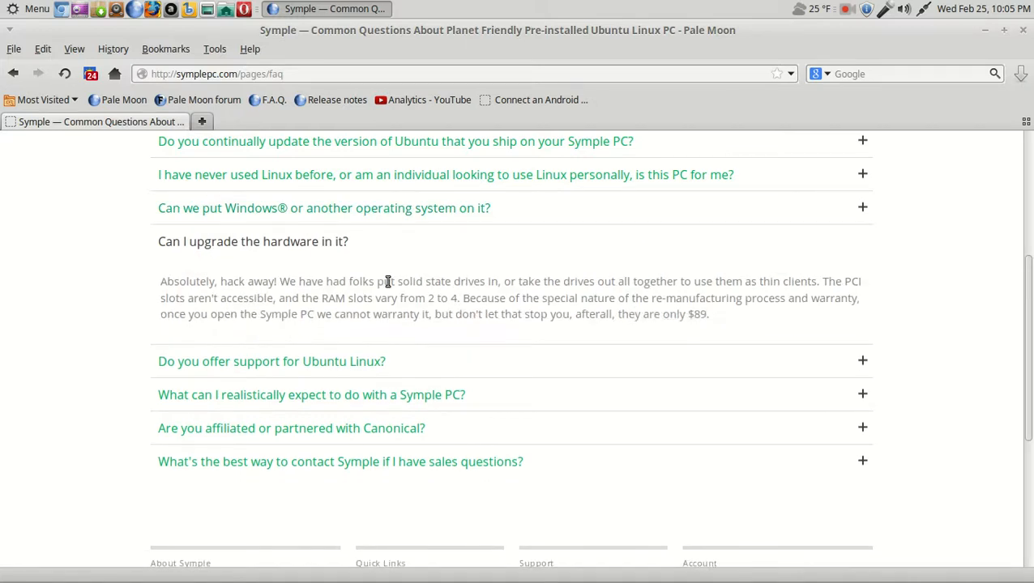
mouse_move(277, 299)
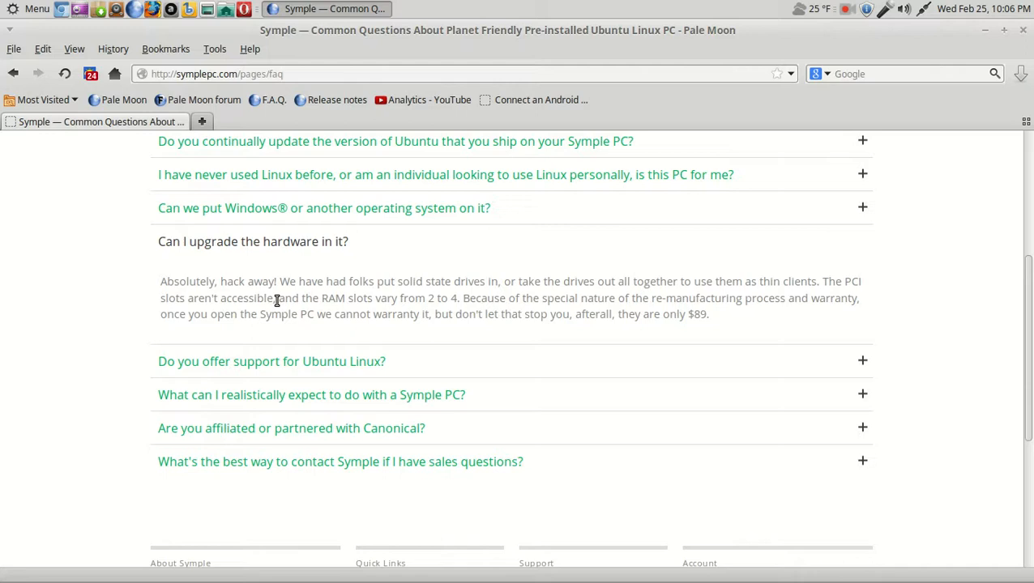
mouse_move(448, 300)
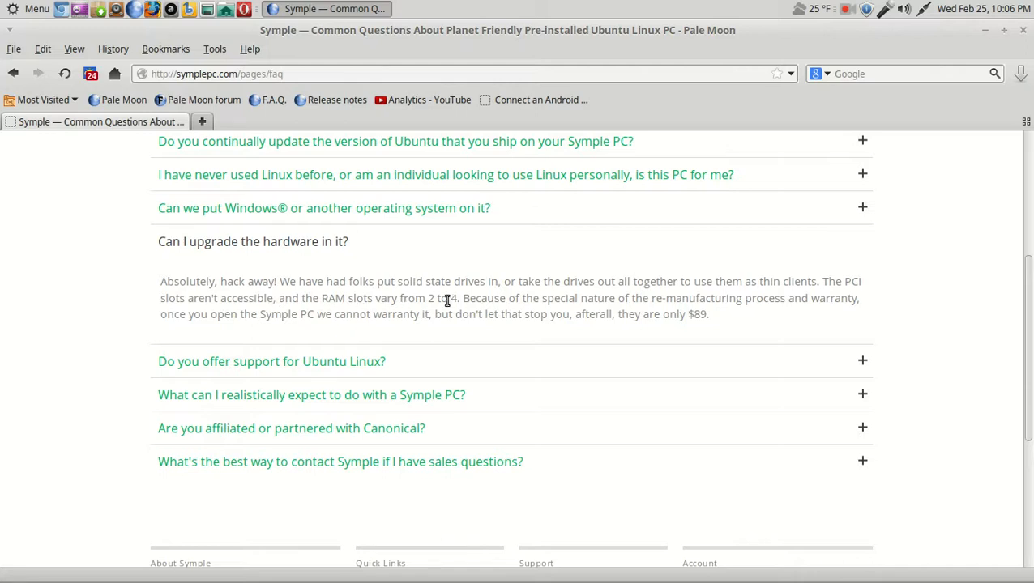
mouse_move(627, 296)
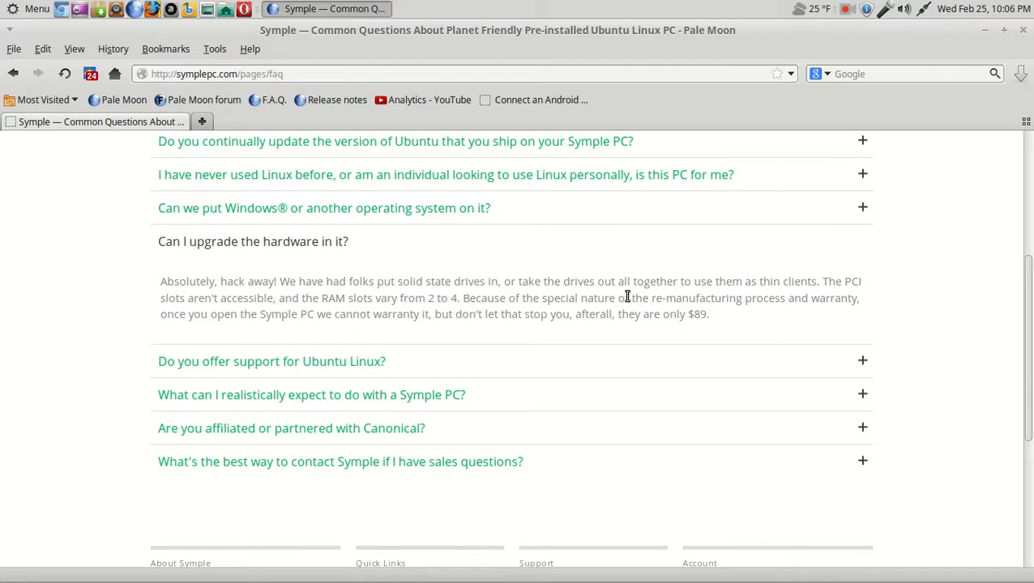
mouse_move(801, 295)
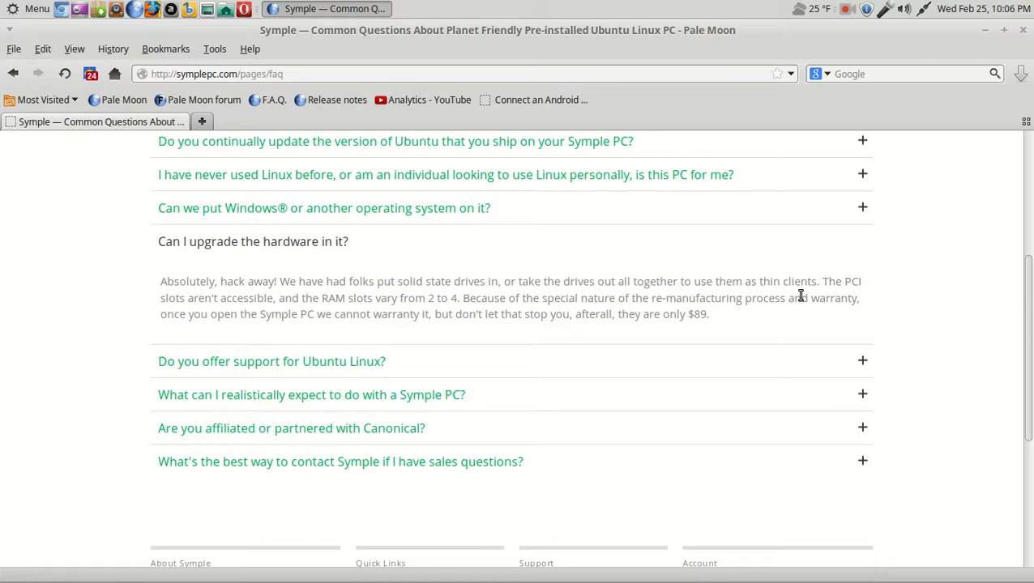
mouse_move(304, 316)
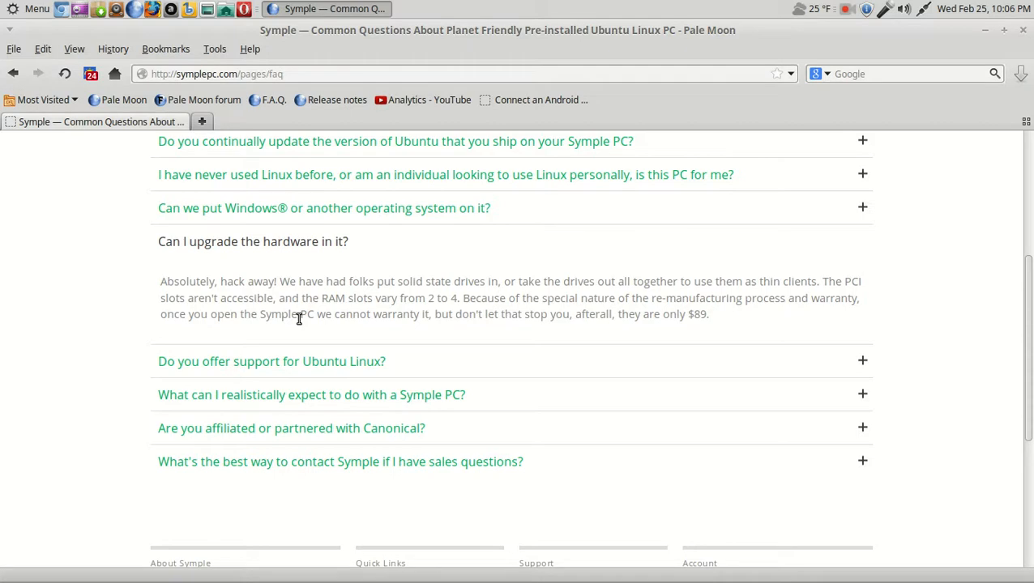
mouse_move(684, 311)
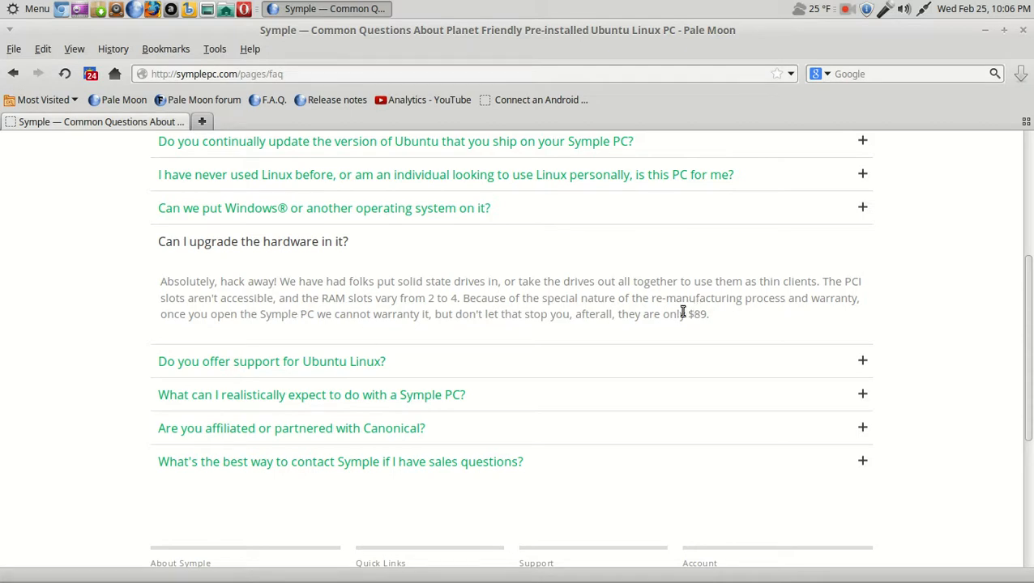
mouse_move(518, 350)
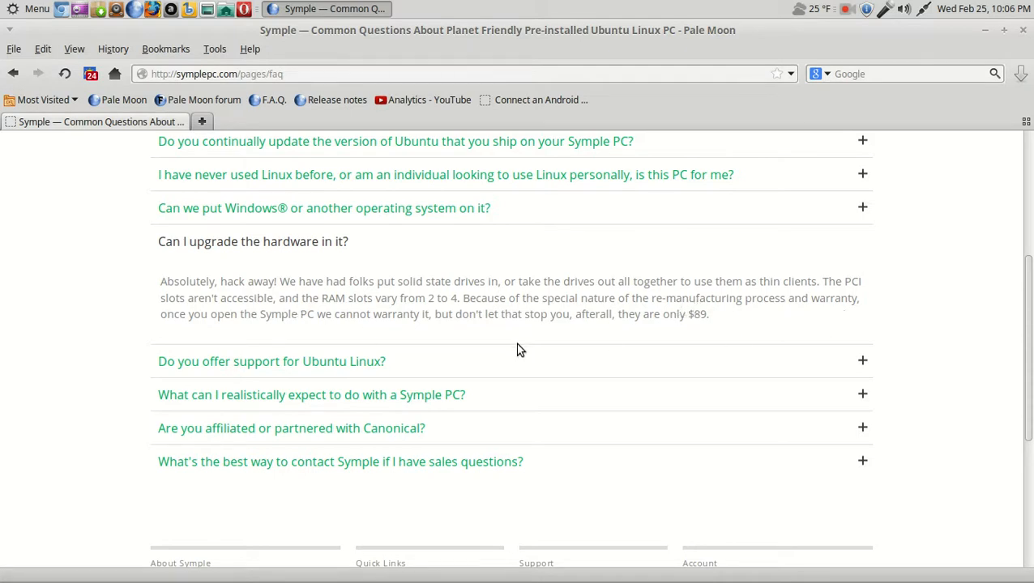
mouse_move(352, 327)
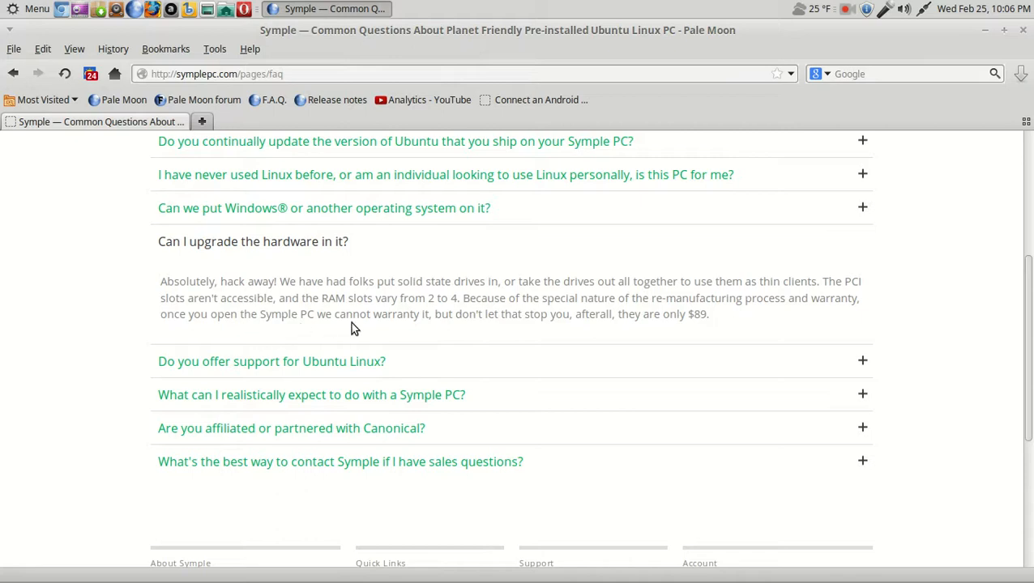
mouse_move(411, 334)
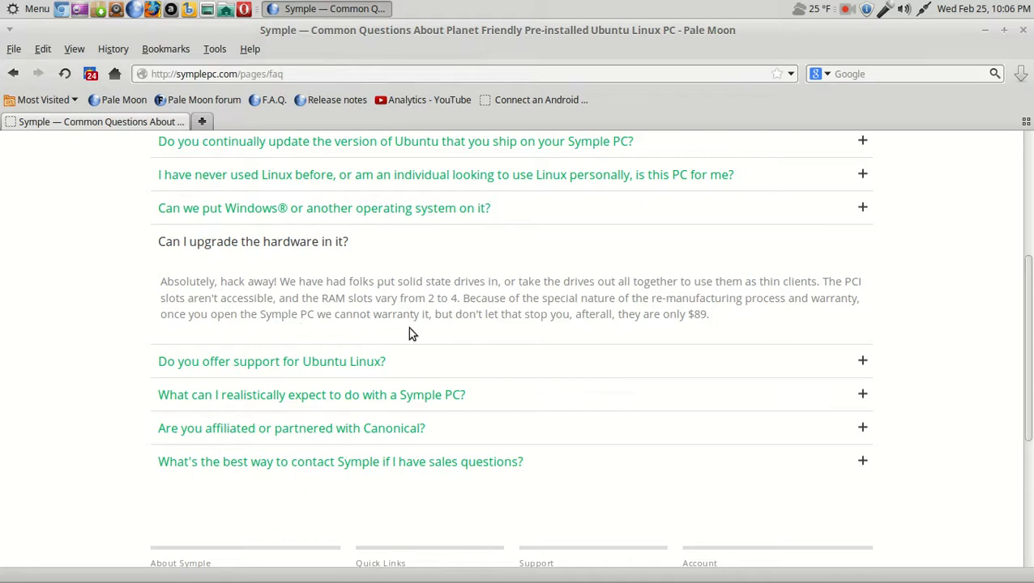
mouse_move(512, 377)
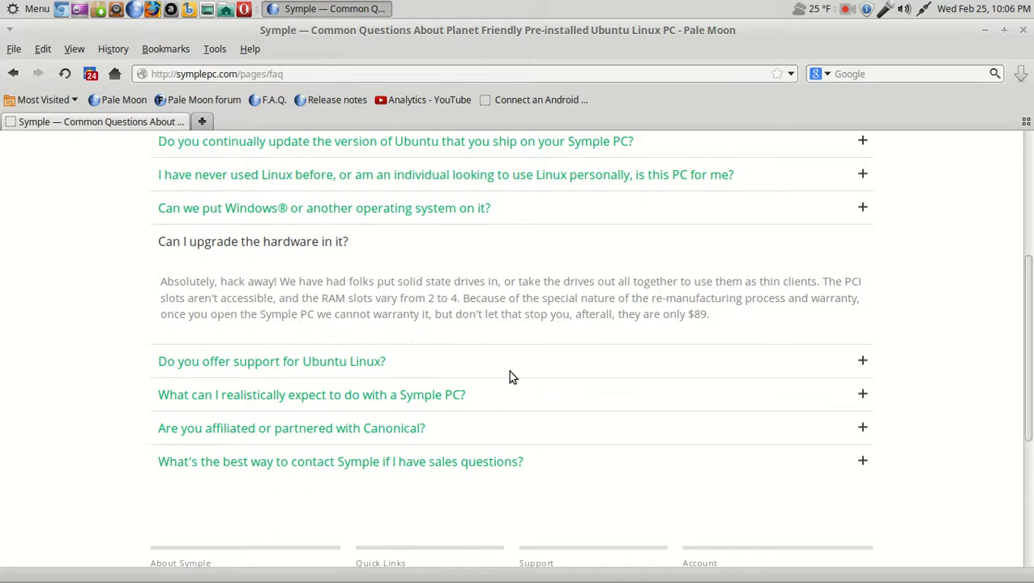
mouse_move(268, 364)
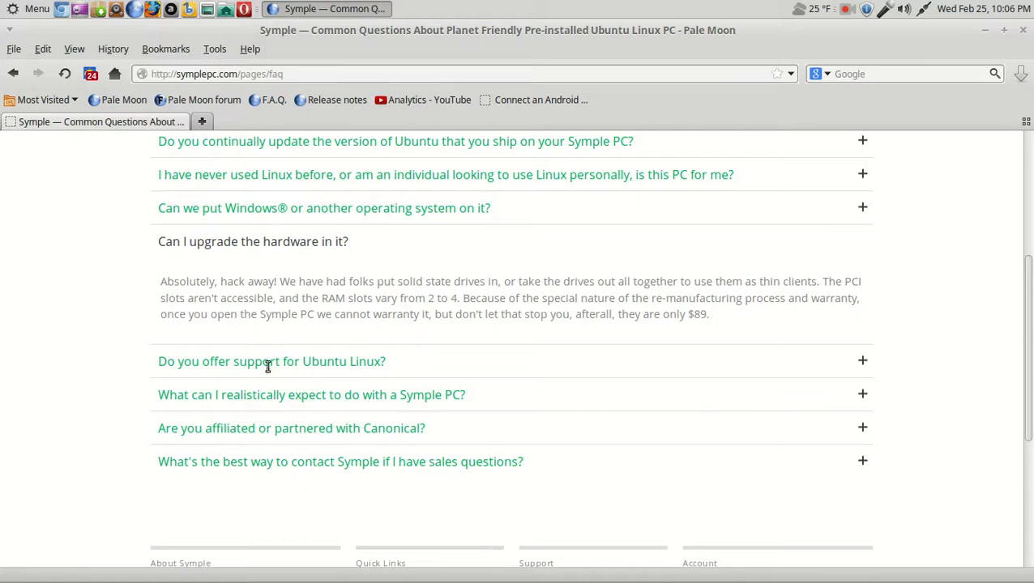
mouse_move(867, 366)
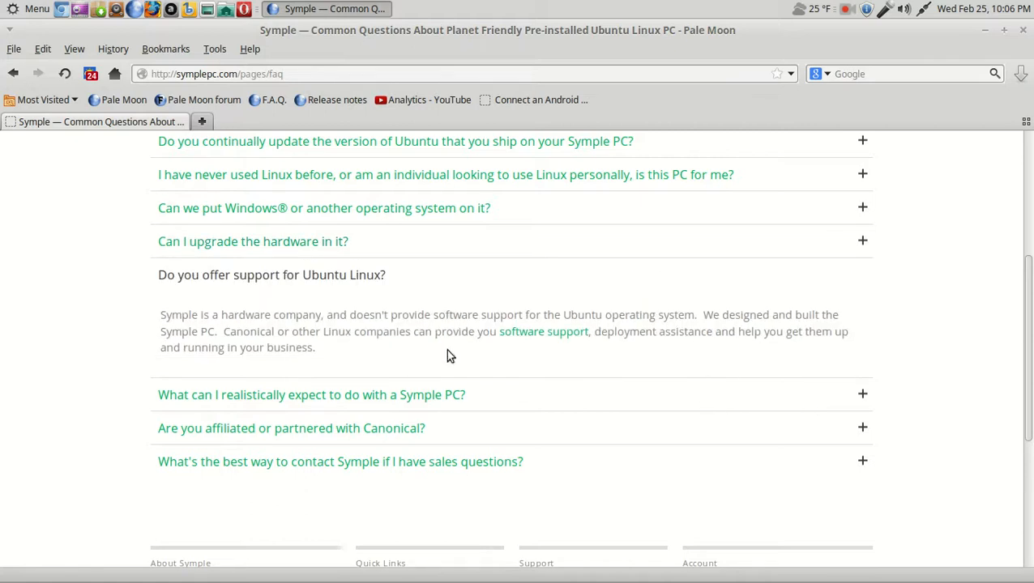
mouse_move(330, 349)
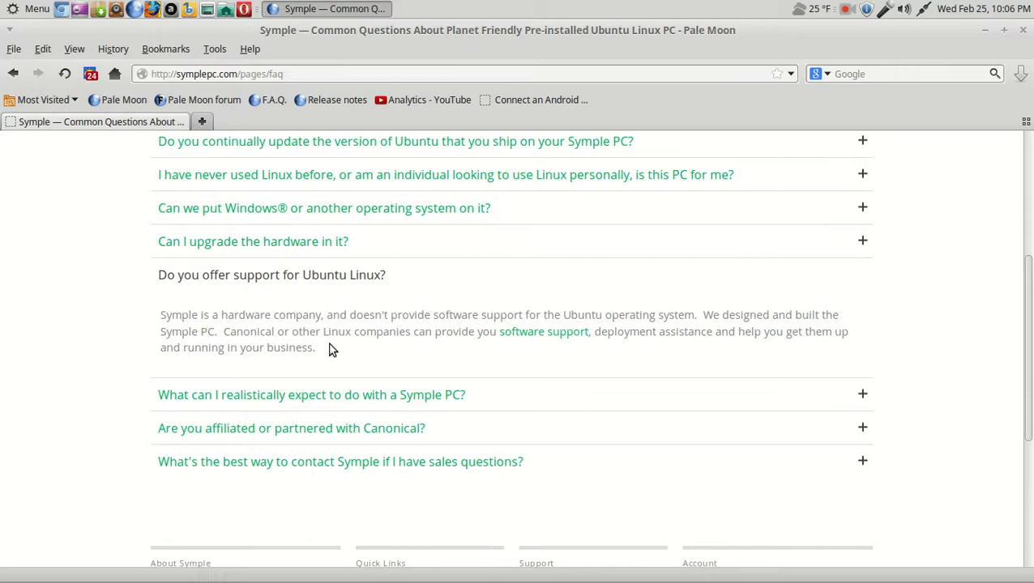
mouse_move(571, 310)
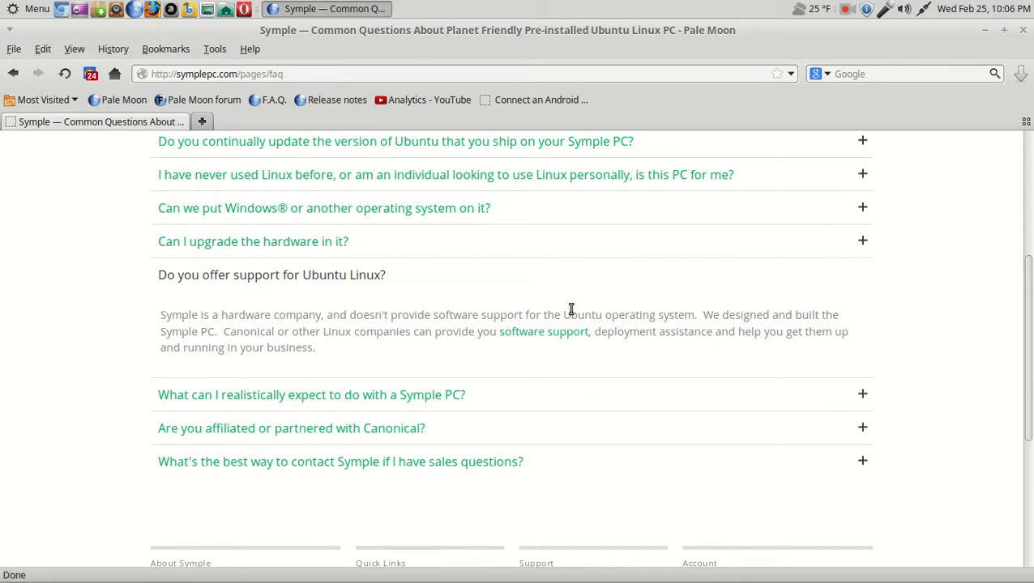
mouse_move(849, 398)
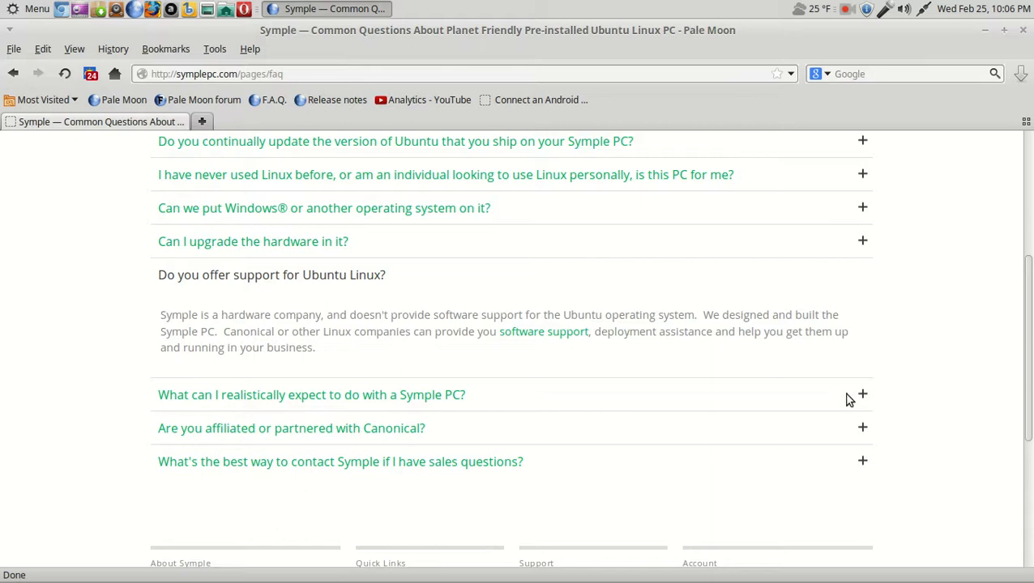
Step: Expand the answer to what you can realistically expect to do with a Symple PC
click(862, 395)
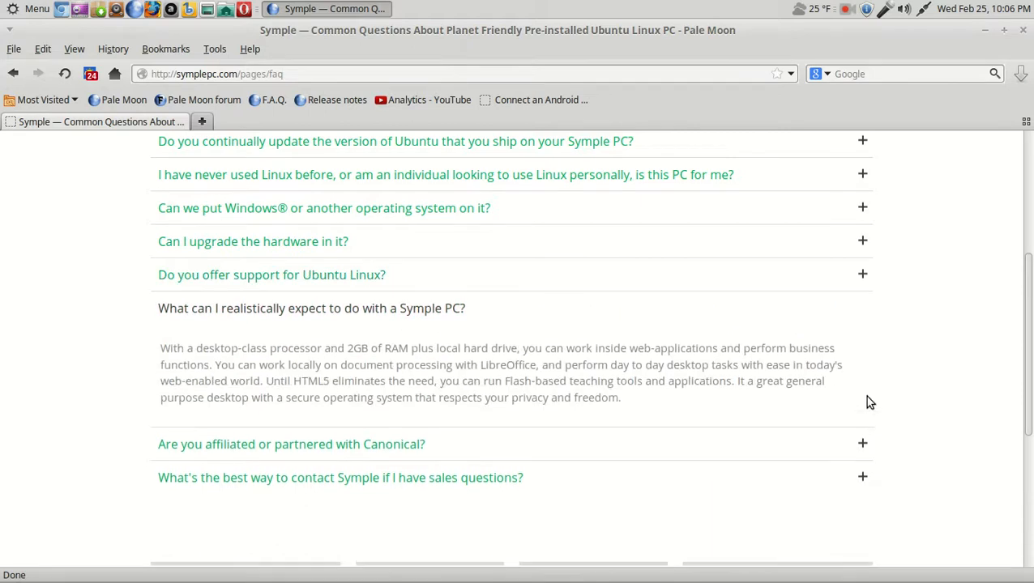
mouse_move(339, 339)
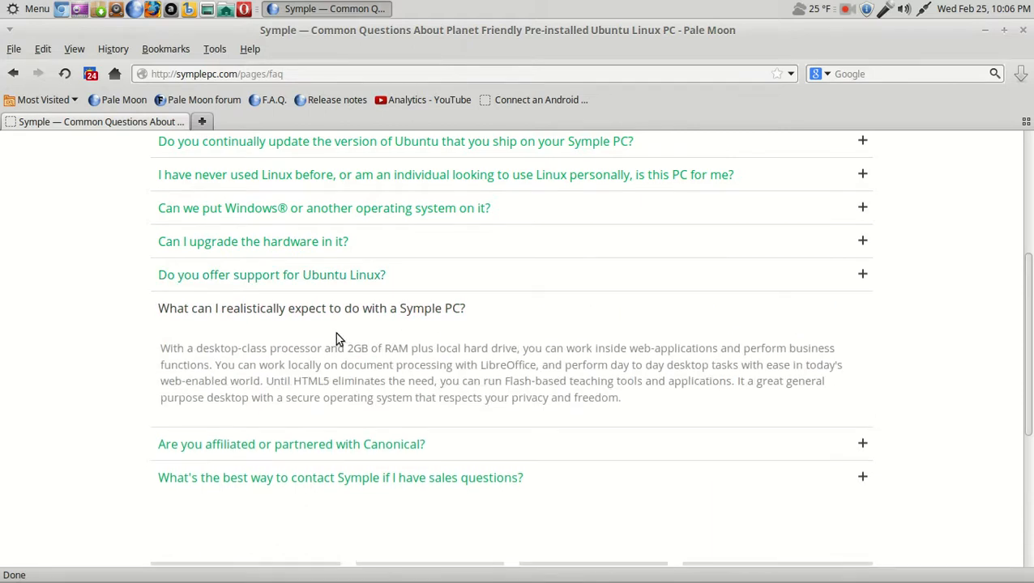
mouse_move(431, 334)
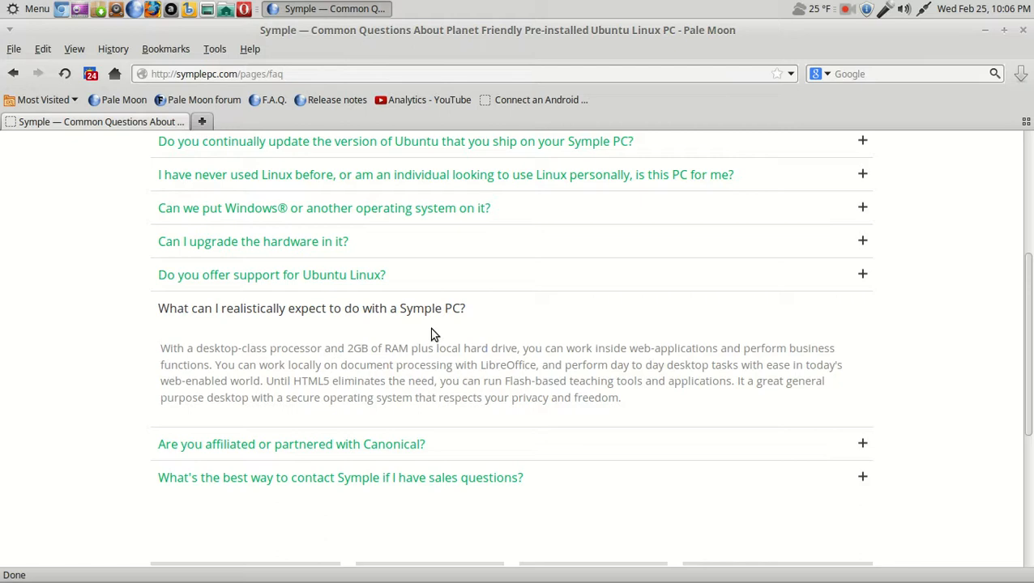
mouse_move(290, 363)
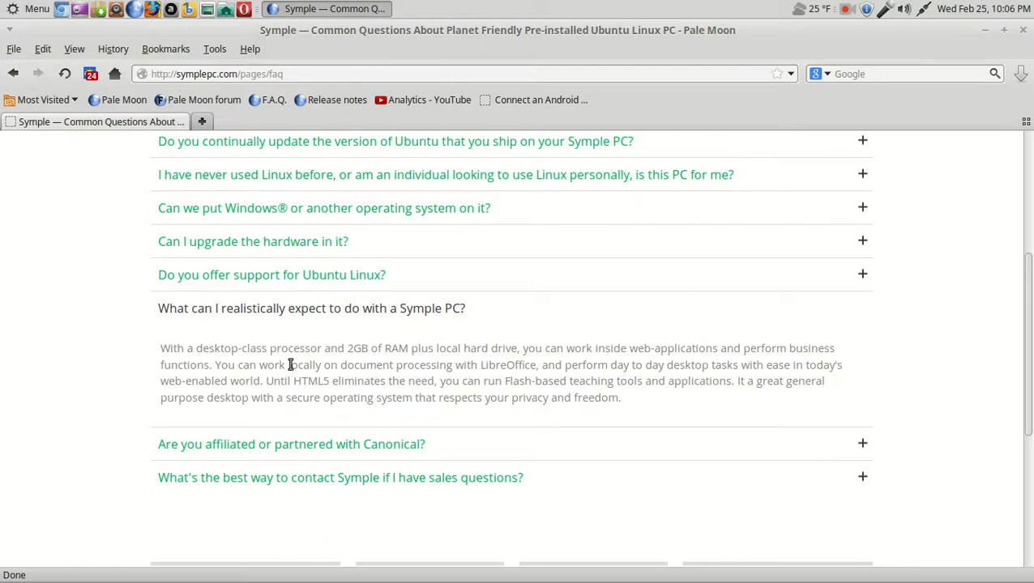
mouse_move(403, 360)
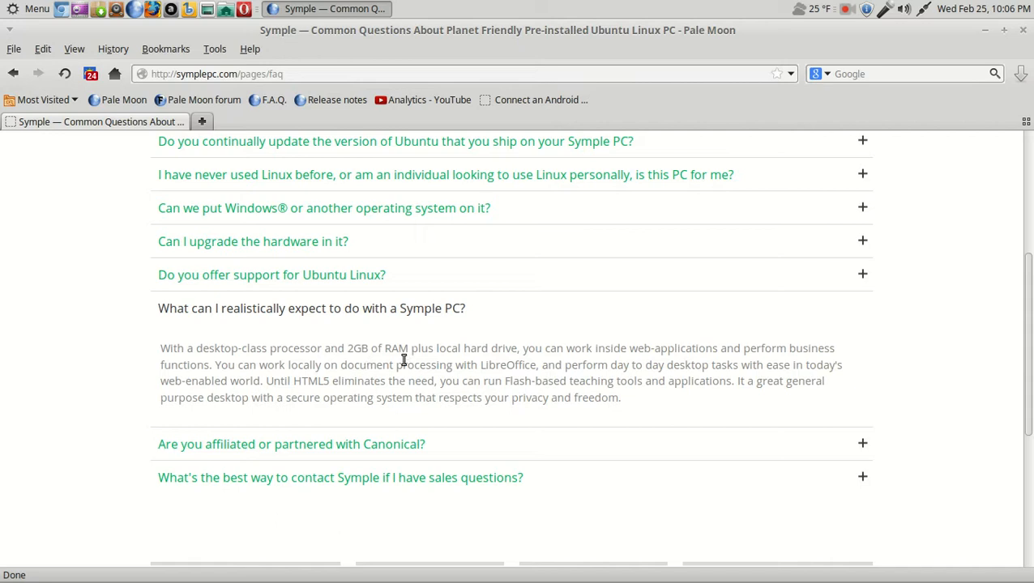
mouse_move(451, 362)
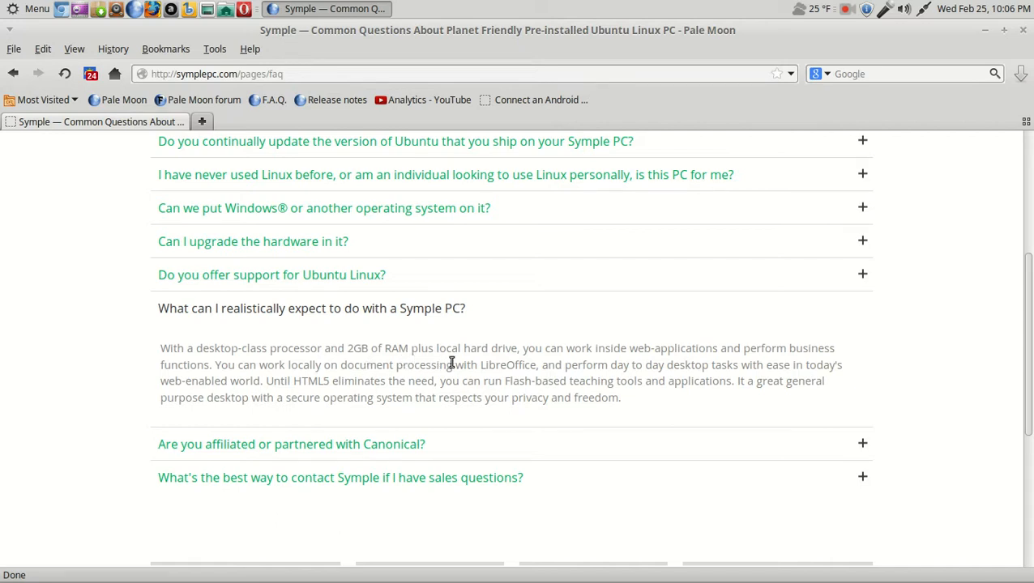
mouse_move(726, 363)
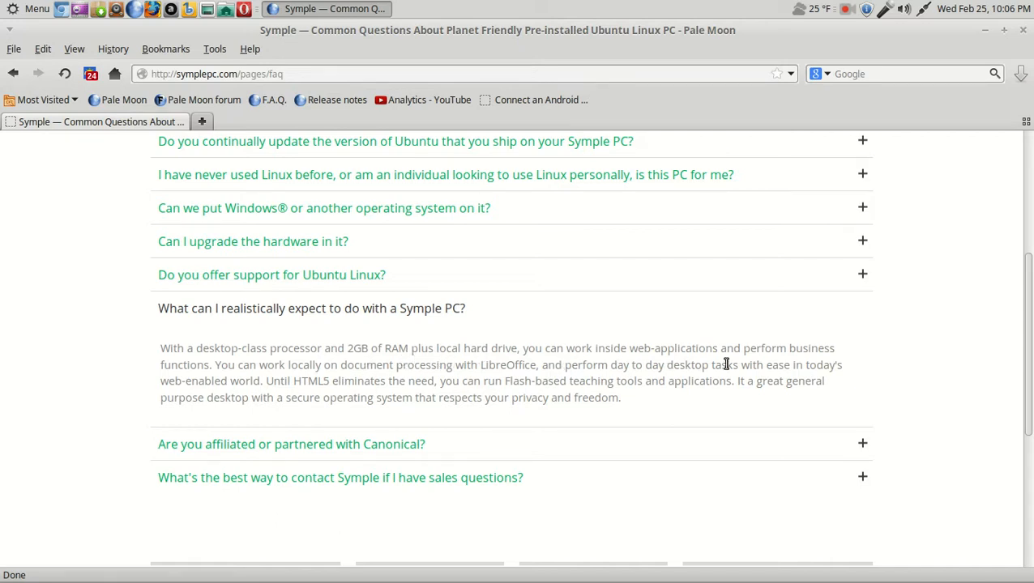
mouse_move(369, 390)
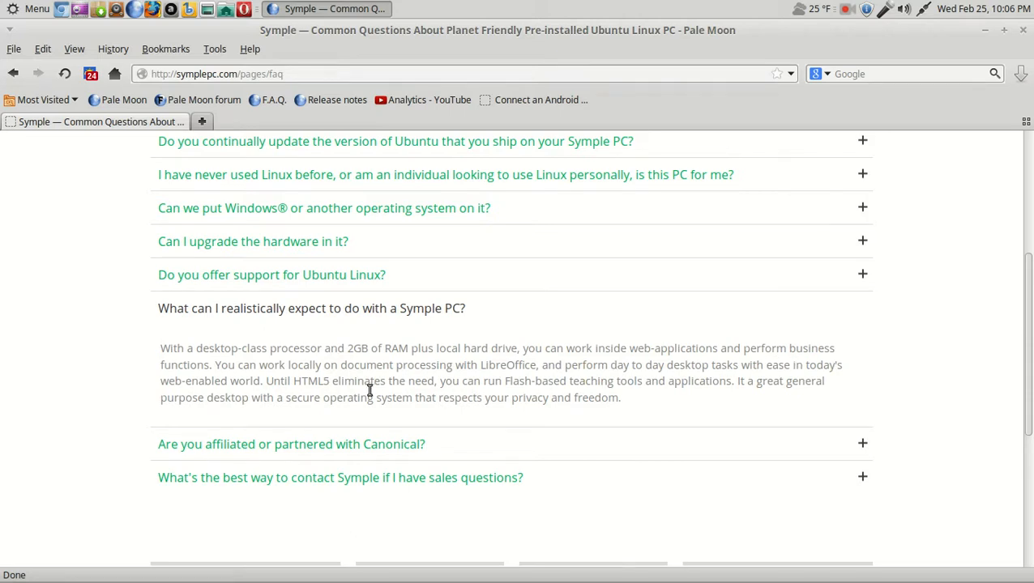
mouse_move(392, 371)
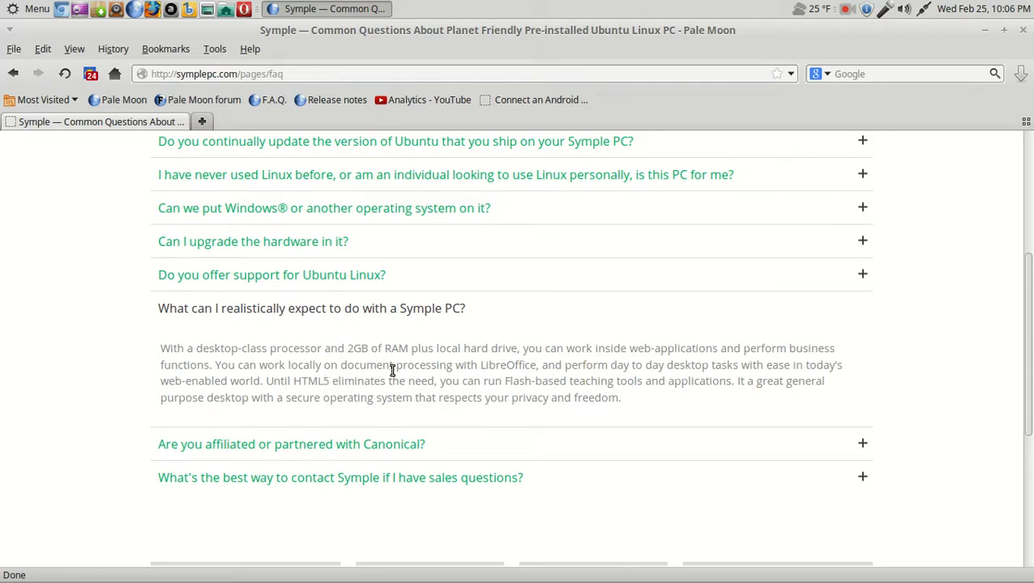
mouse_move(564, 379)
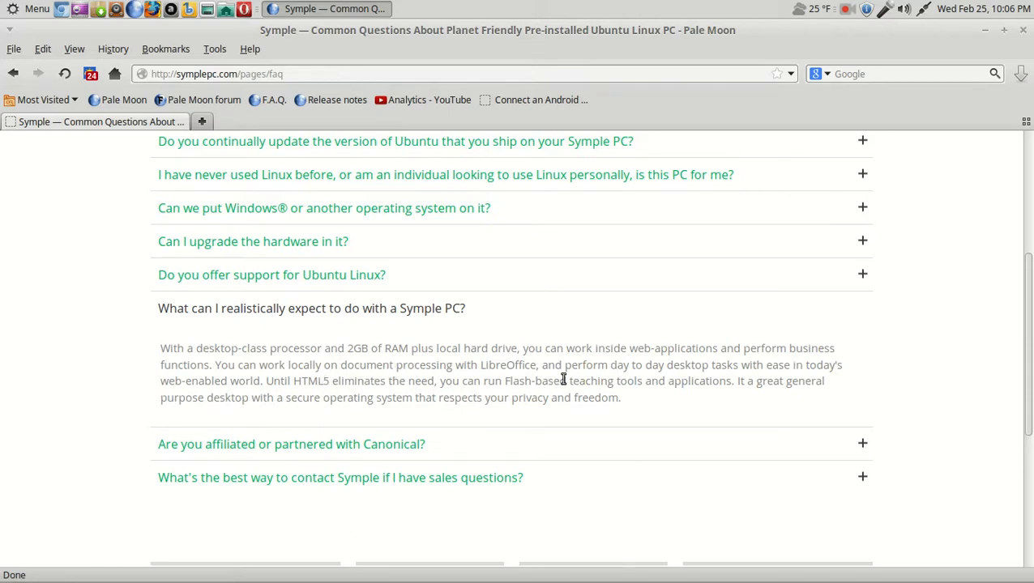
mouse_move(766, 369)
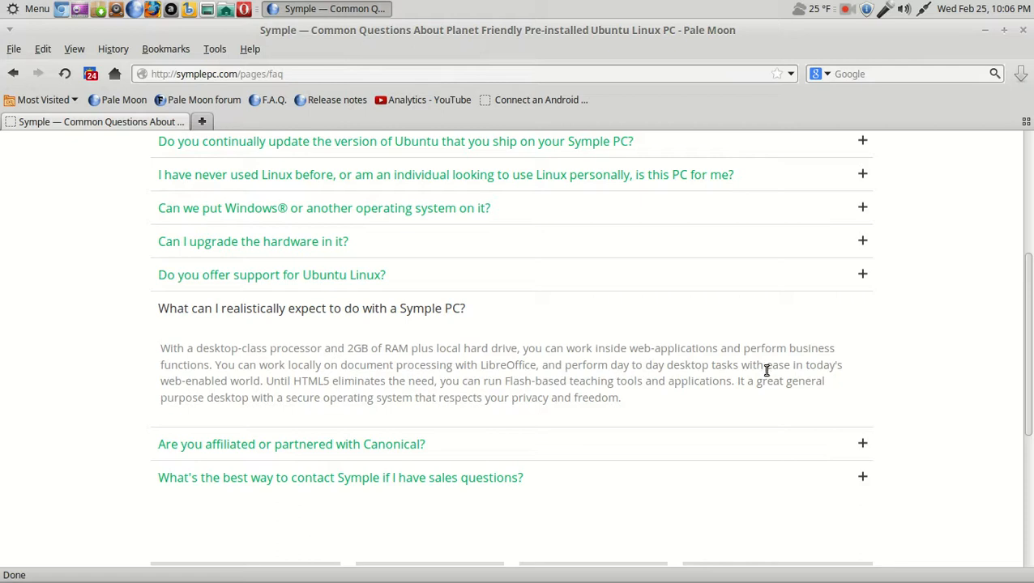
mouse_move(444, 395)
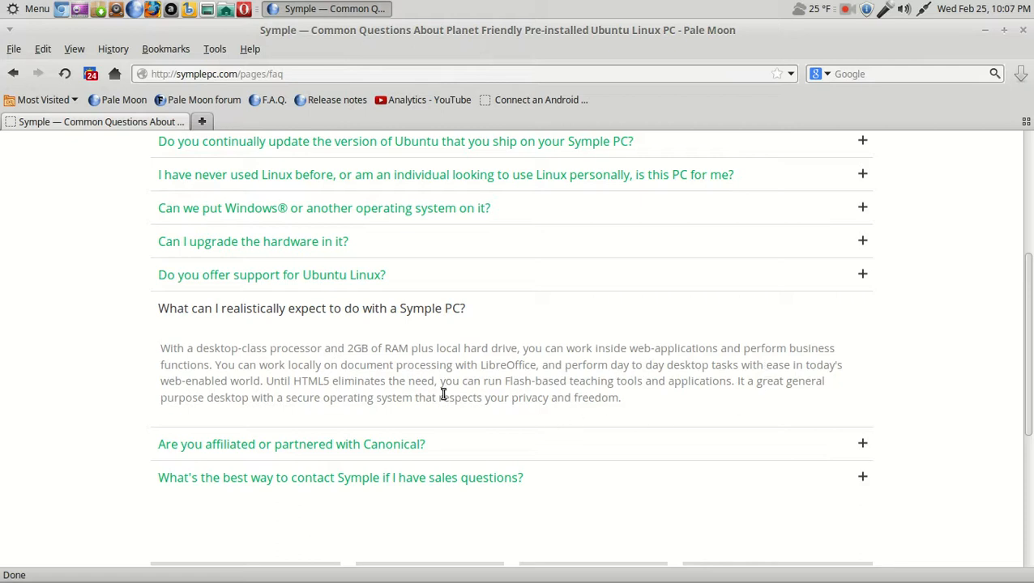
mouse_move(316, 397)
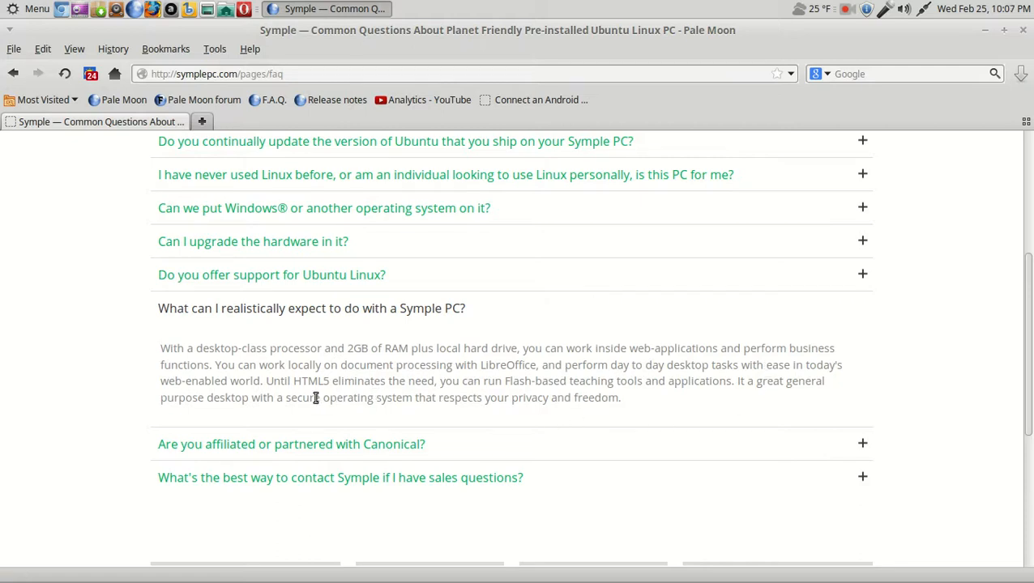
mouse_move(502, 389)
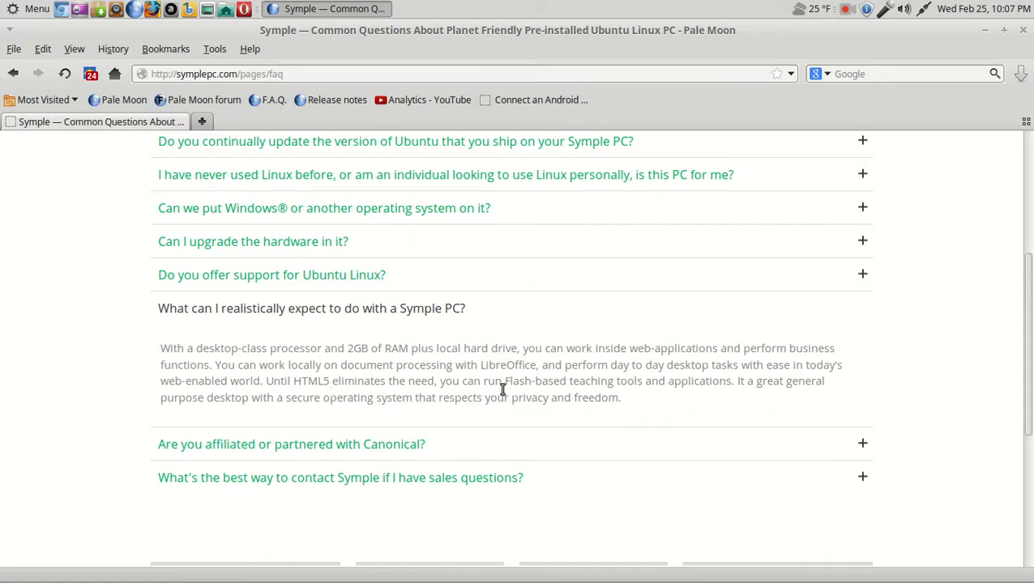
mouse_move(804, 399)
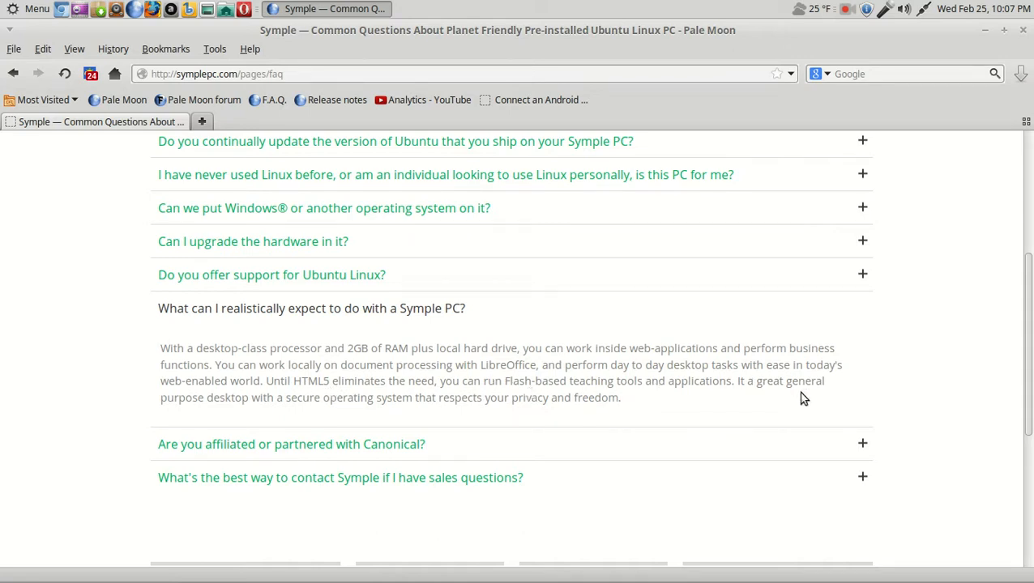
mouse_move(350, 394)
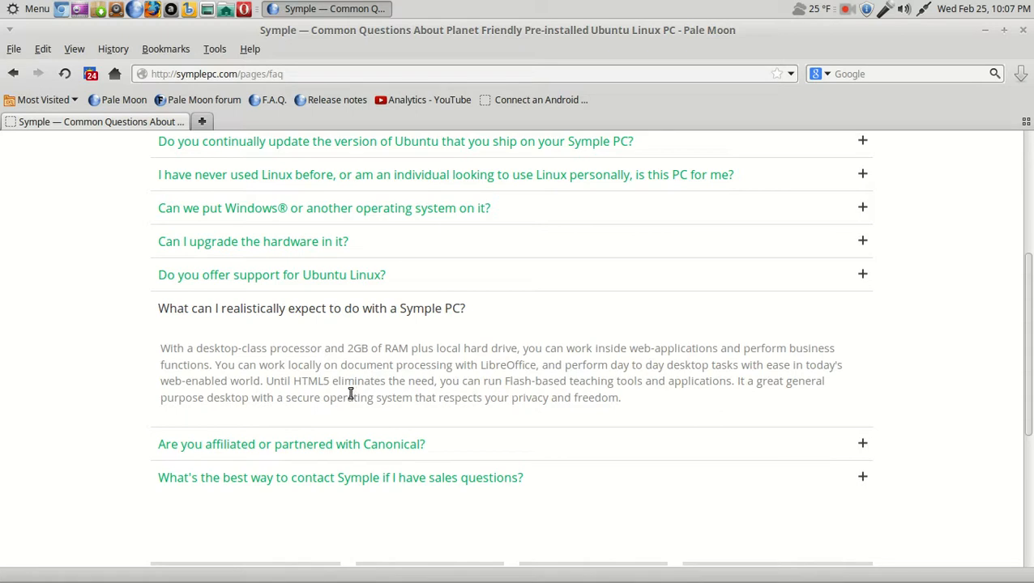
mouse_move(473, 413)
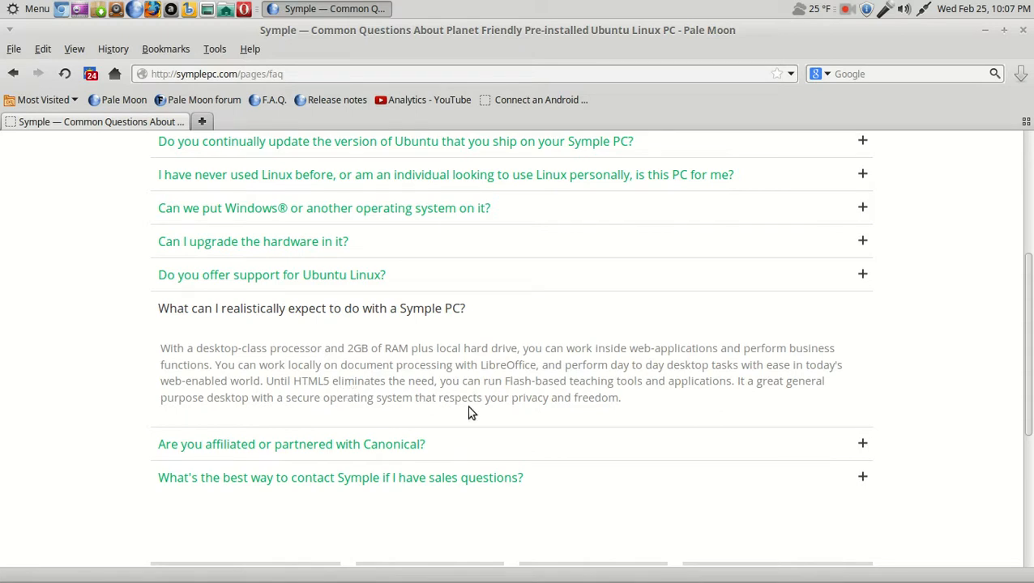
mouse_move(735, 431)
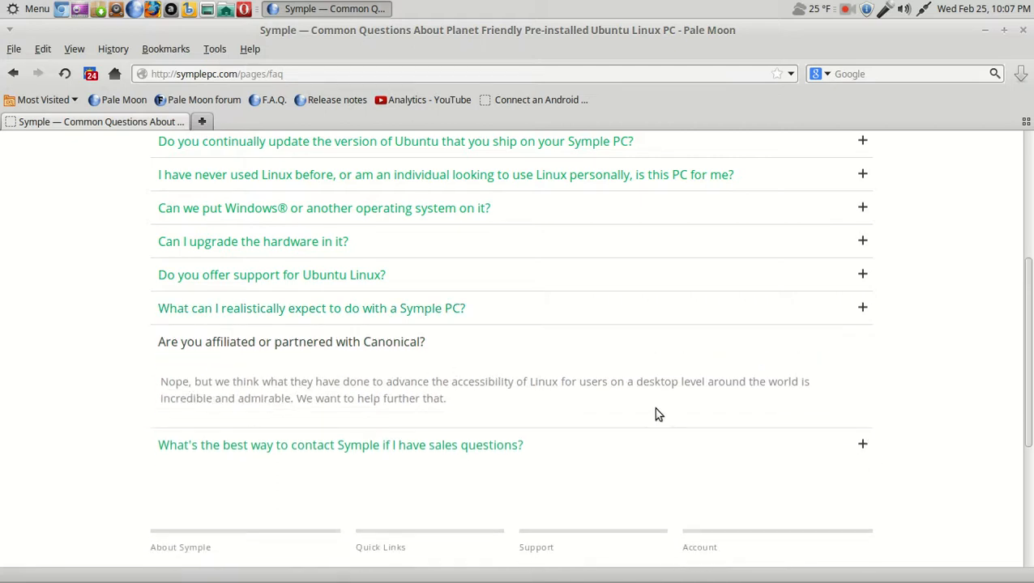
mouse_move(929, 475)
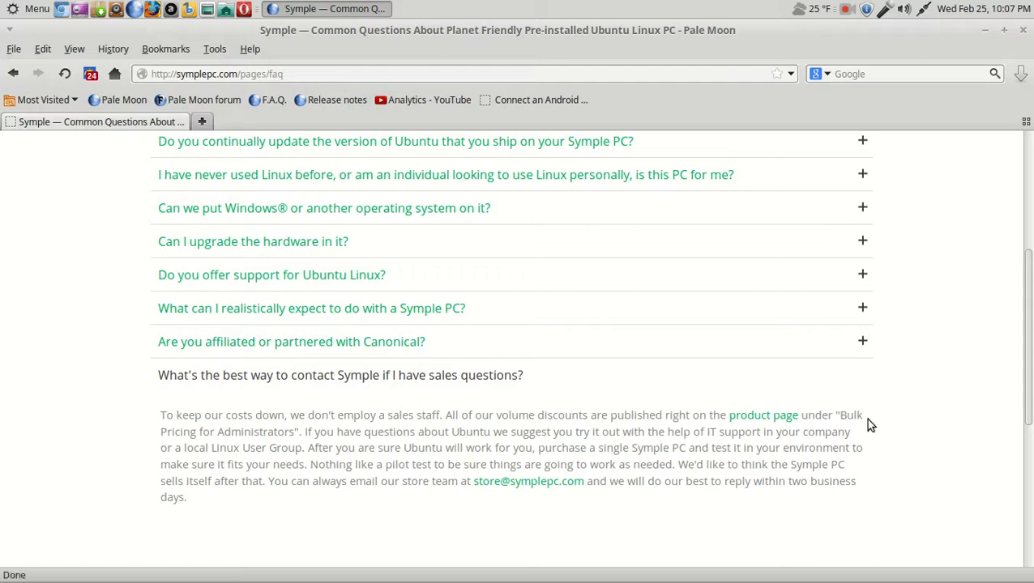
mouse_move(833, 438)
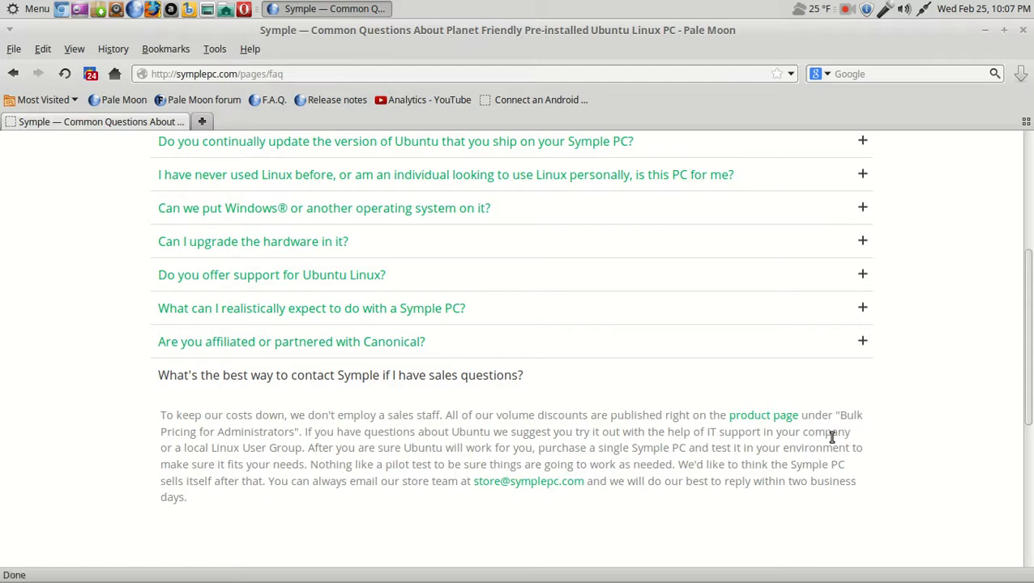
mouse_move(521, 418)
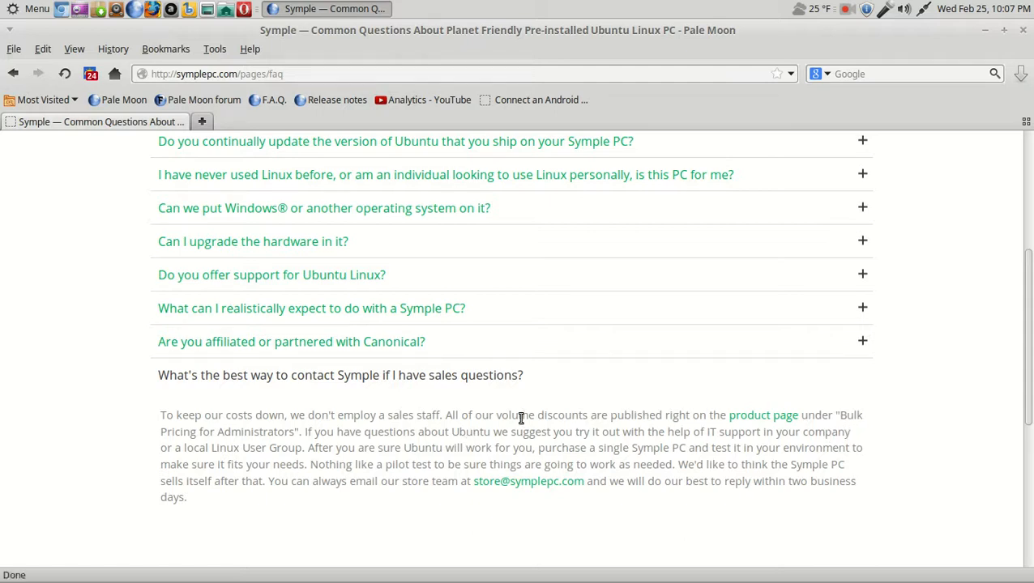
mouse_move(664, 447)
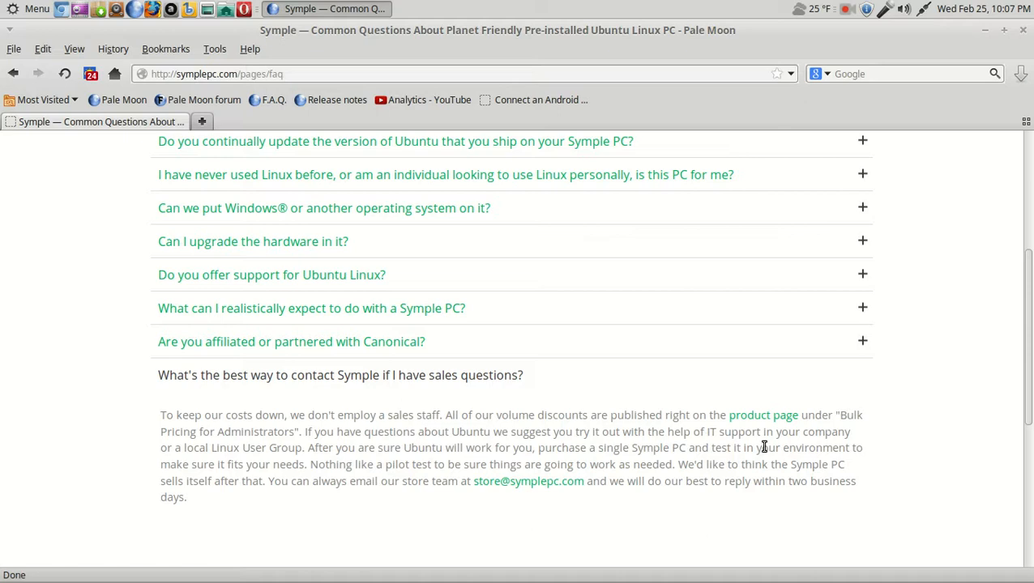
Step: Read through the sales-contact answer down to the page footer
scroll(down, 3)
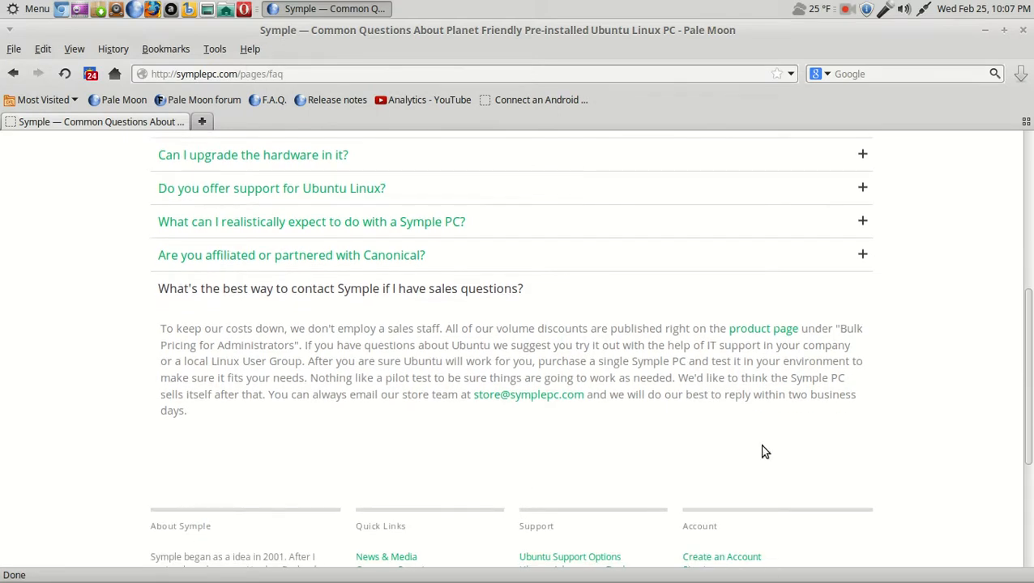
scroll(up, 3)
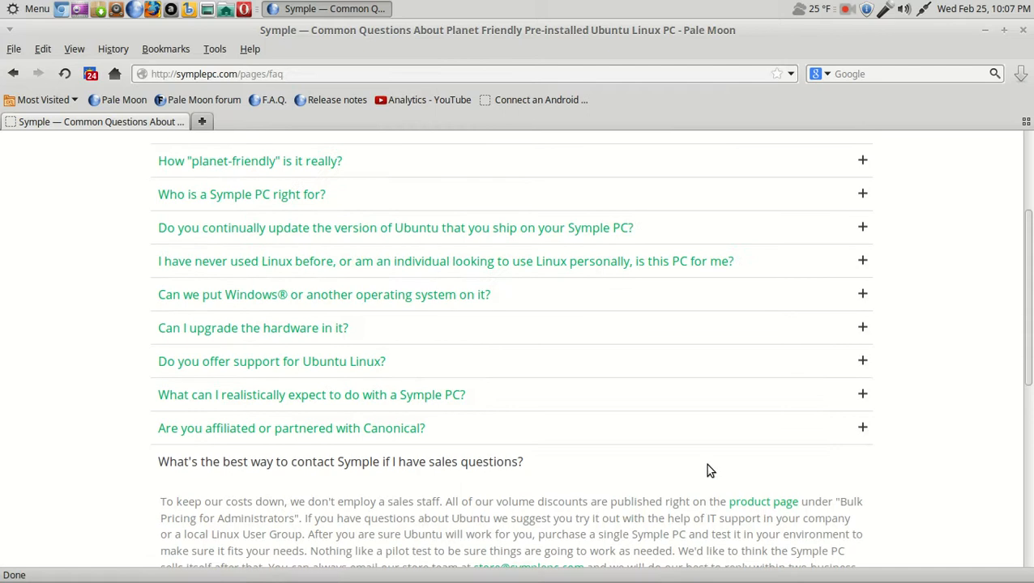
scroll(down, 3)
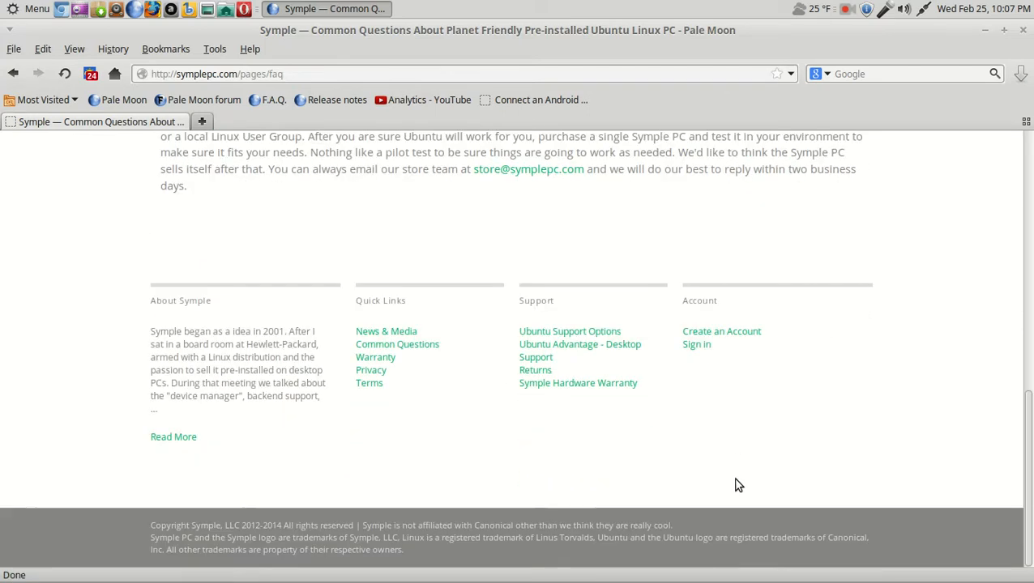
scroll(up, 3)
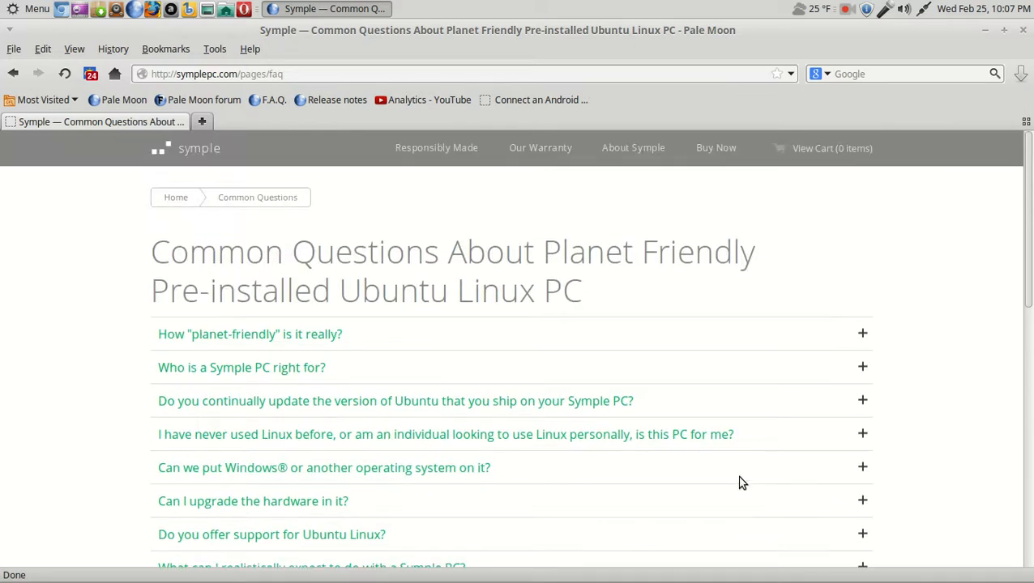
scroll(down, 3)
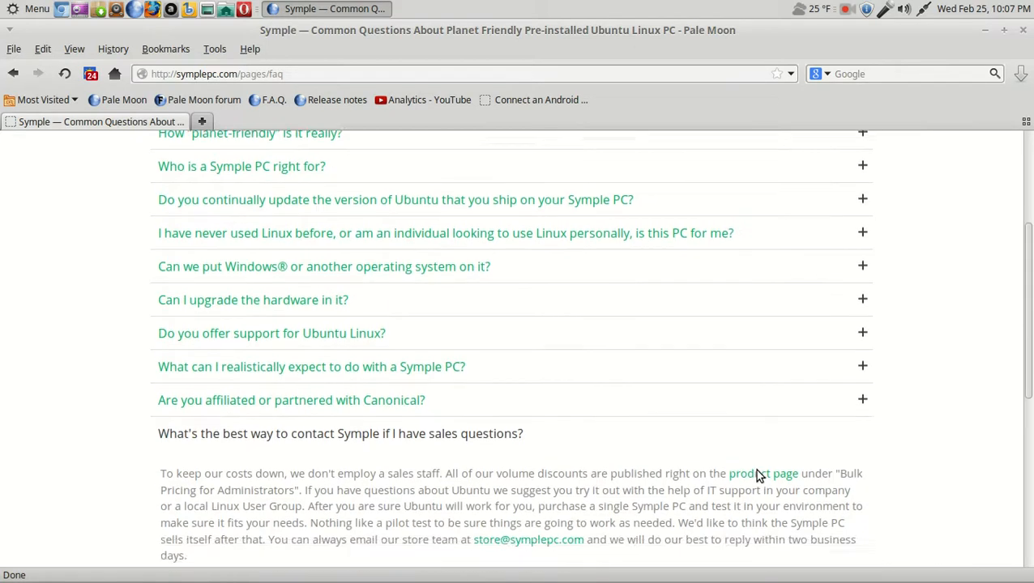
scroll(down, 3)
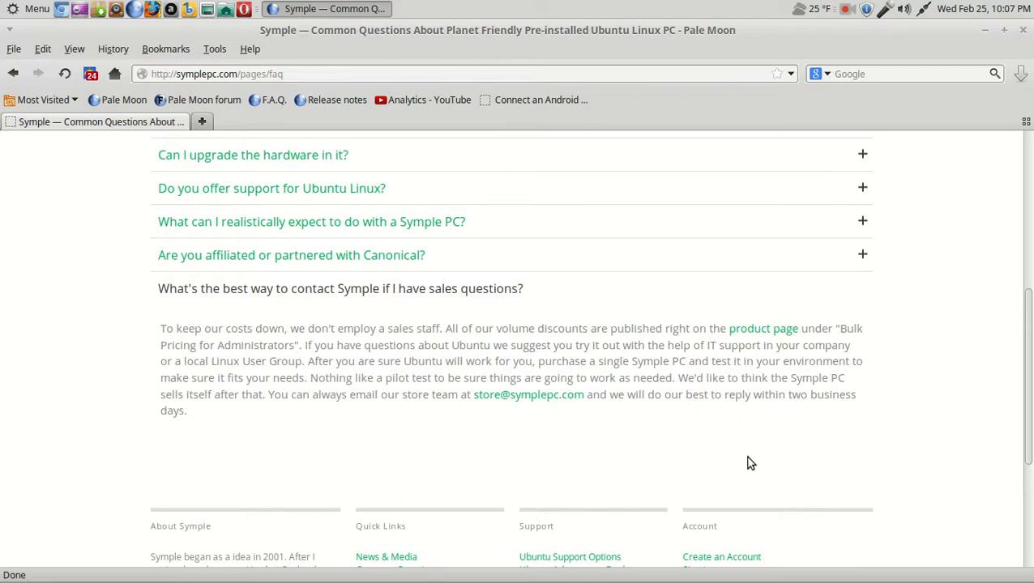
mouse_move(700, 470)
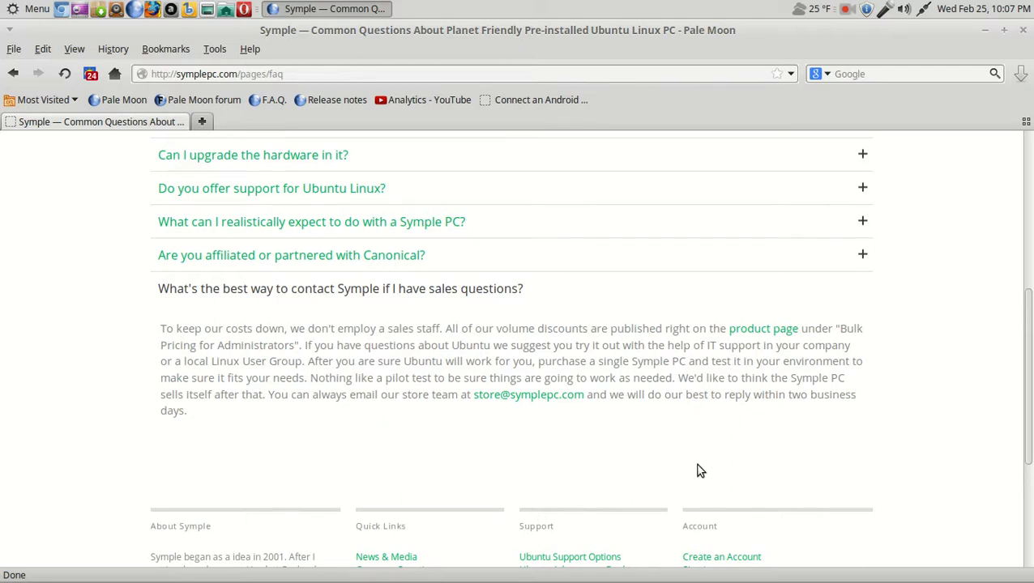
scroll(up, 3)
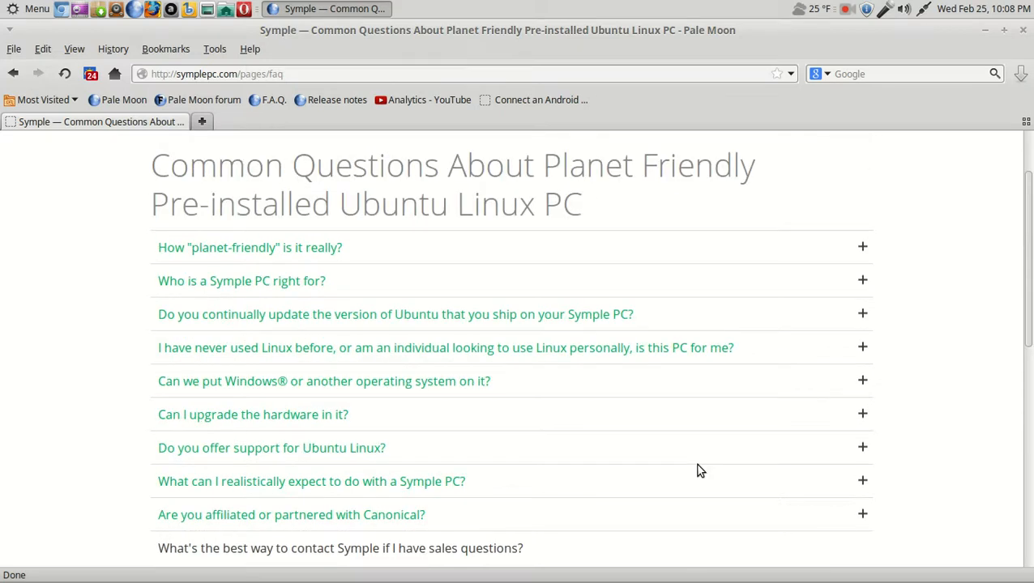
scroll(up, 3)
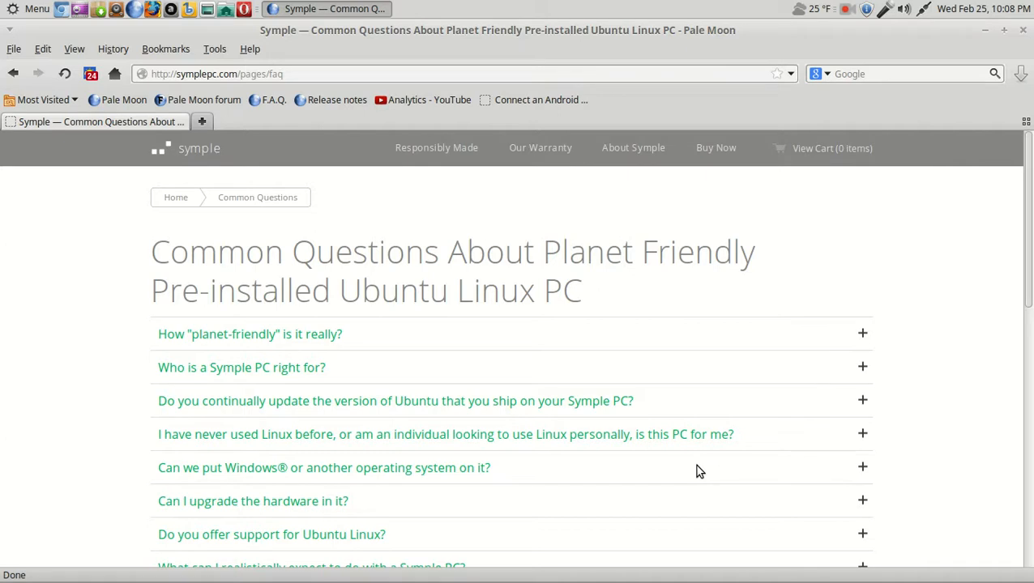
mouse_move(940, 406)
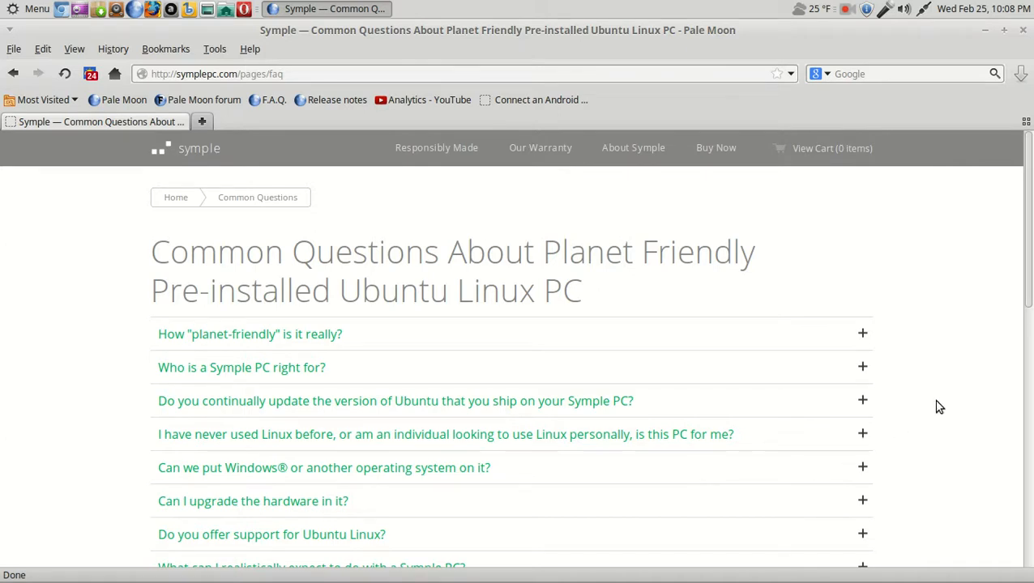
scroll(down, 3)
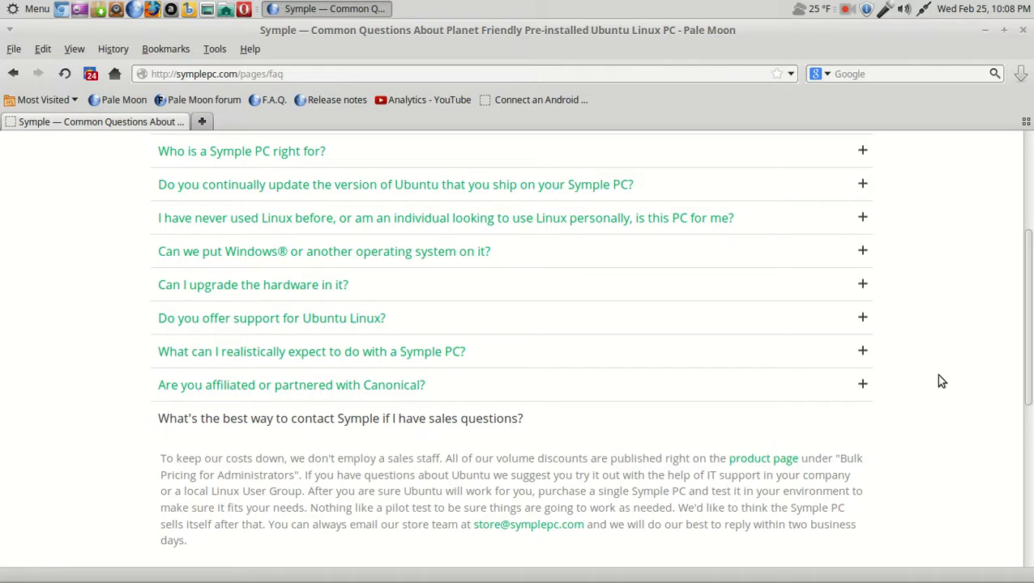
scroll(up, 3)
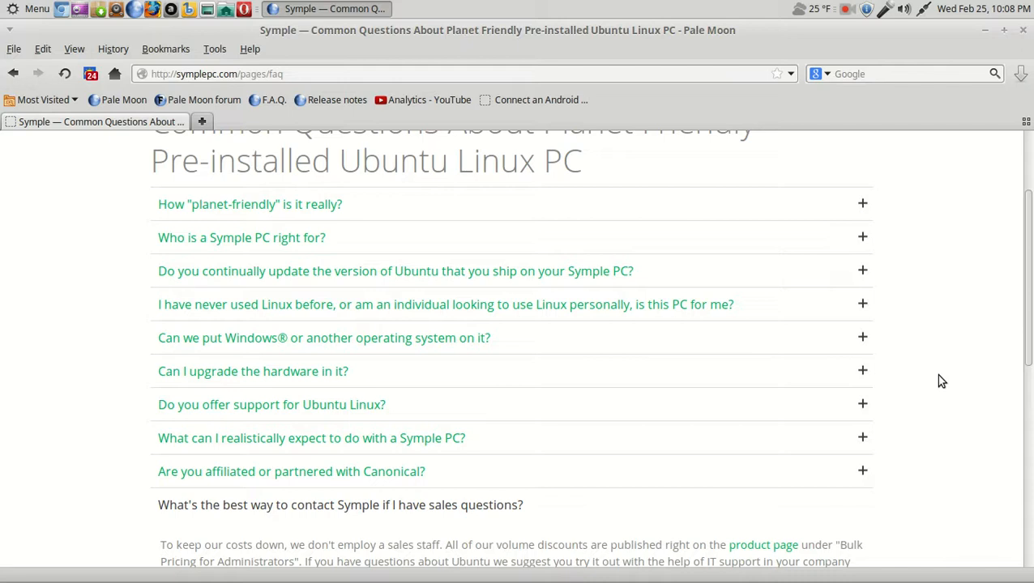
scroll(up, 3)
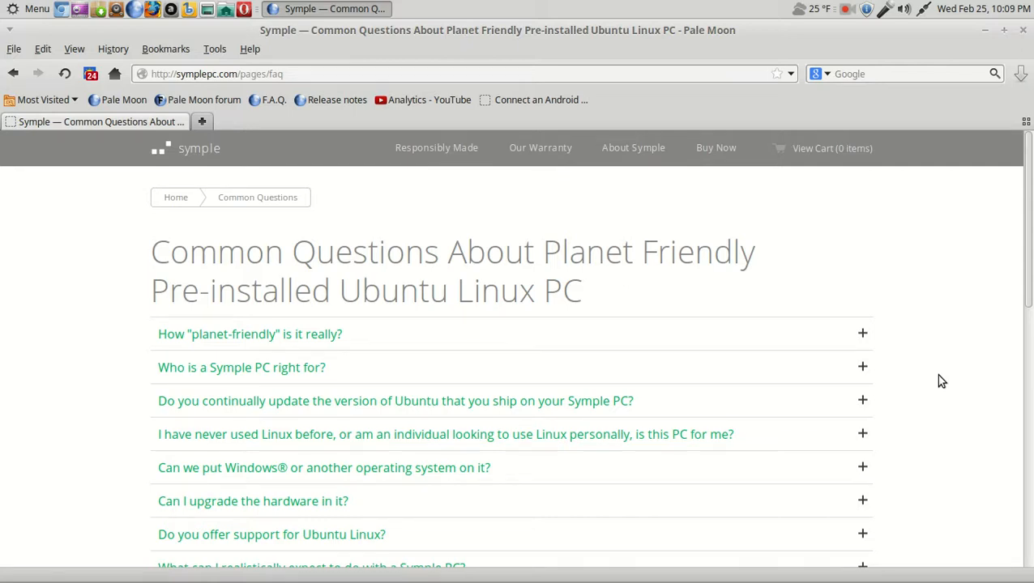
scroll(down, 3)
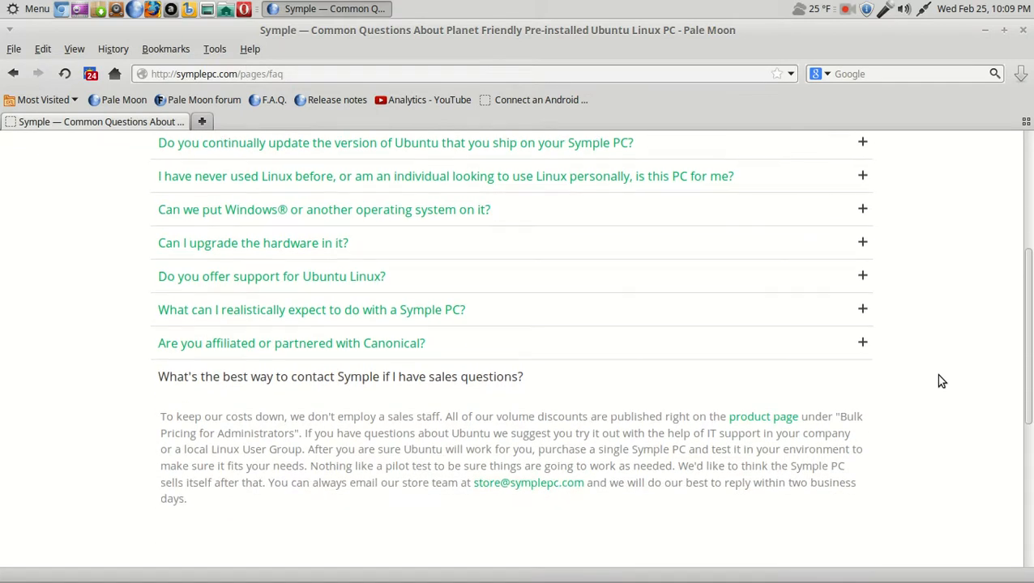
scroll(up, 3)
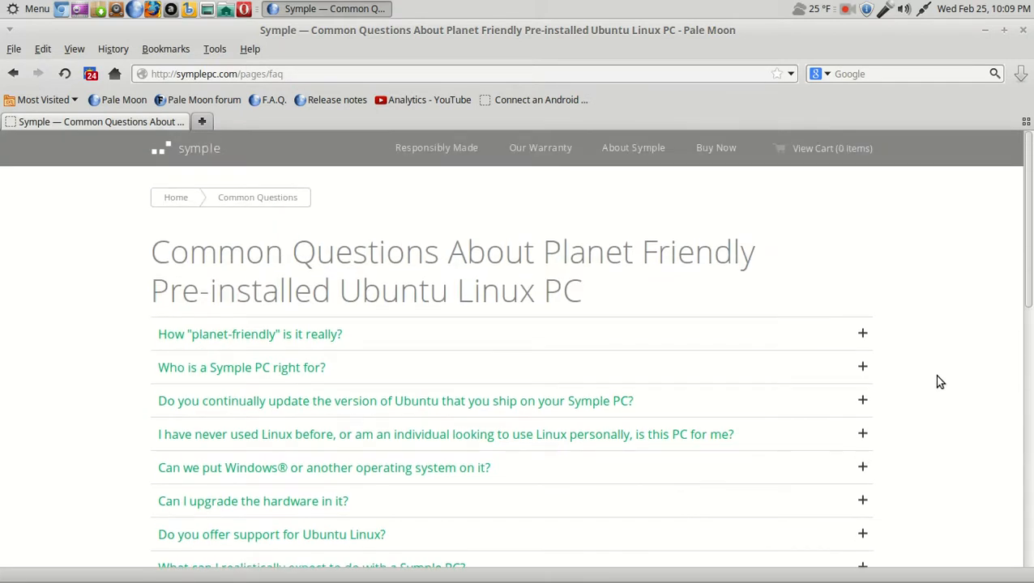